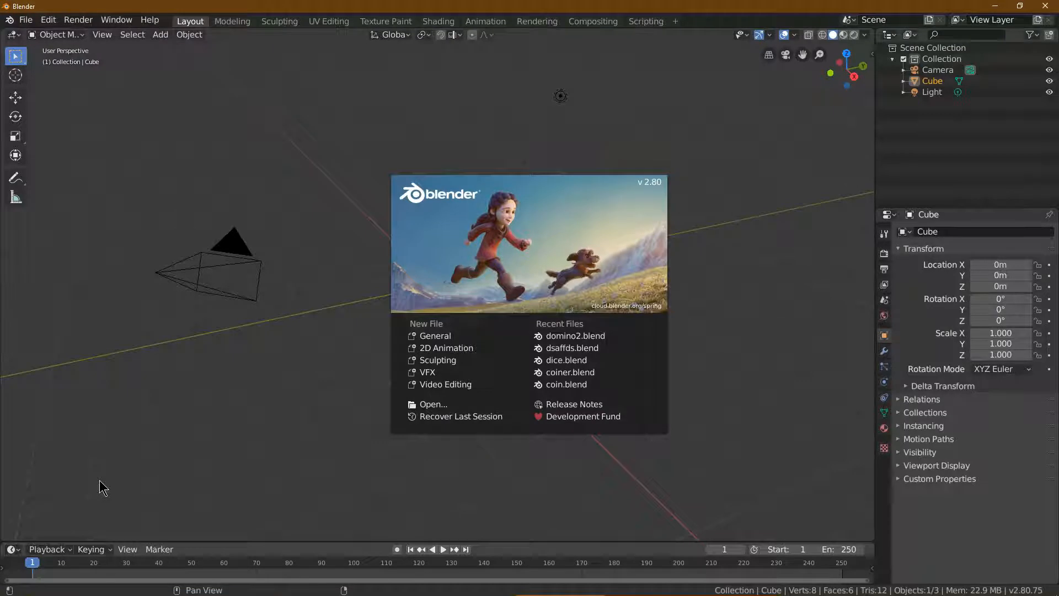
{"action": "mouse_move", "coordinate": [187, 514]}
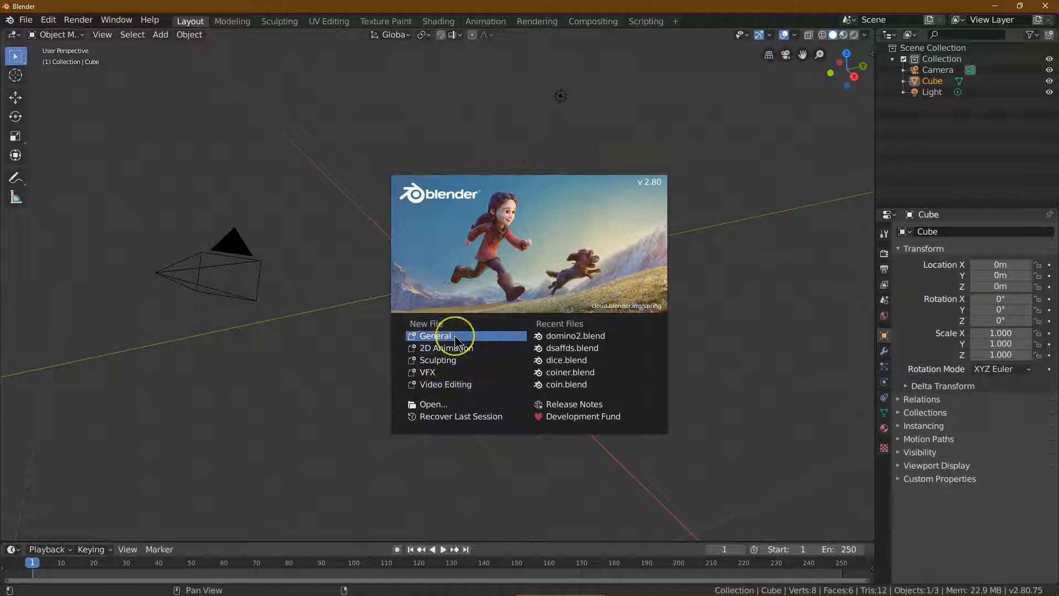
{"action": "mouse_move", "coordinate": [457, 346]}
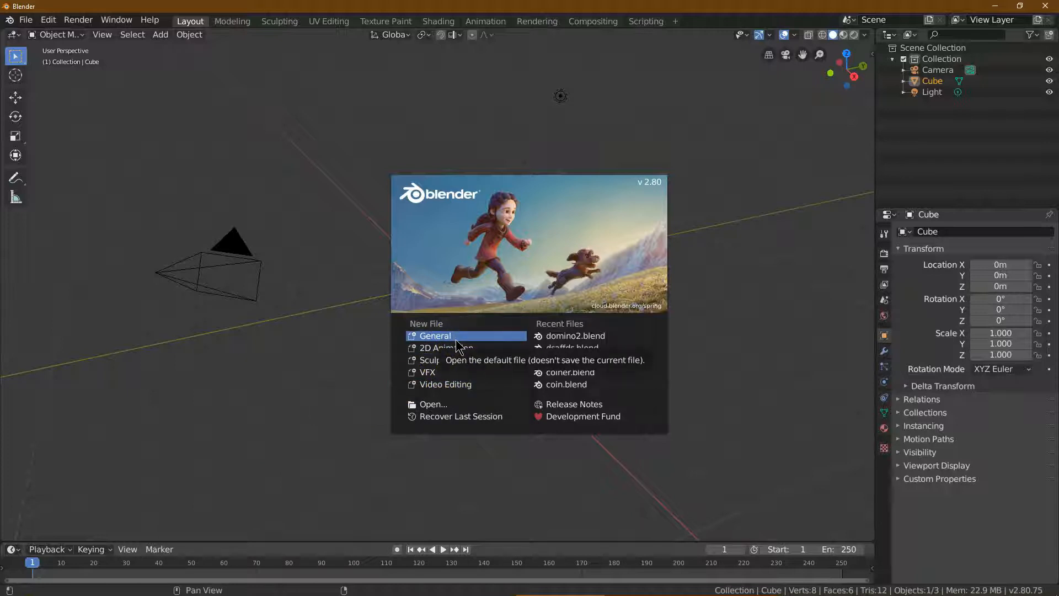
Create a new General file with the default cube, camera and light.
{"action": "left_click", "coordinate": [434, 336]}
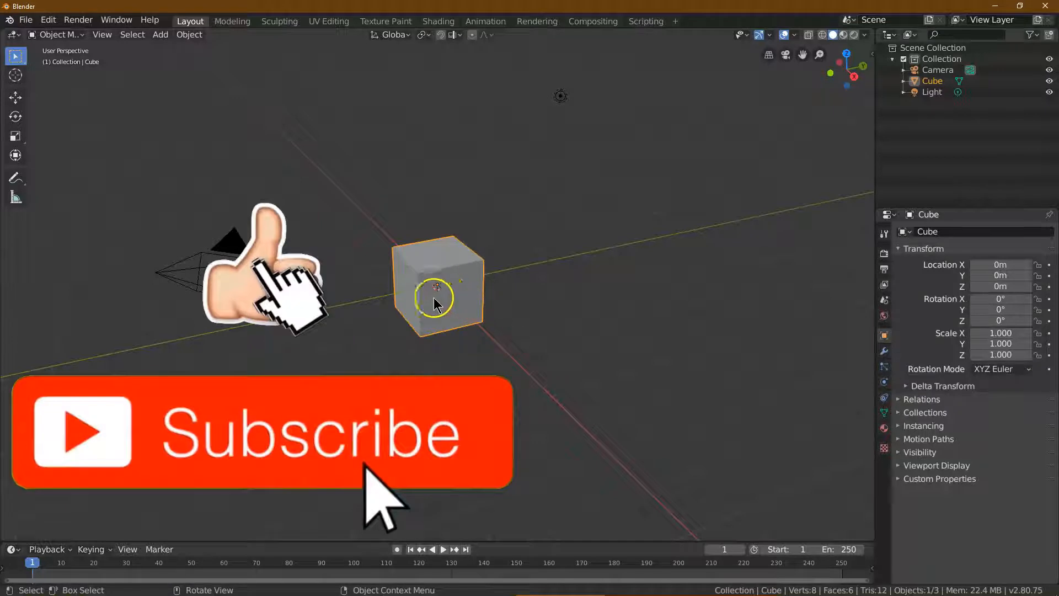
{"action": "mouse_move", "coordinate": [456, 291]}
{"action": "type", "text": "6"}
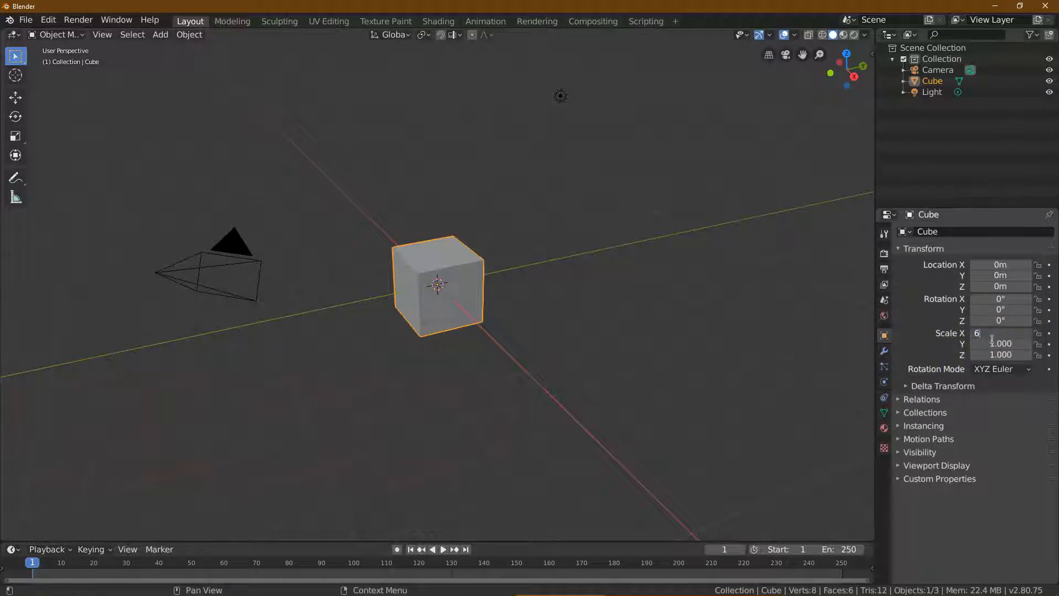
Enter 3 in the cube's Transform scale to widen it into a six-by-three slab.
{"action": "type", "text": "3"}
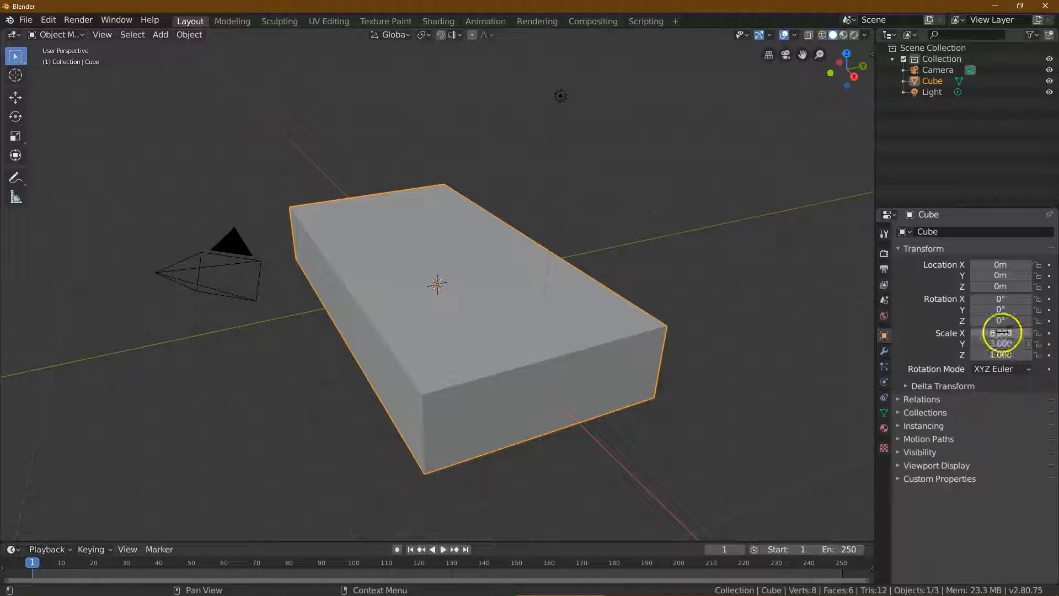
{"action": "mouse_move", "coordinate": [1001, 332]}
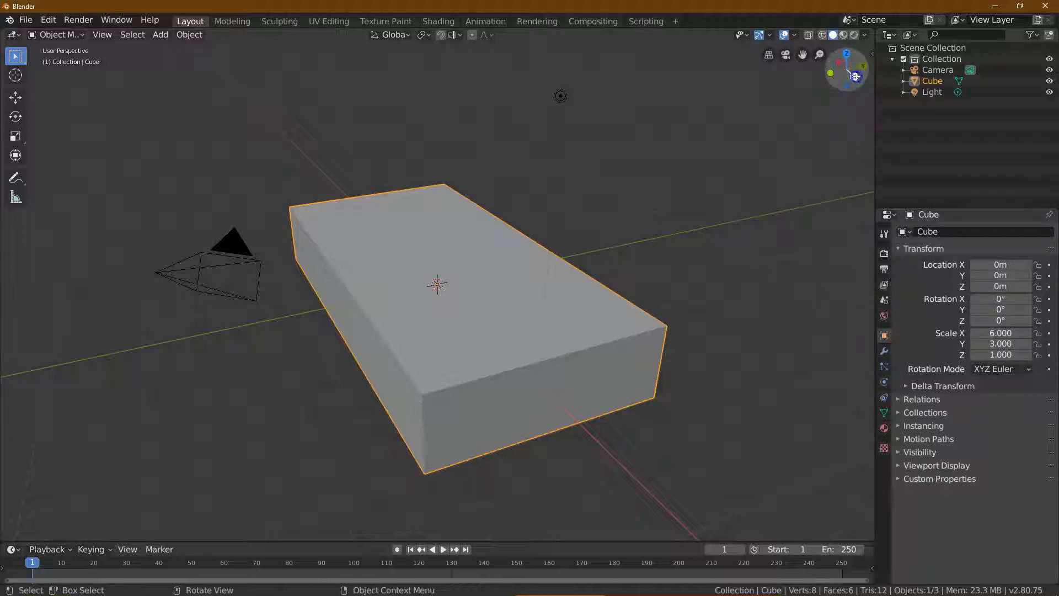
{"action": "mouse_move", "coordinate": [849, 58]}
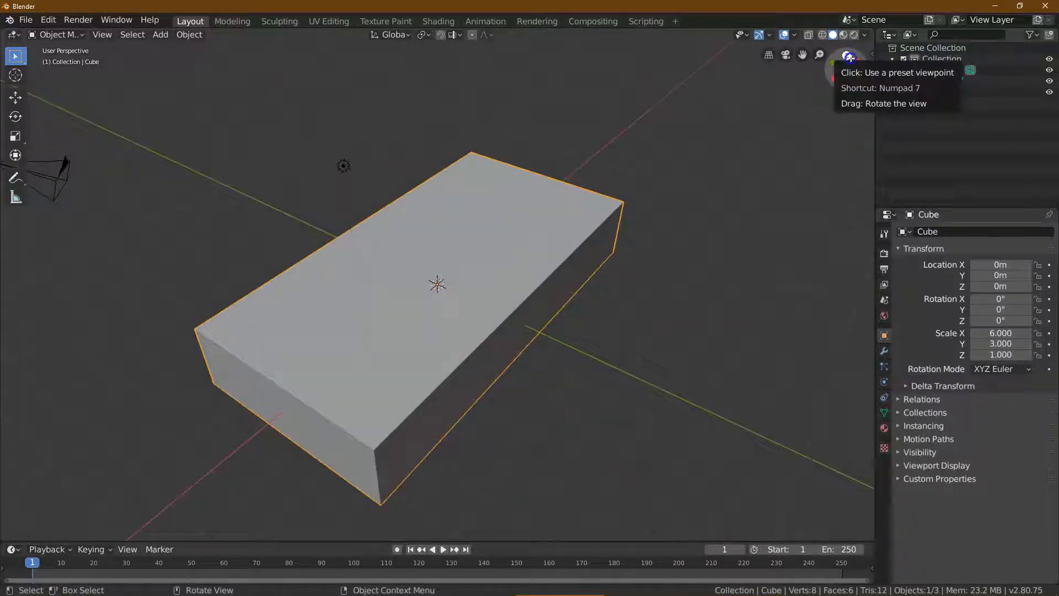
Switch to Top Orthographic view using the gizmo's Z axis.
{"action": "left_click", "coordinate": [846, 53]}
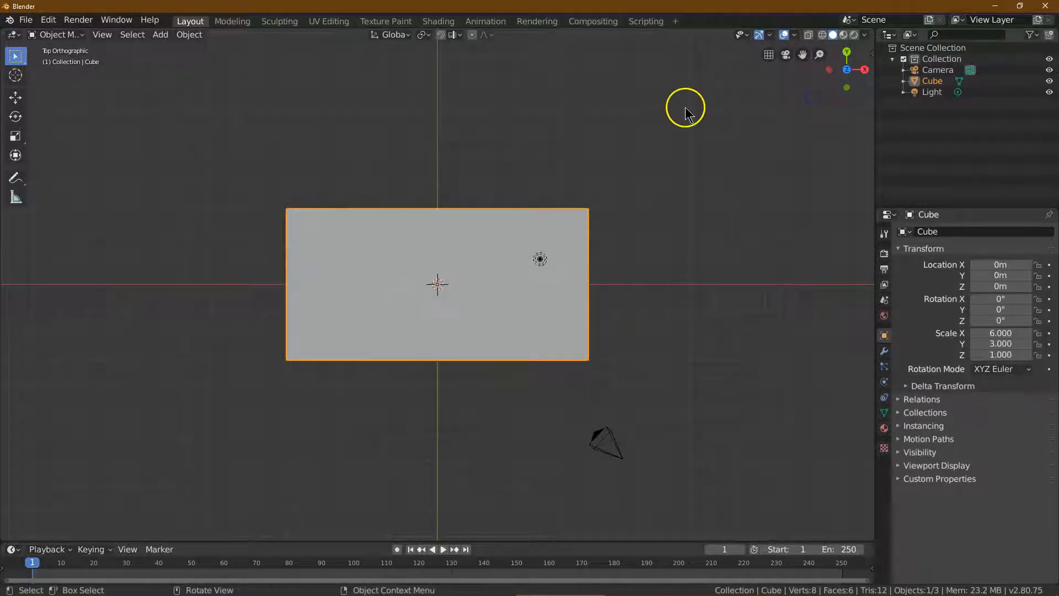
{"action": "mouse_move", "coordinate": [500, 304]}
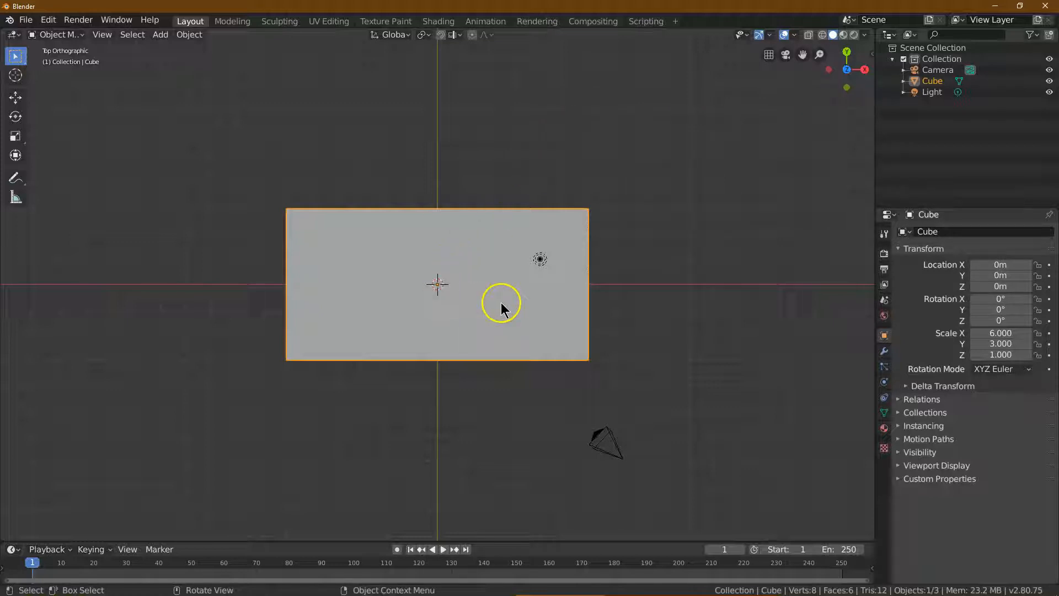
{"action": "mouse_move", "coordinate": [72, 47]}
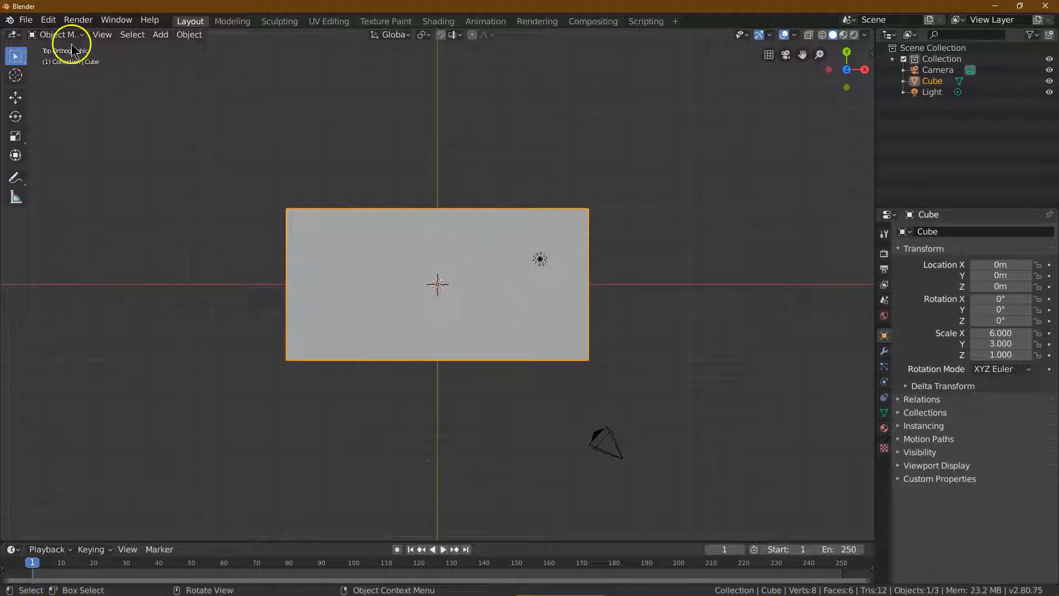
Enter Edit Mode and subdivide the slab's mesh with 9 cuts.
{"action": "left_click", "coordinate": [59, 34]}
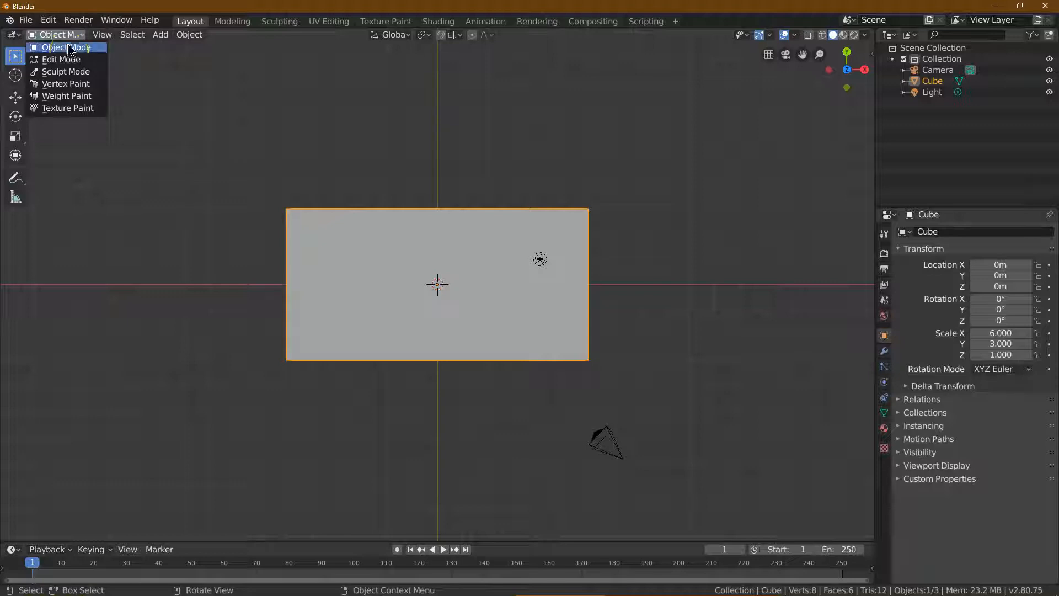
{"action": "mouse_move", "coordinate": [60, 59]}
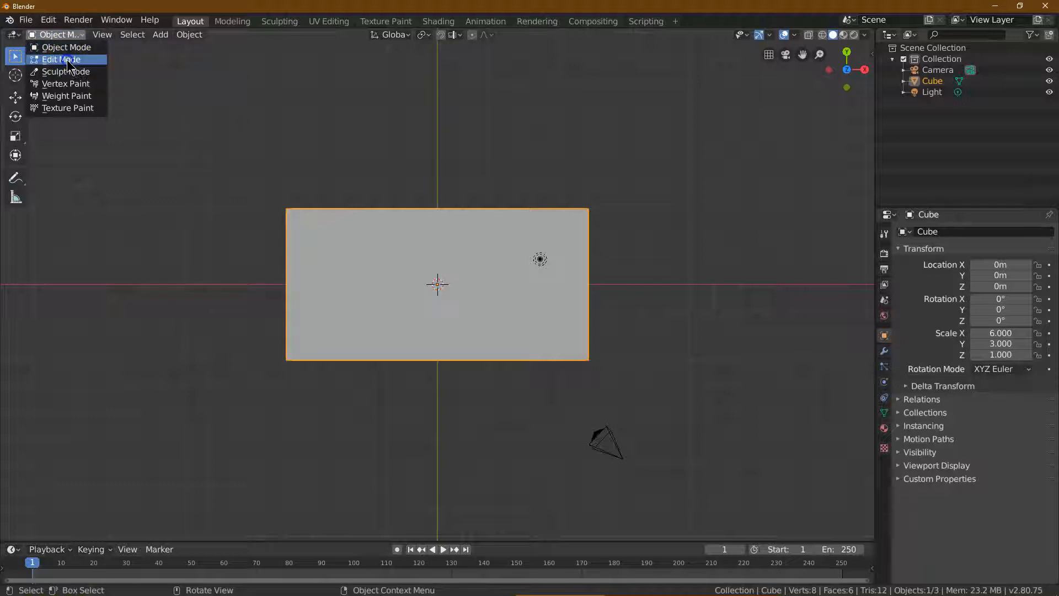
{"action": "left_click", "coordinate": [60, 59]}
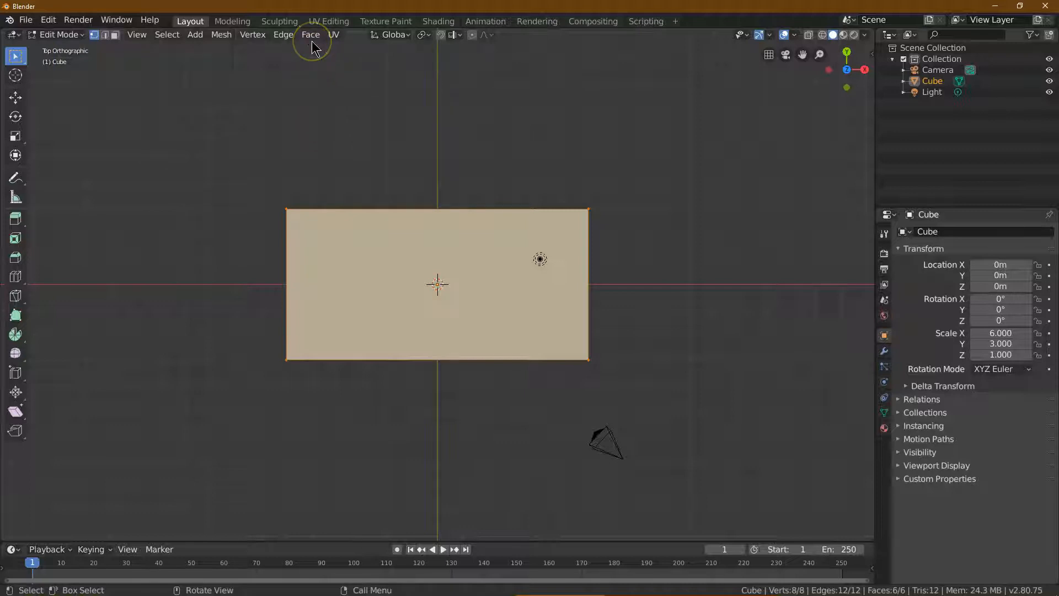
{"action": "left_click", "coordinate": [283, 34]}
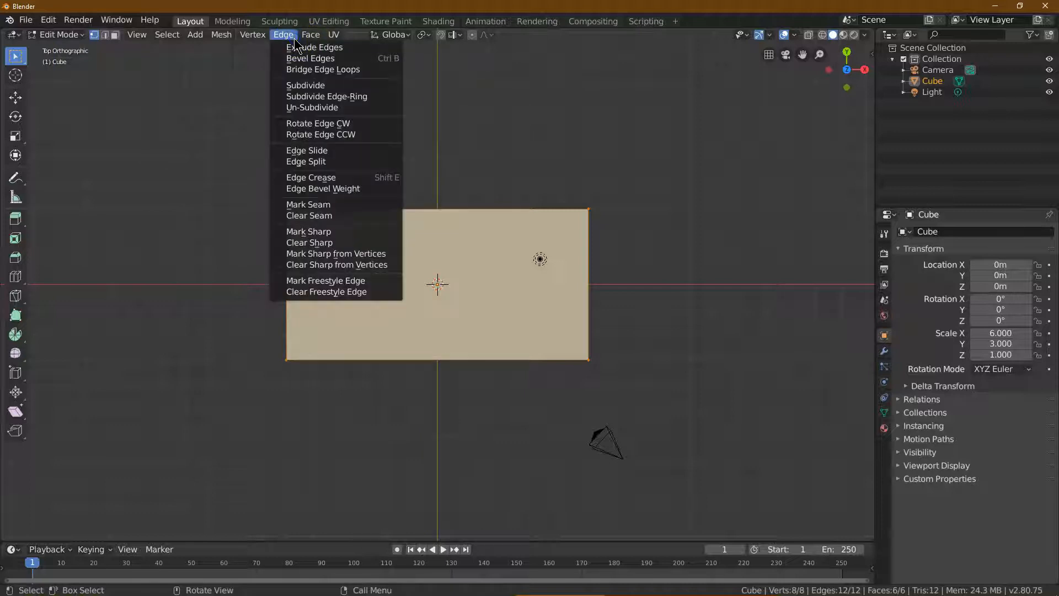
{"action": "mouse_move", "coordinate": [313, 85]}
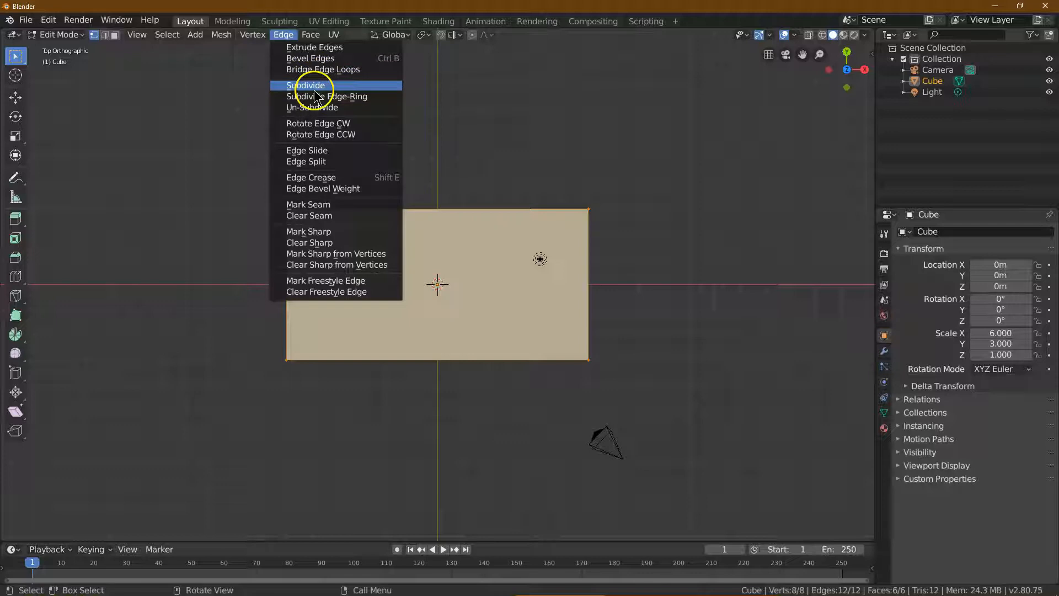
{"action": "left_click", "coordinate": [307, 85]}
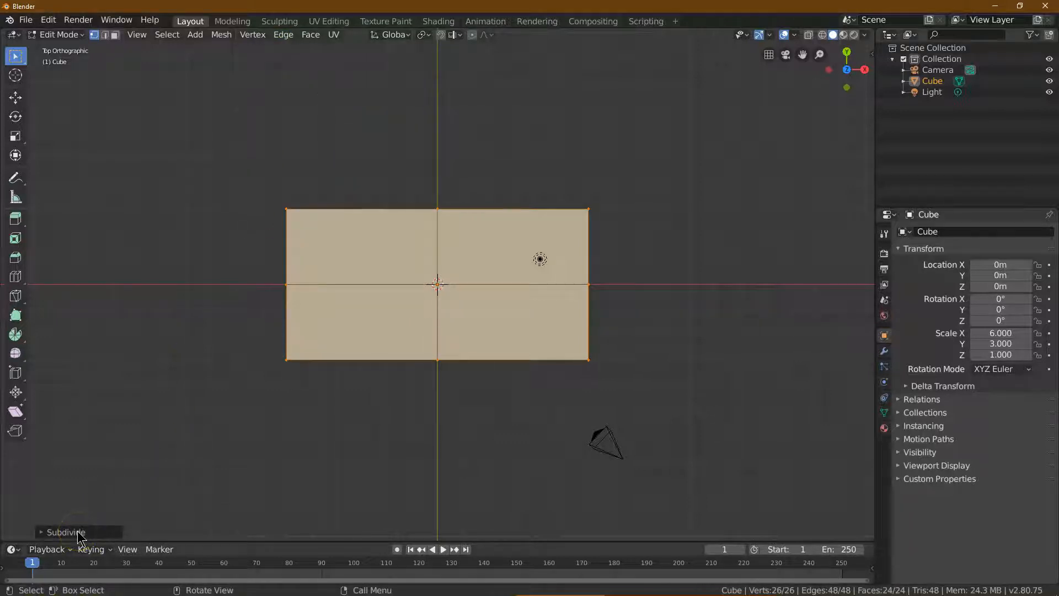
{"action": "left_click", "coordinate": [66, 532]}
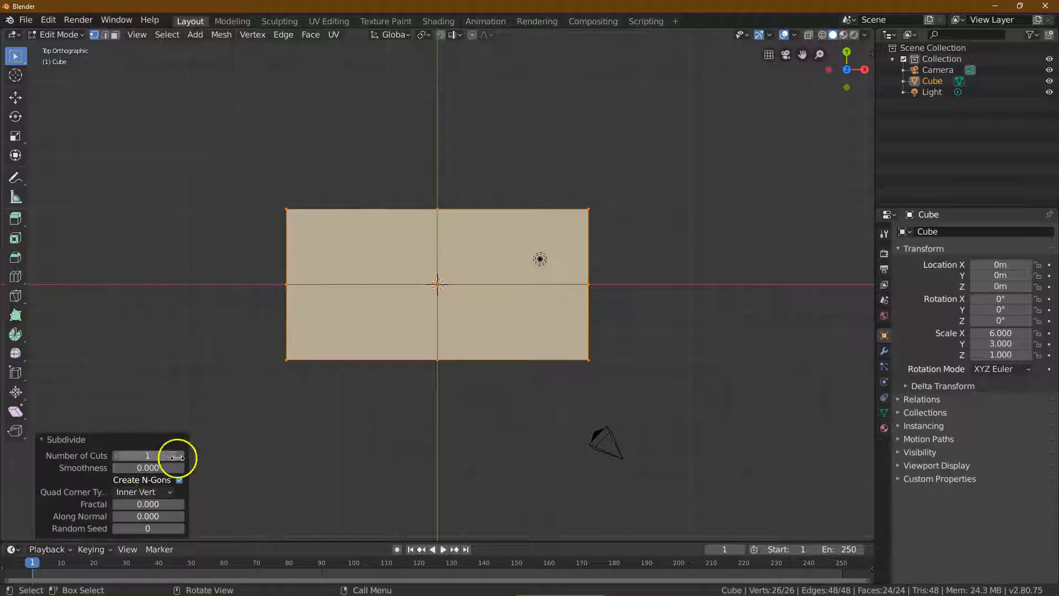
{"action": "left_click", "coordinate": [180, 455]}
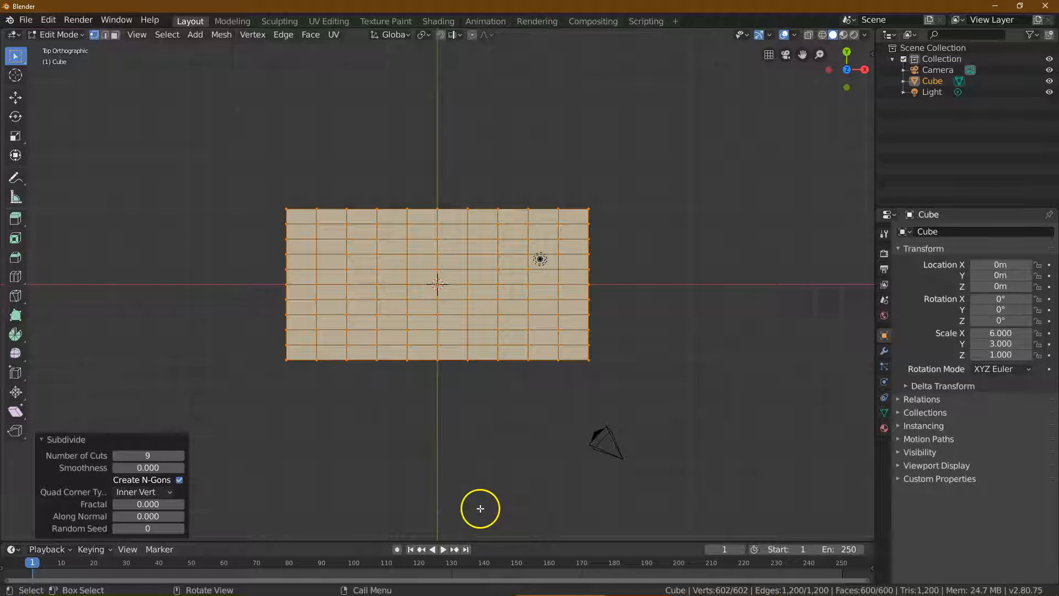
{"action": "mouse_move", "coordinate": [140, 207]}
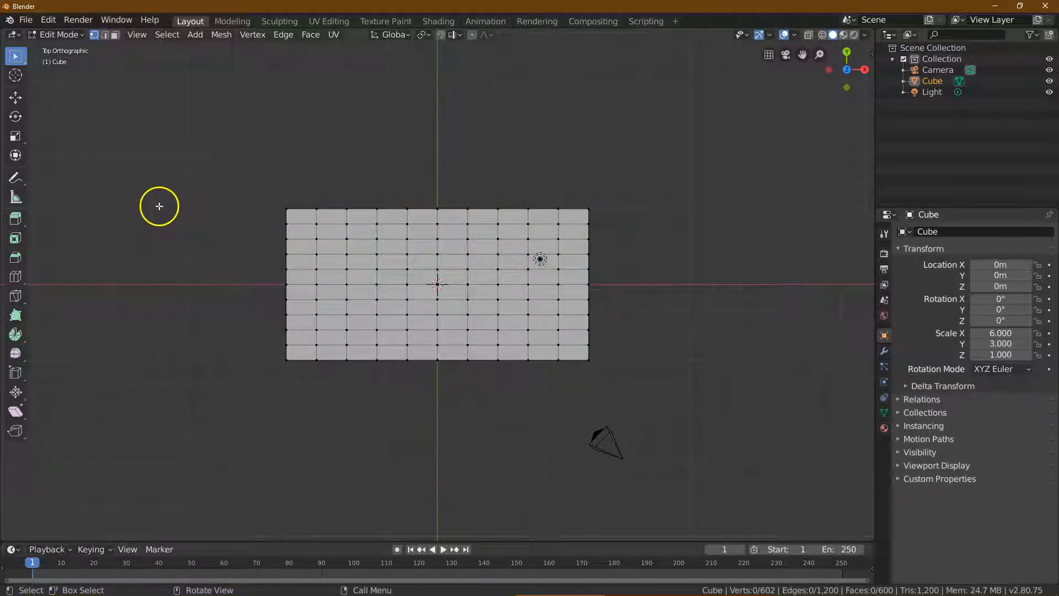
{"action": "mouse_move", "coordinate": [221, 186]}
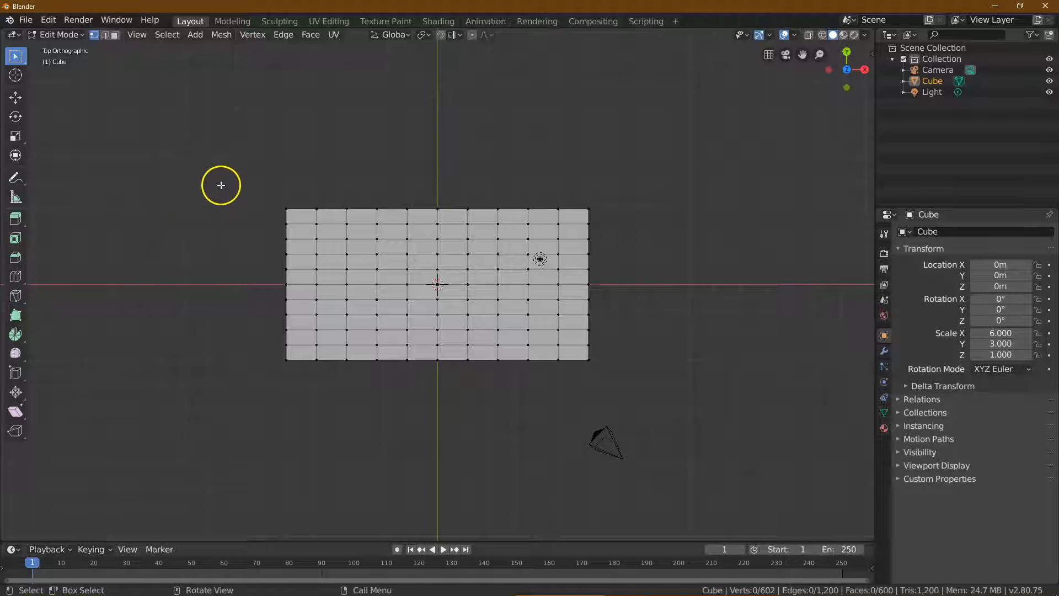
{"action": "mouse_move", "coordinate": [443, 233]}
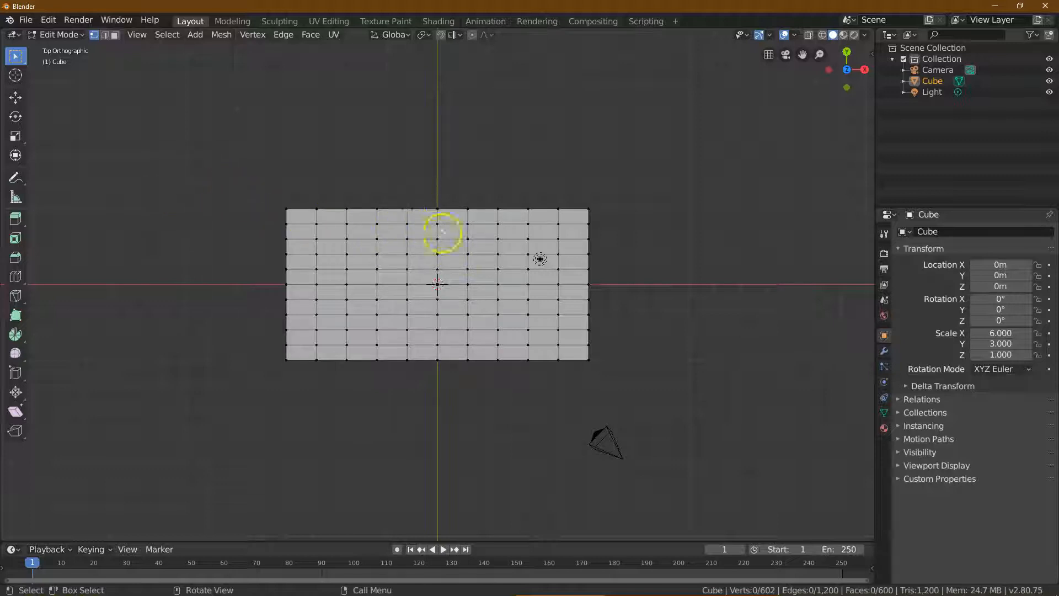
{"action": "mouse_move", "coordinate": [84, 106]}
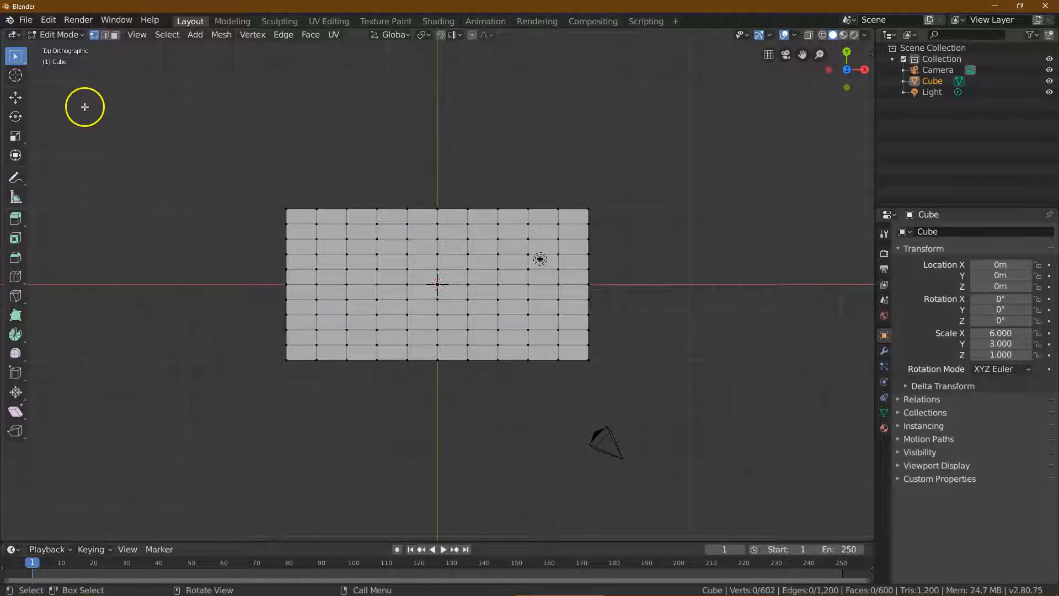
{"action": "mouse_move", "coordinate": [430, 235]}
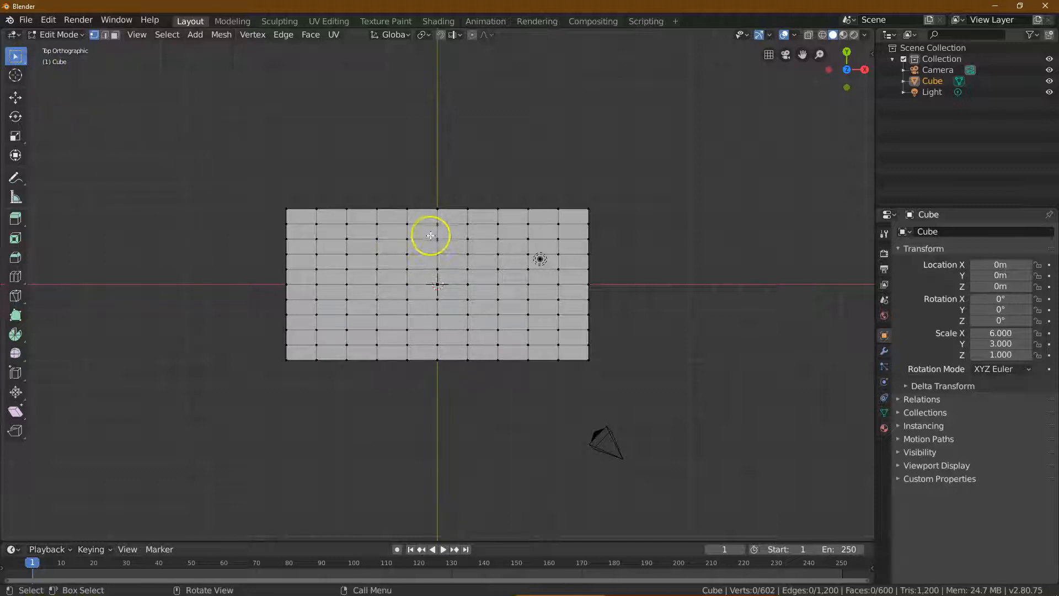
{"action": "mouse_move", "coordinate": [427, 221]}
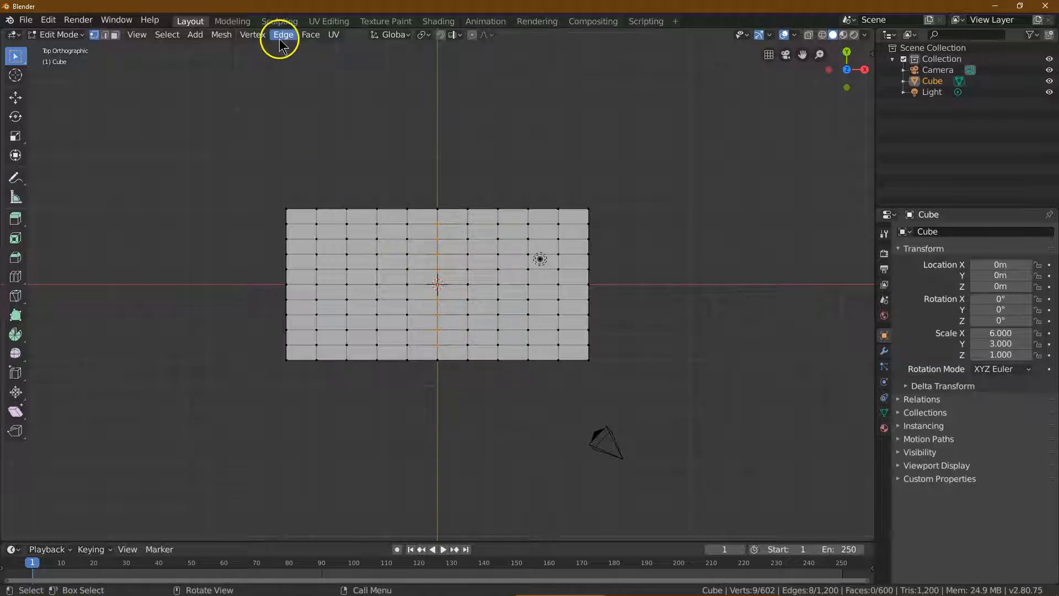
Bevel the selected centre edges into a strip about 0.026 m wide.
{"action": "left_click", "coordinate": [283, 35]}
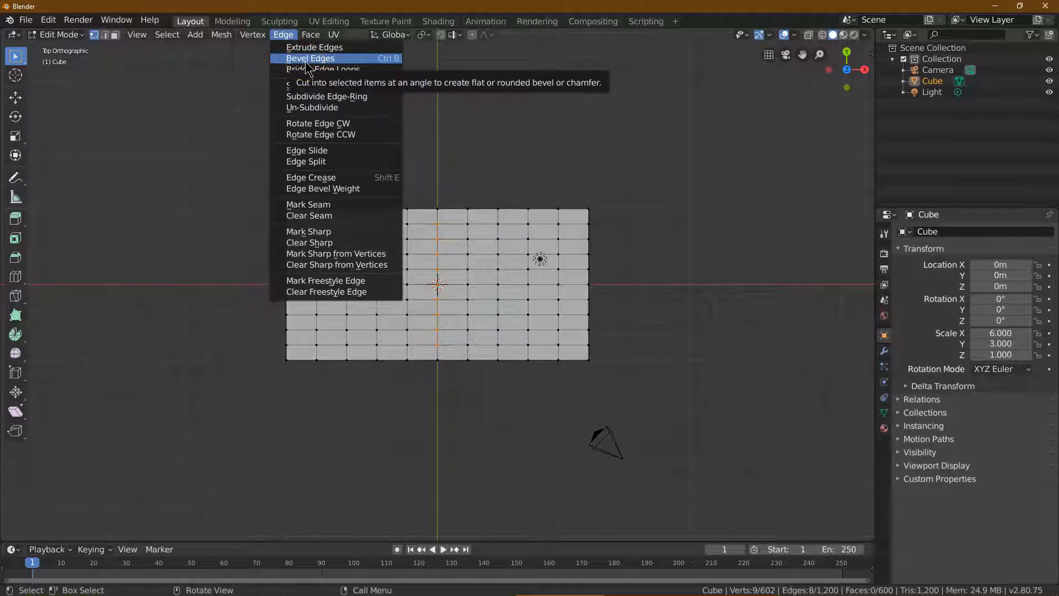
{"action": "left_click", "coordinate": [310, 58]}
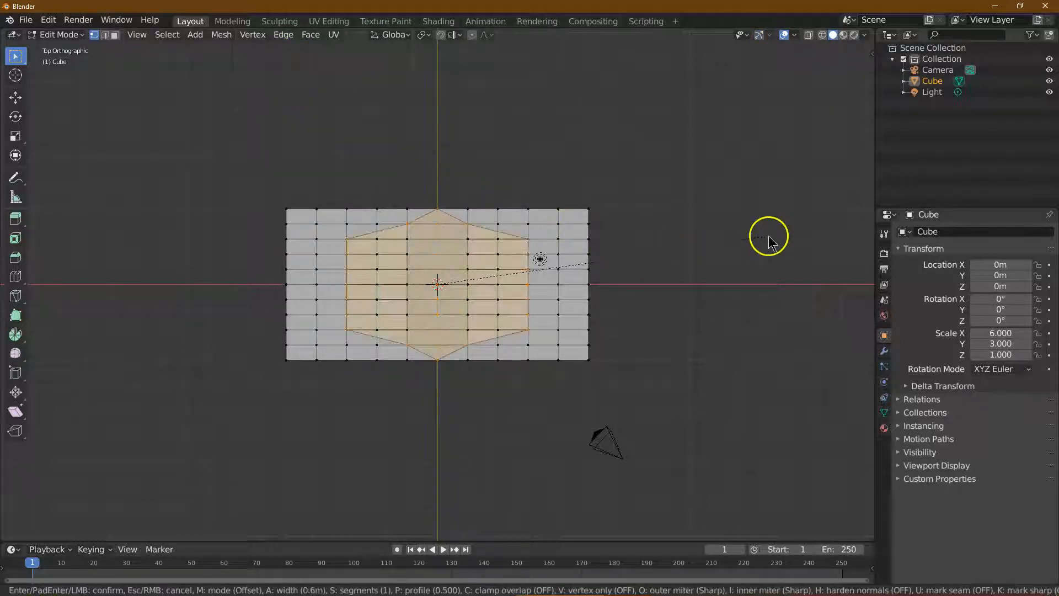
{"action": "mouse_move", "coordinate": [702, 260]}
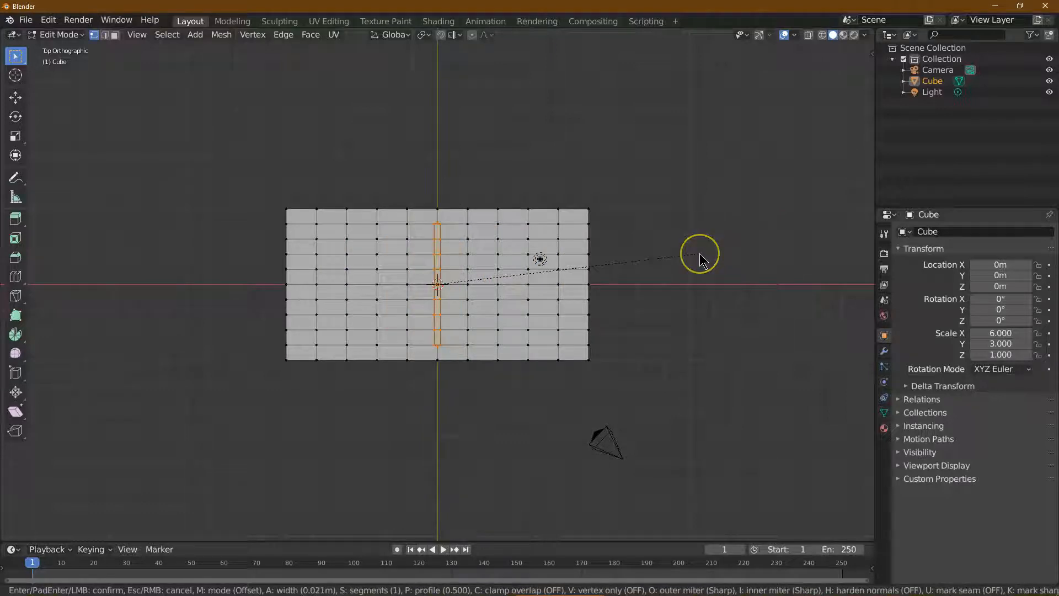
{"action": "mouse_move", "coordinate": [702, 264]}
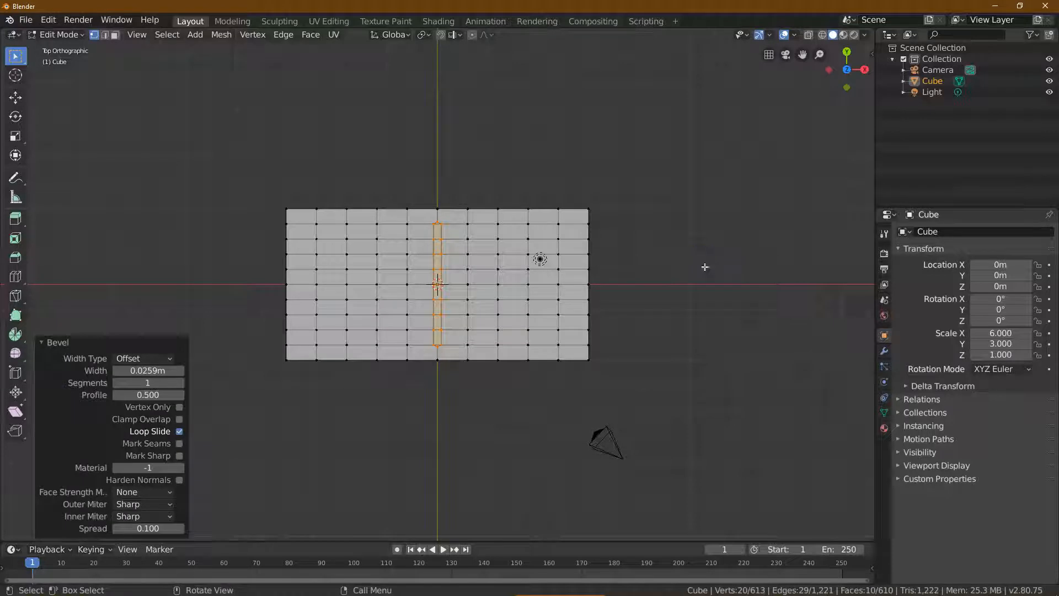
{"action": "left_click", "coordinate": [147, 370]}
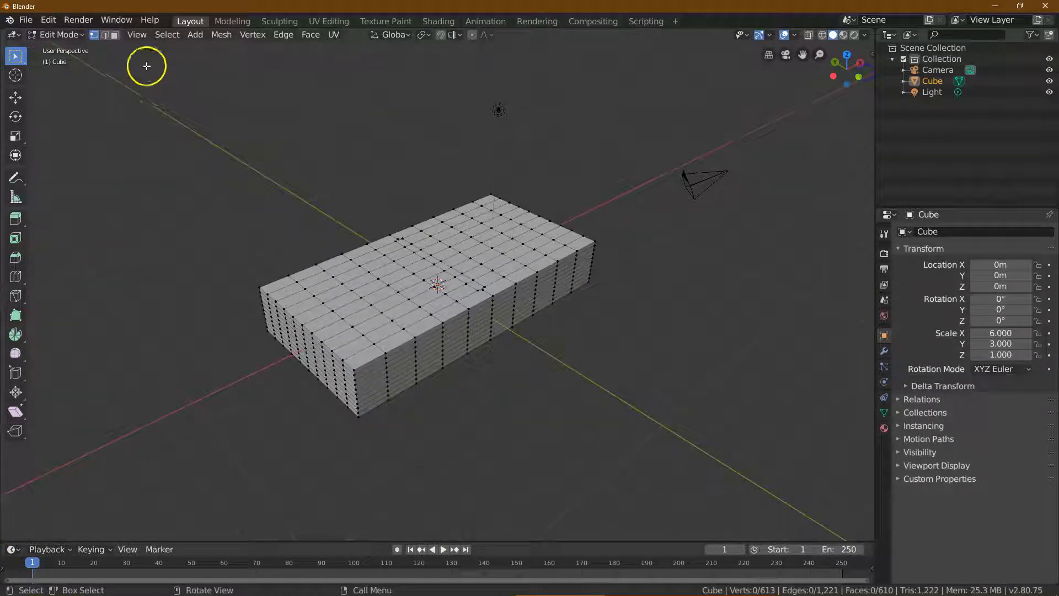
{"action": "mouse_move", "coordinate": [115, 34]}
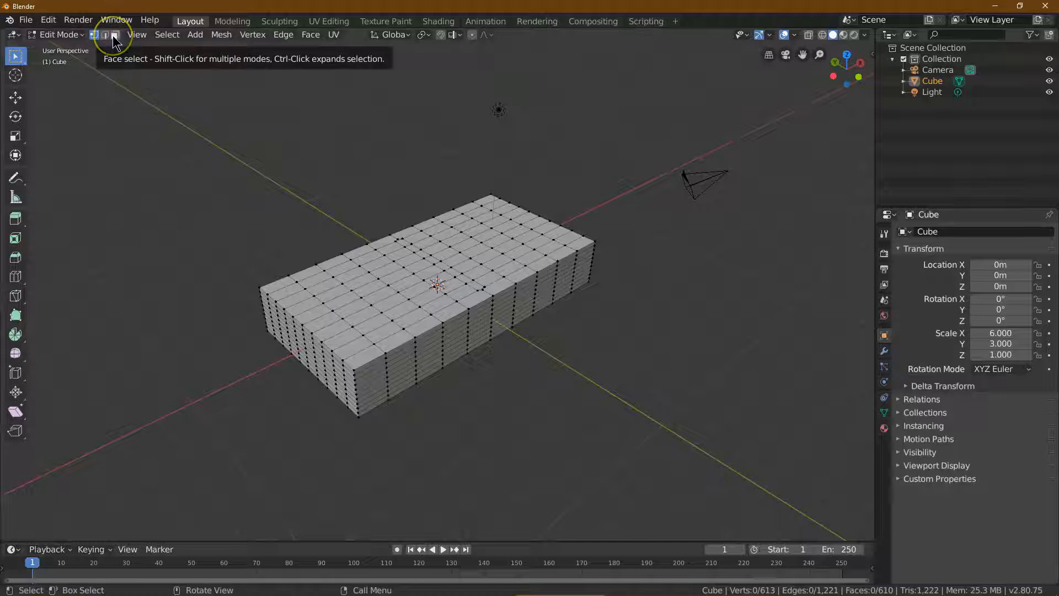
Switch to Face select mode, with the domino reference photo beside Blender.
{"action": "left_click", "coordinate": [114, 34]}
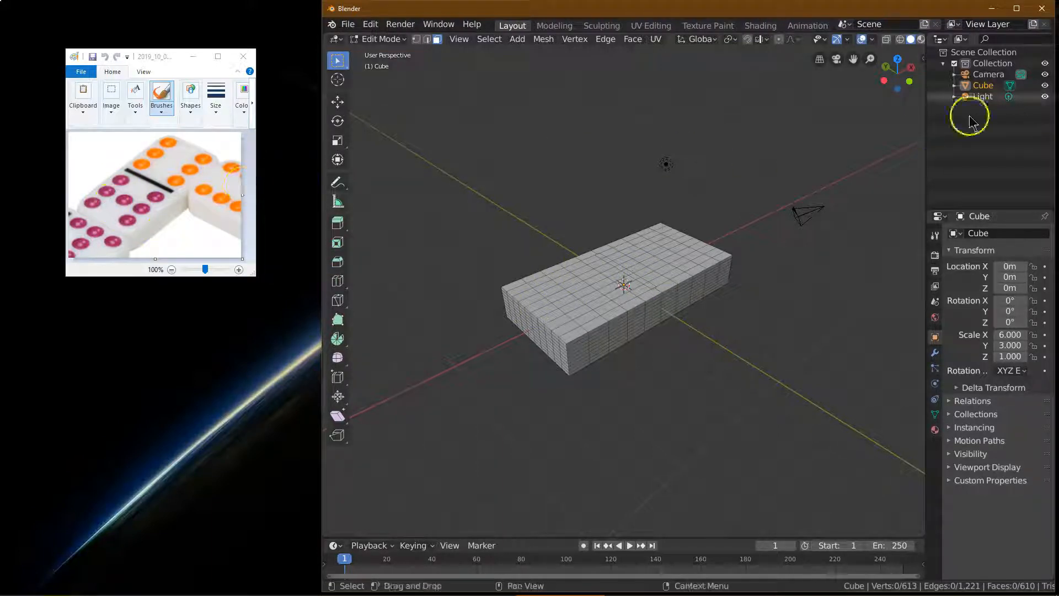
{"action": "mouse_move", "coordinate": [1011, 15]}
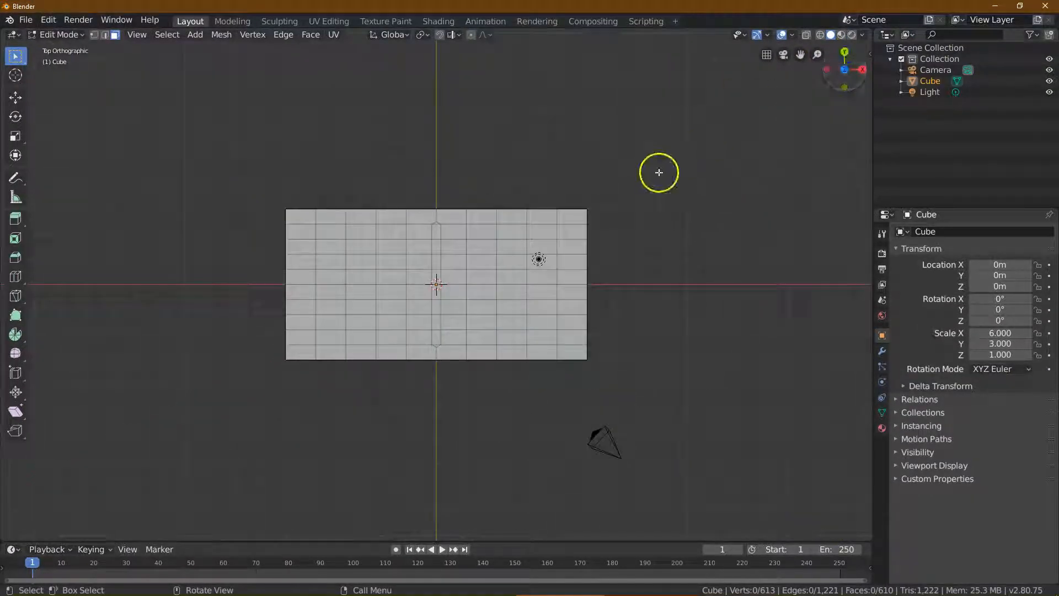
{"action": "mouse_move", "coordinate": [568, 133]}
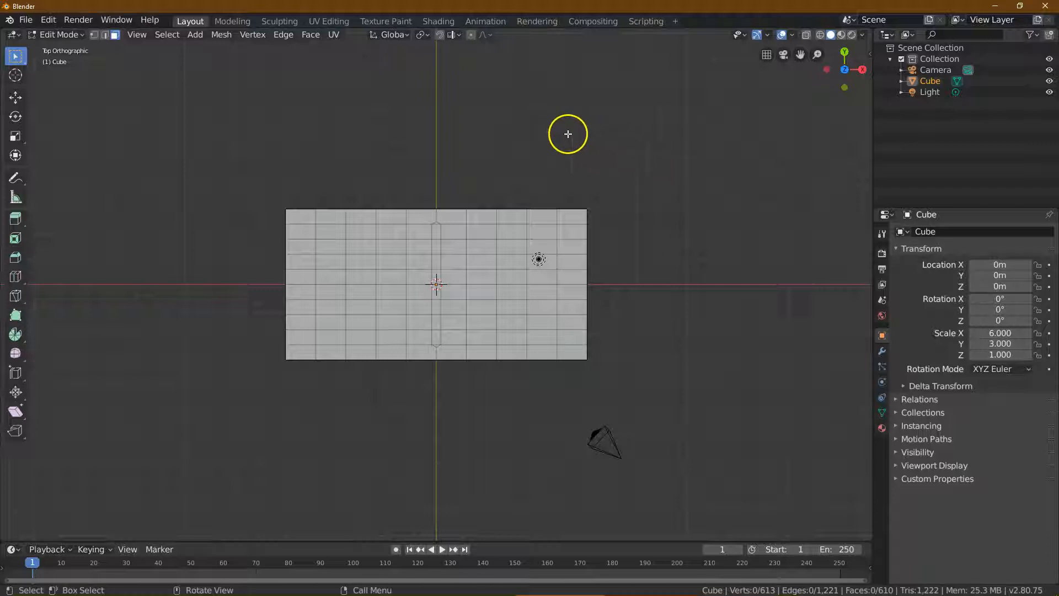
{"action": "mouse_move", "coordinate": [326, 233]}
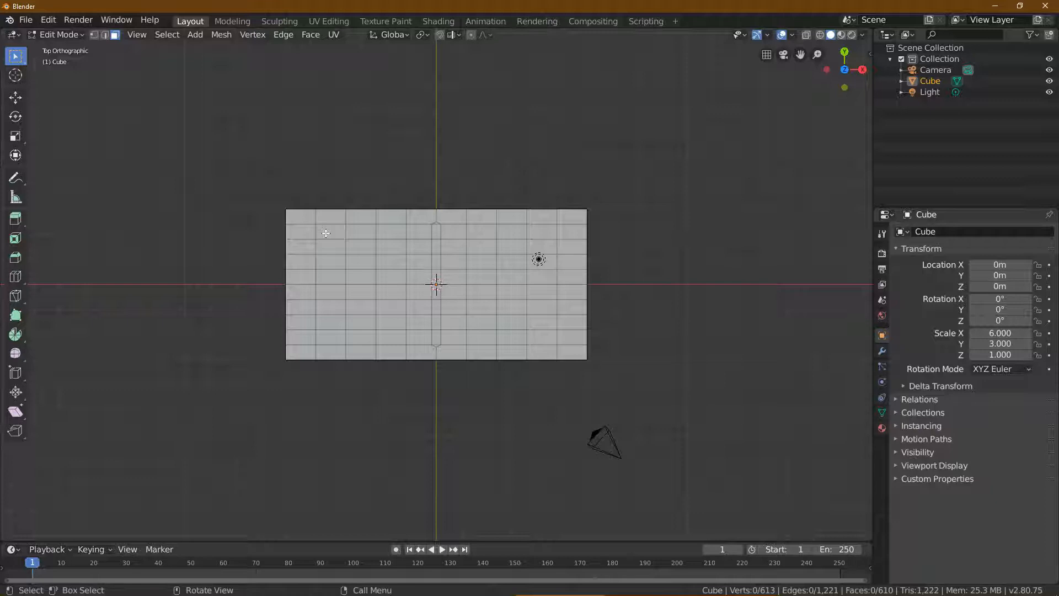
Select the pip faces on the left and right halves of the domino top.
{"action": "left_click", "coordinate": [330, 231]}
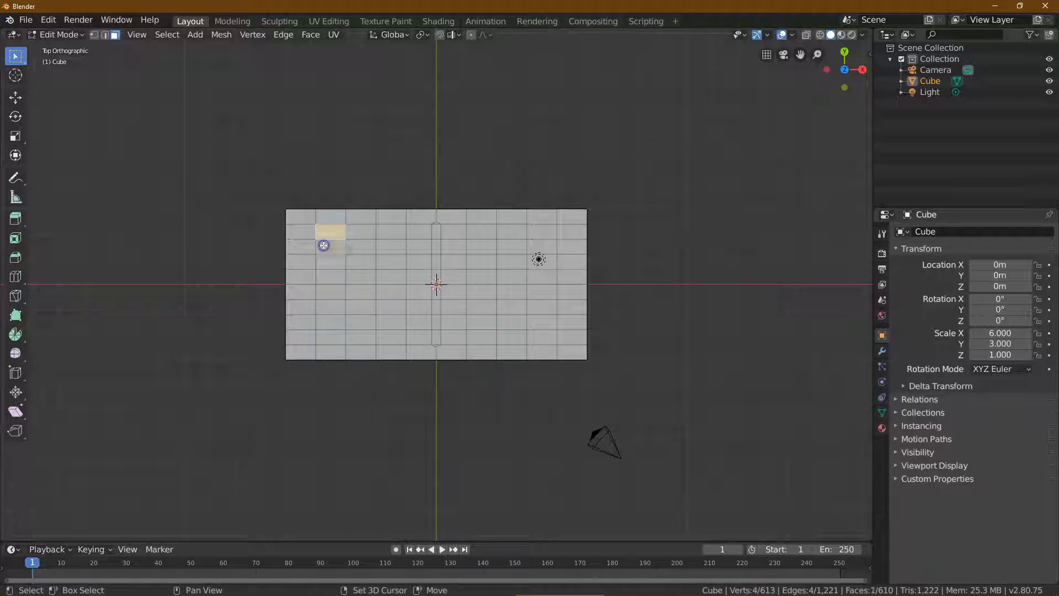
{"action": "left_click", "coordinate": [331, 277]}
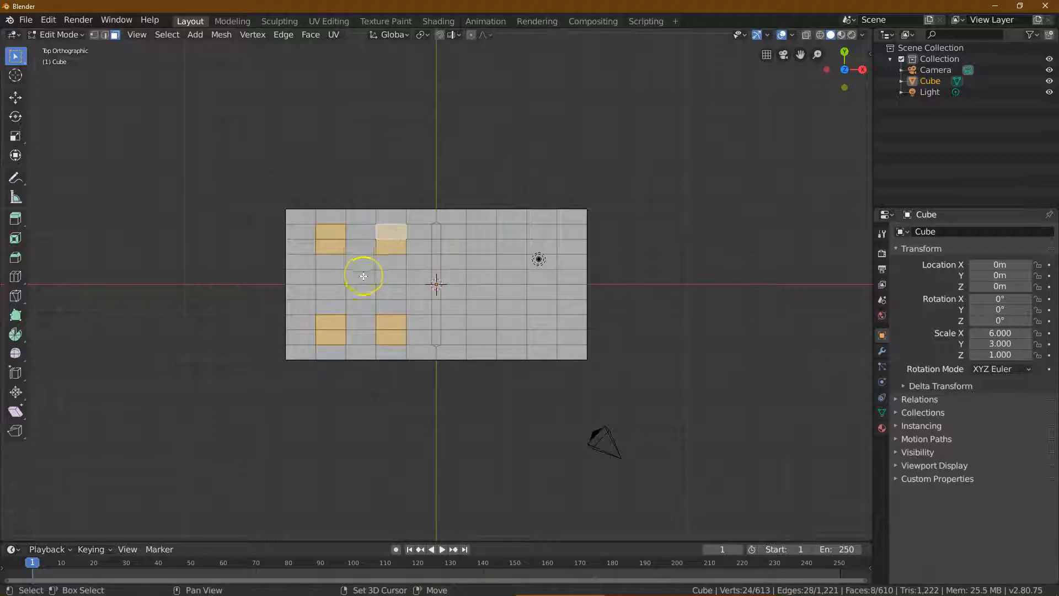
{"action": "left_click", "coordinate": [355, 319]}
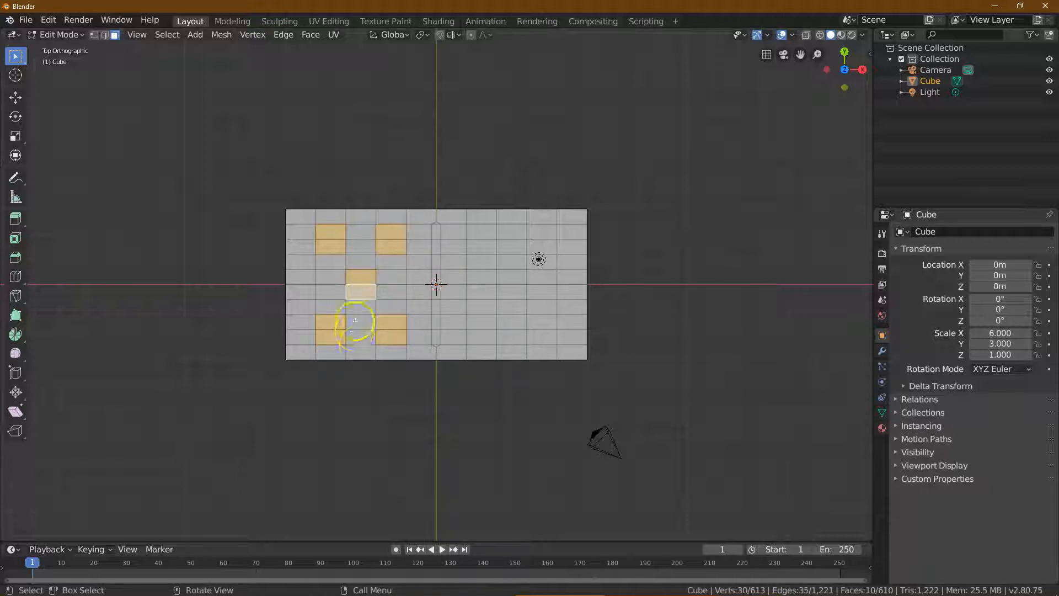
{"action": "mouse_move", "coordinate": [367, 343]}
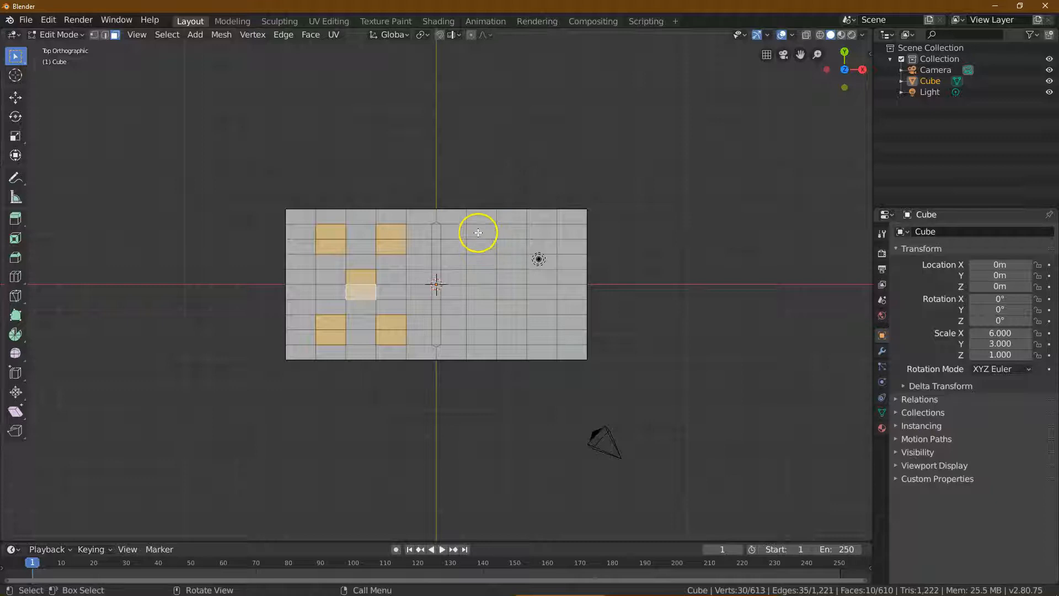
{"action": "left_click", "coordinate": [478, 233]}
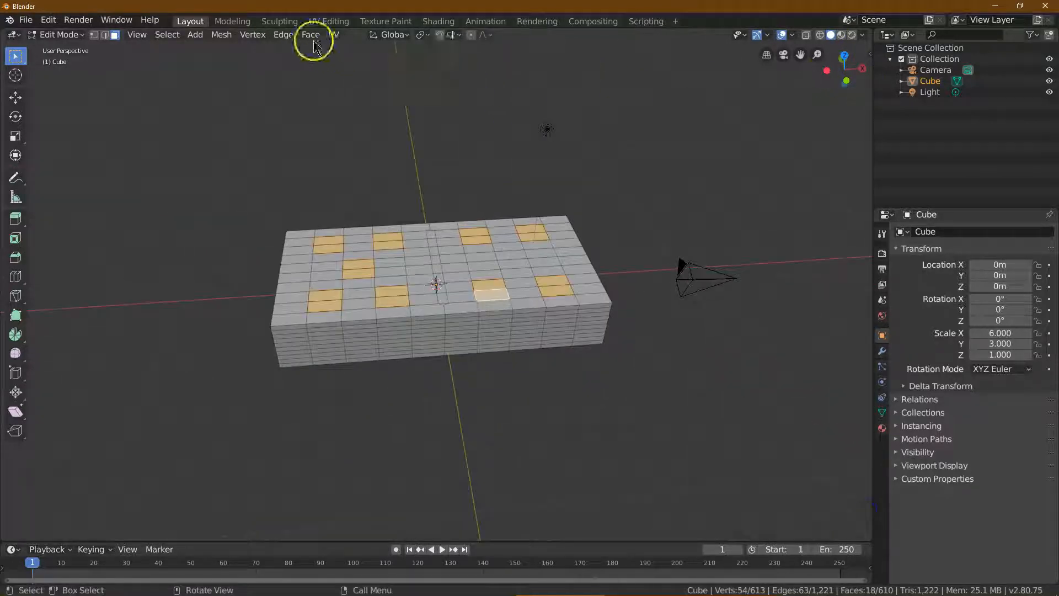
Inset the selected pip faces with a 0.035 m thickness.
{"action": "left_click", "coordinate": [310, 34]}
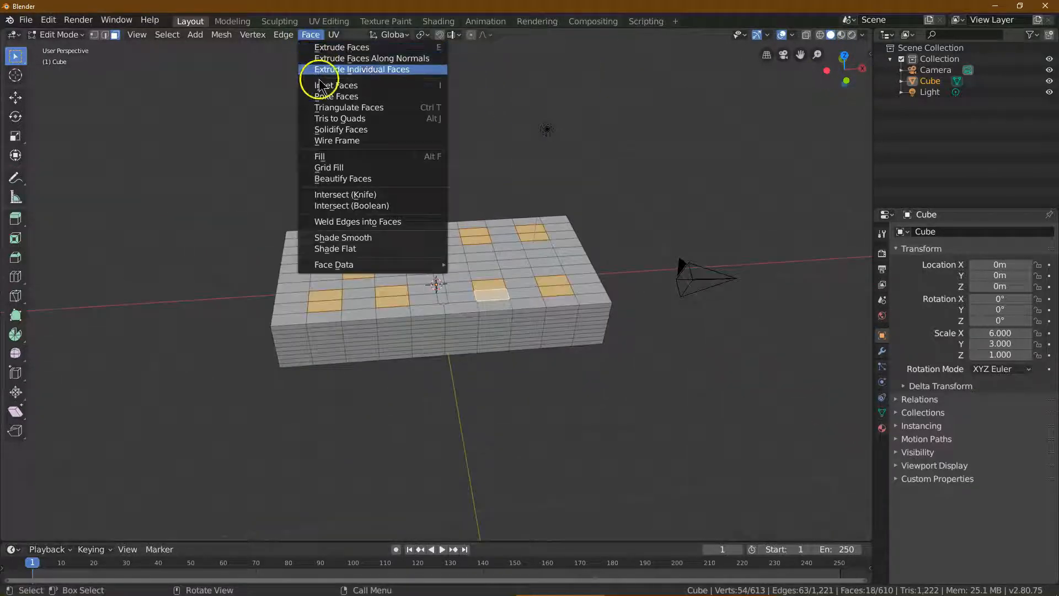
{"action": "left_click", "coordinate": [334, 85]}
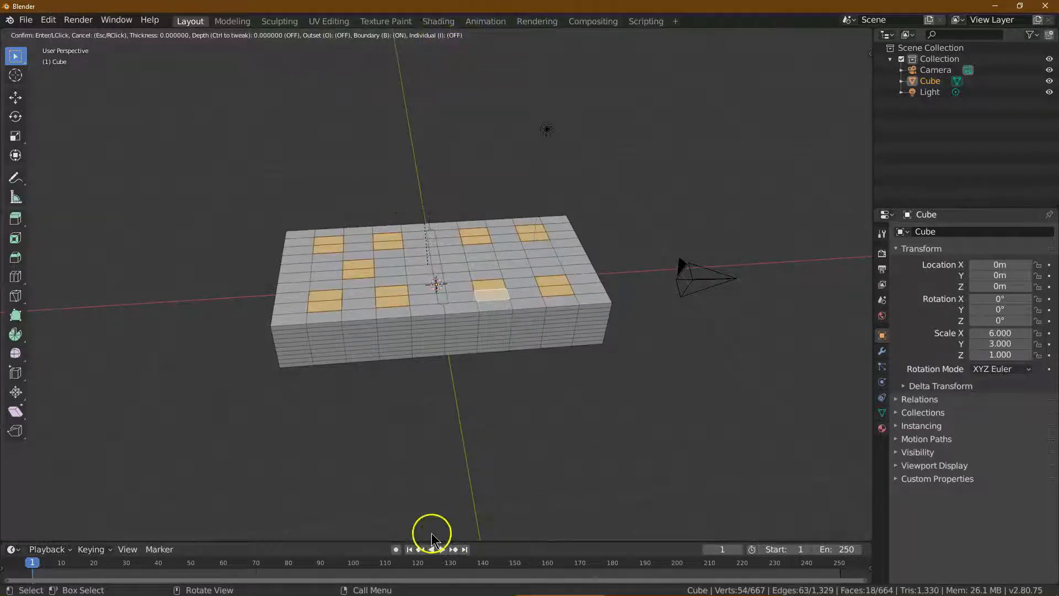
{"action": "mouse_move", "coordinate": [456, 91]}
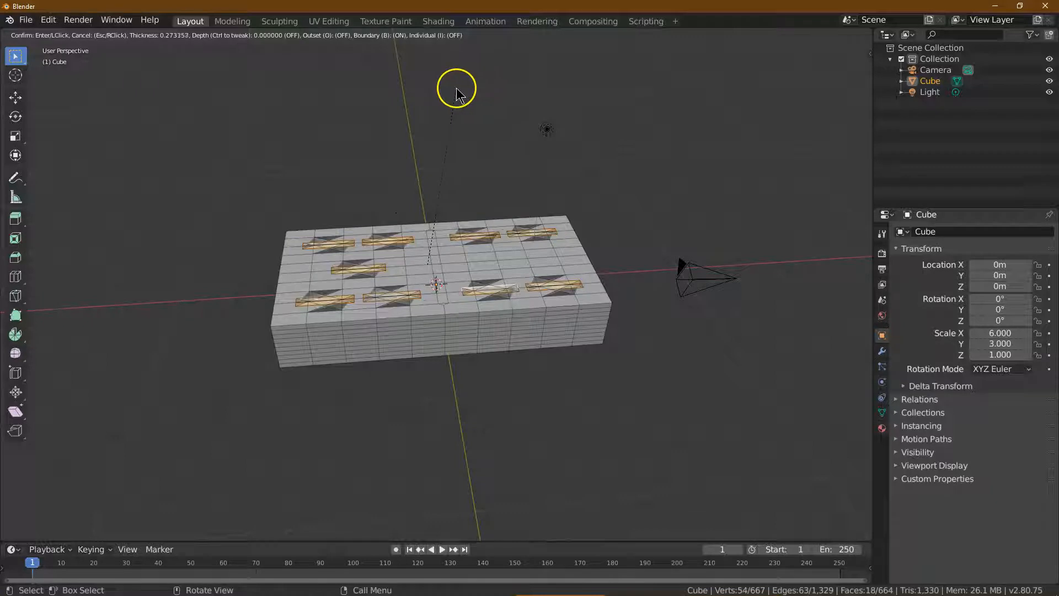
{"action": "mouse_move", "coordinate": [559, 114]}
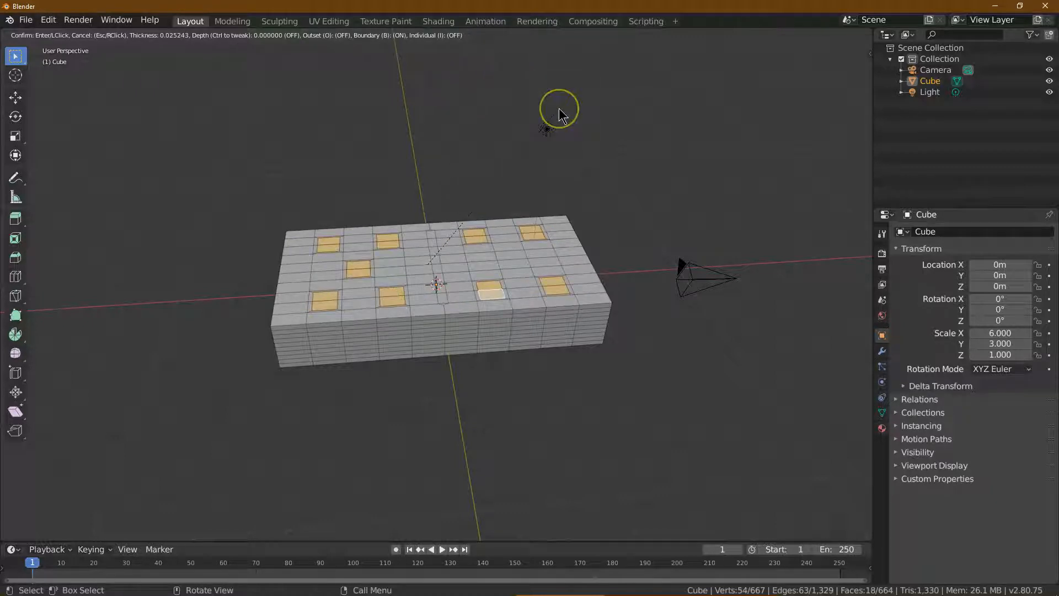
{"action": "mouse_move", "coordinate": [559, 113]}
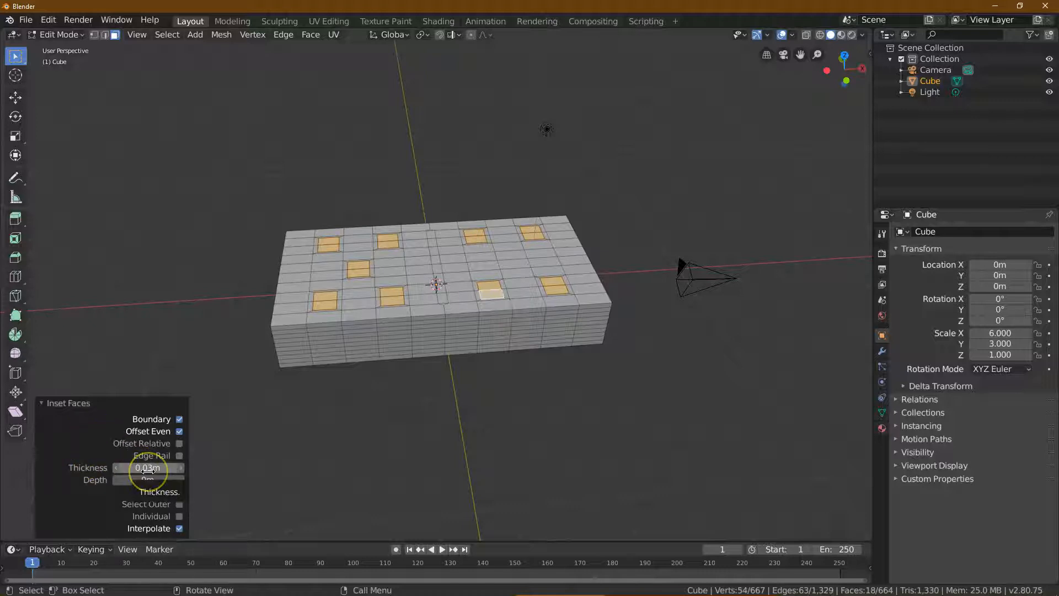
{"action": "left_click", "coordinate": [147, 467]}
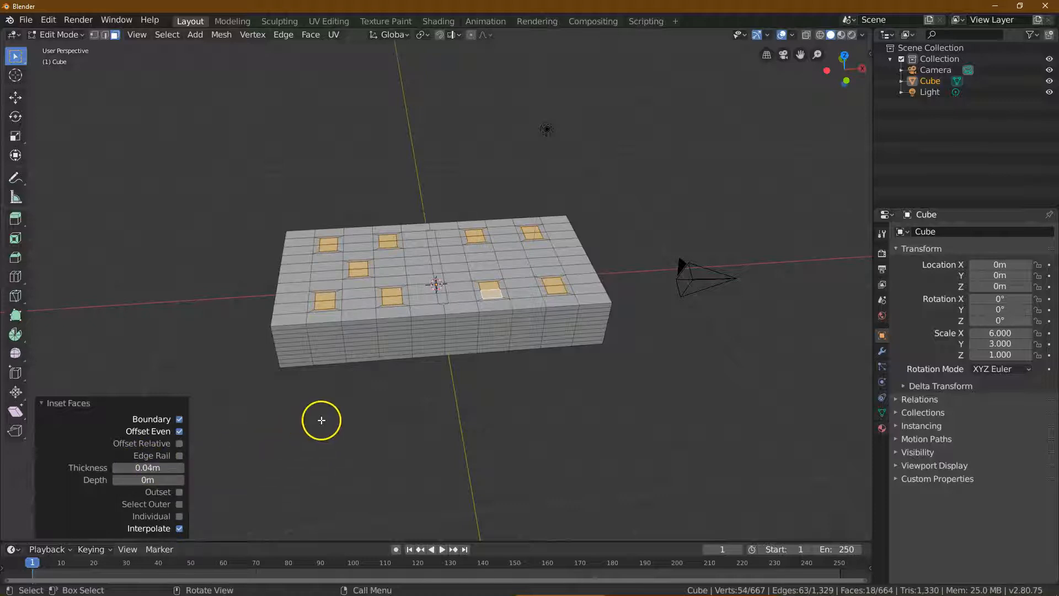
{"action": "mouse_move", "coordinate": [148, 501]}
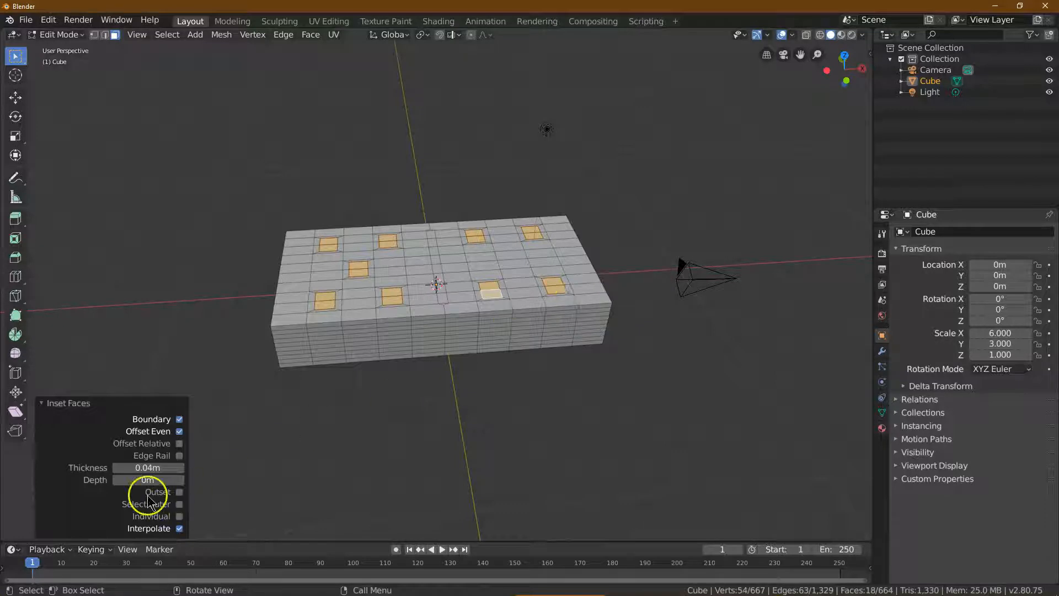
{"action": "left_click", "coordinate": [147, 467]}
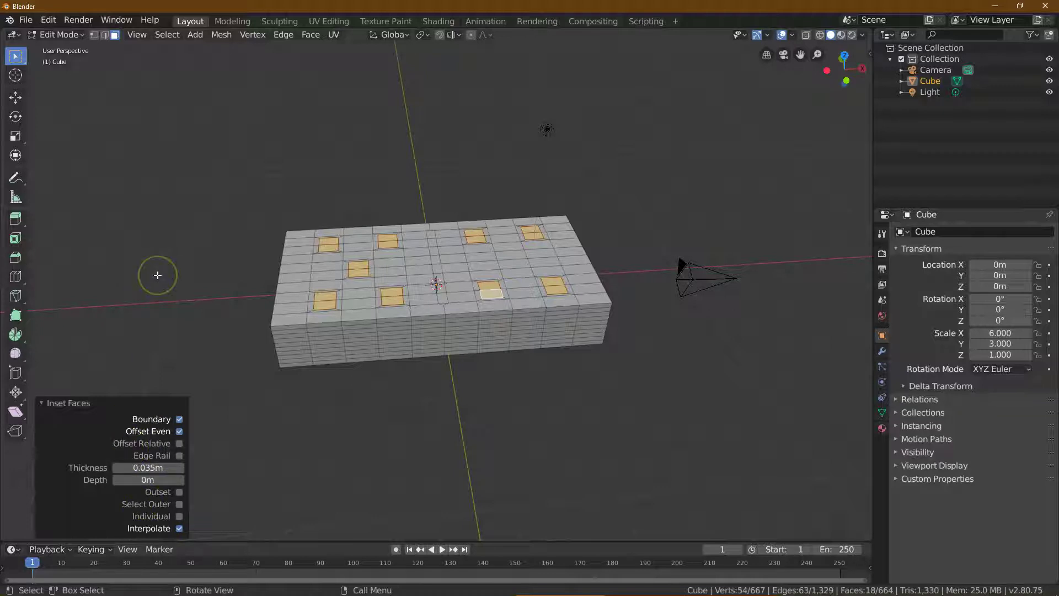
{"action": "mouse_move", "coordinate": [157, 275]}
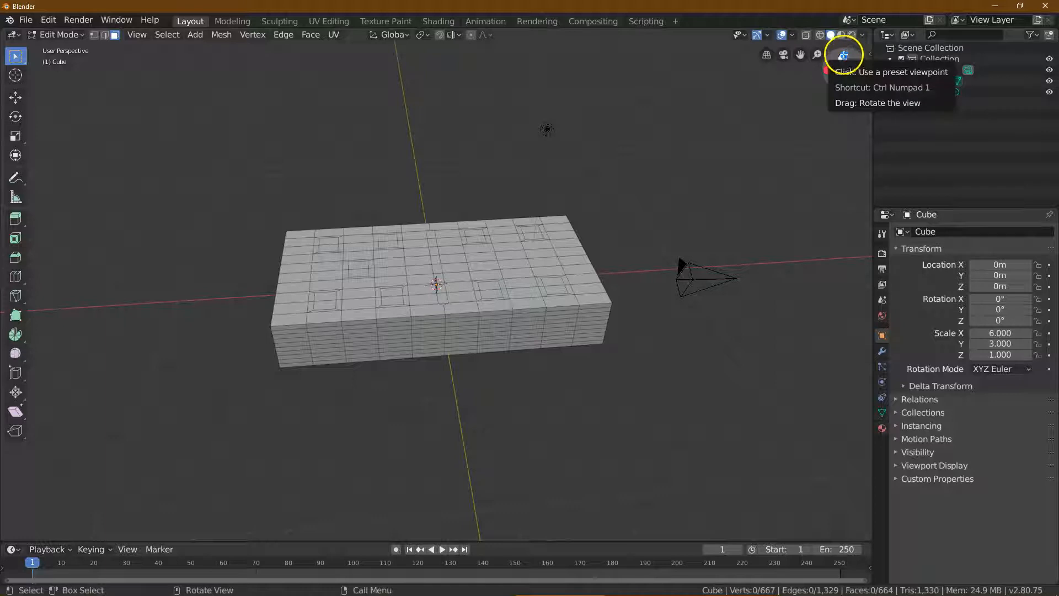
From top view, select four more pip faces and inset them, adjusting thickness.
{"action": "left_click", "coordinate": [842, 54]}
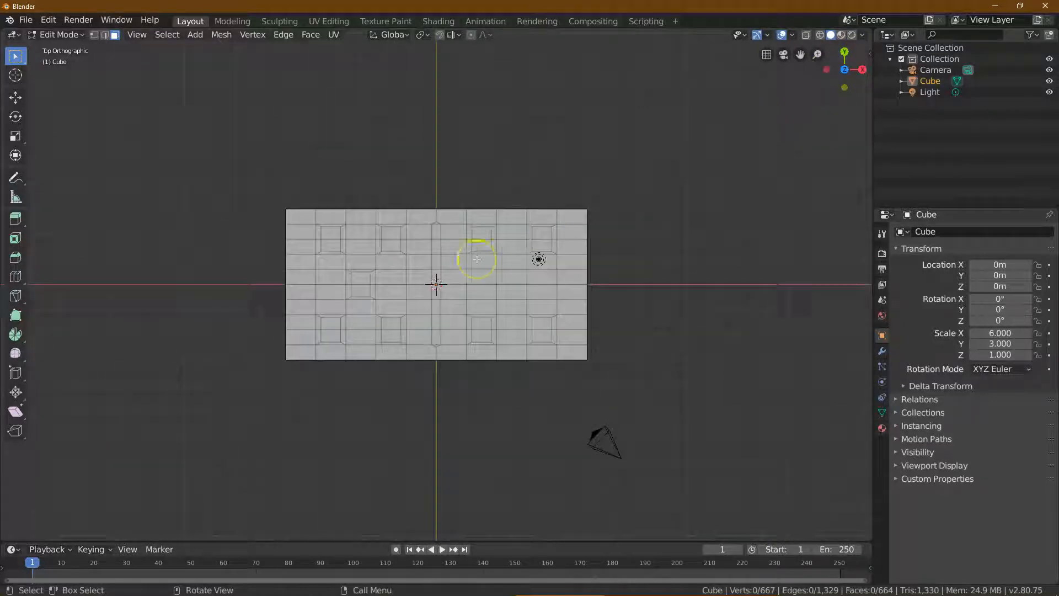
{"action": "left_click", "coordinate": [356, 248]}
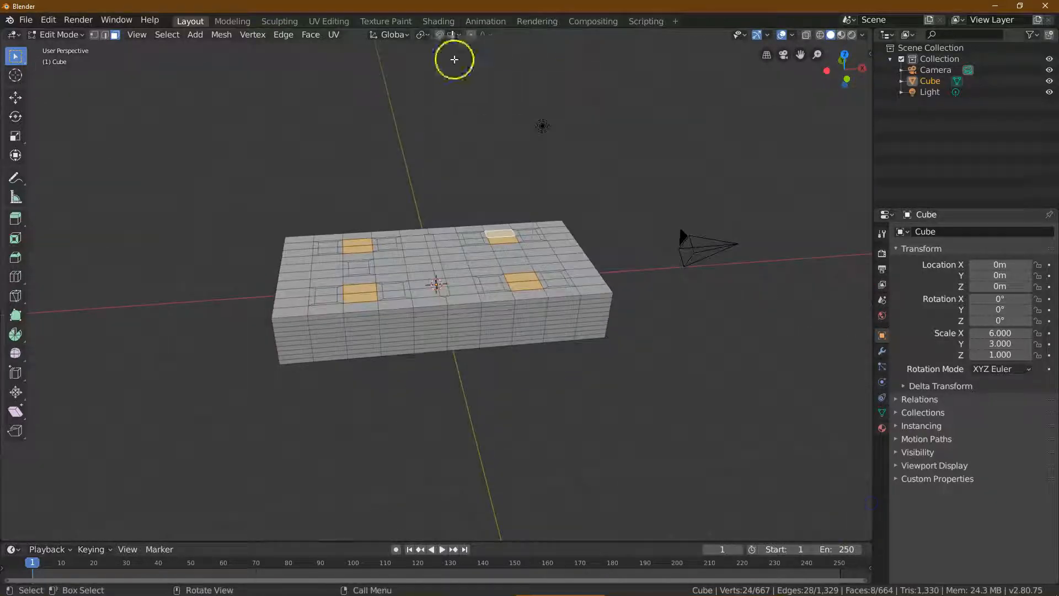
{"action": "left_click", "coordinate": [311, 34]}
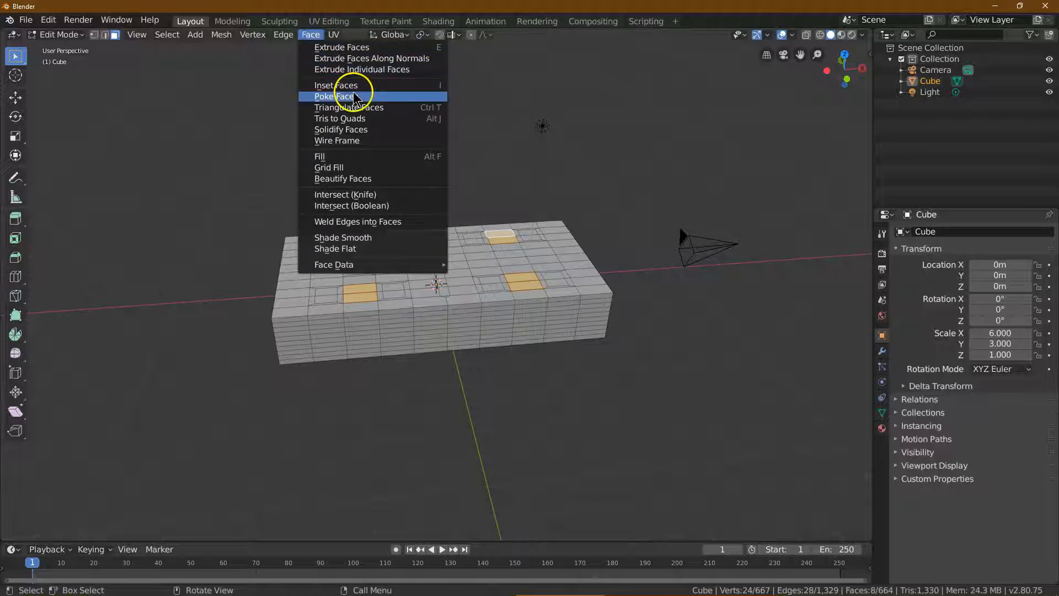
{"action": "left_click", "coordinate": [339, 85]}
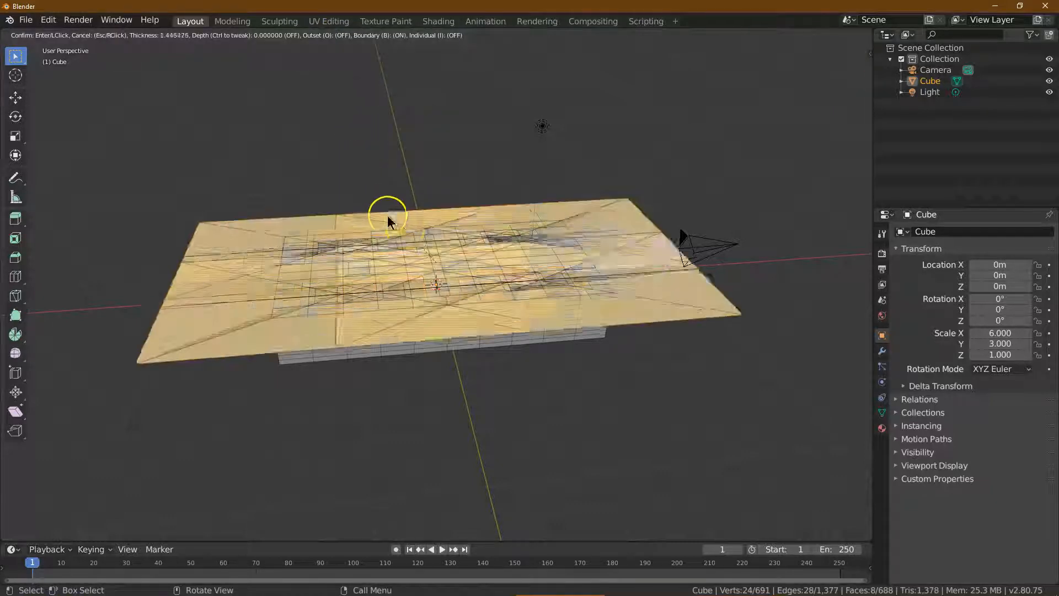
{"action": "mouse_move", "coordinate": [584, 232]}
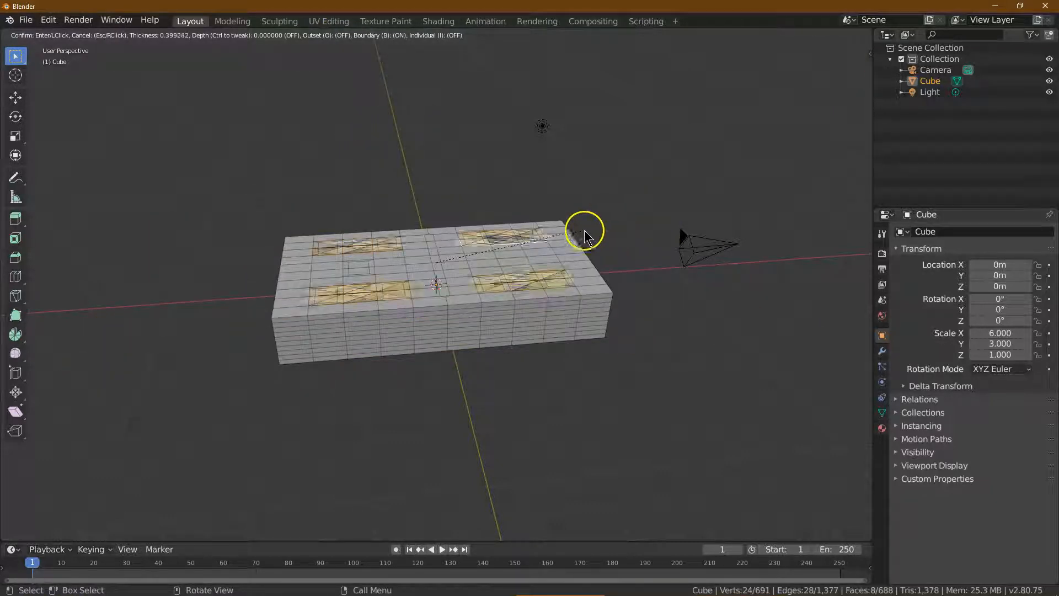
{"action": "mouse_move", "coordinate": [625, 226]}
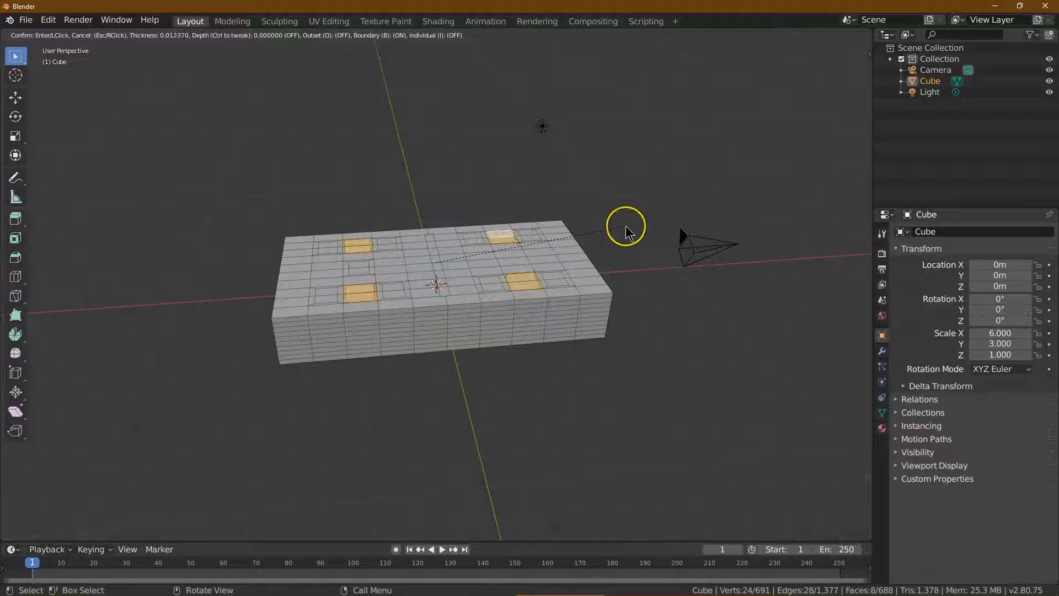
{"action": "left_click", "coordinate": [625, 226]}
{"action": "type", "text": "0"}
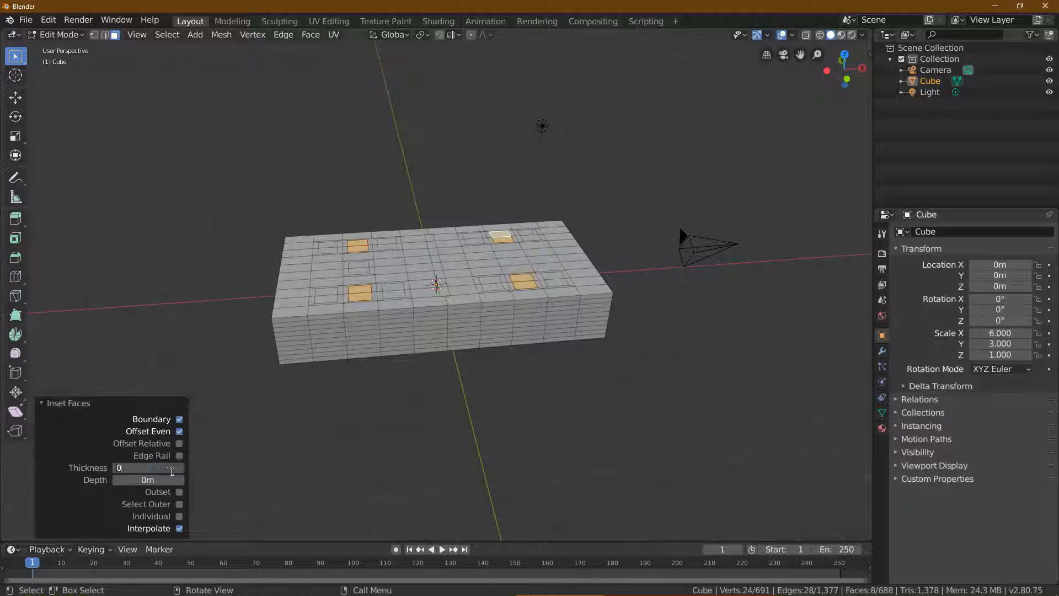
{"action": "left_click", "coordinate": [148, 467]}
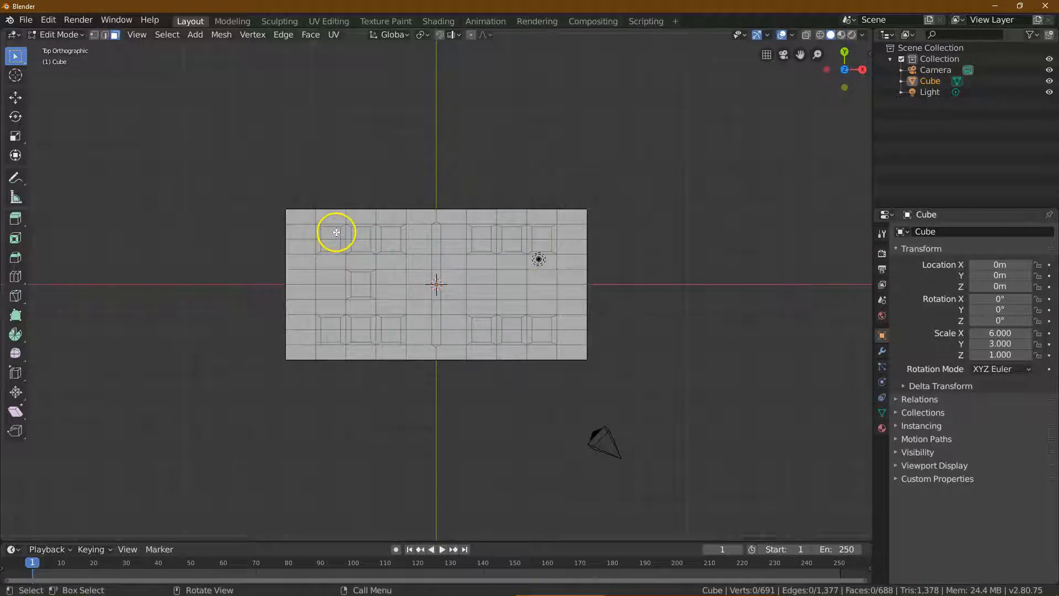
Select the inset pip squares and centre strip faces, zooming in as needed.
{"action": "left_click", "coordinate": [332, 243]}
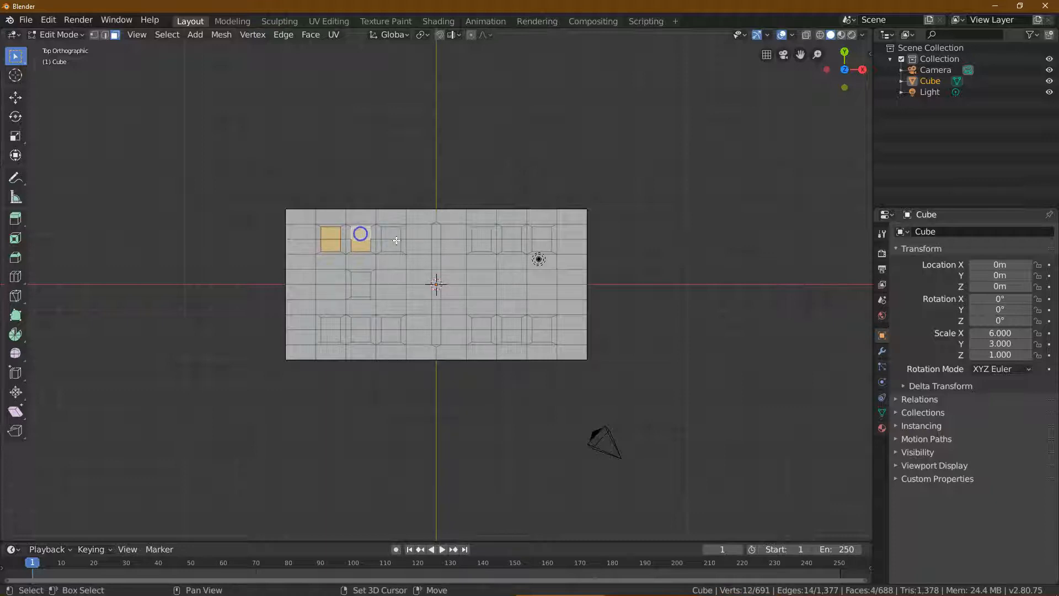
{"action": "left_click", "coordinate": [360, 326]}
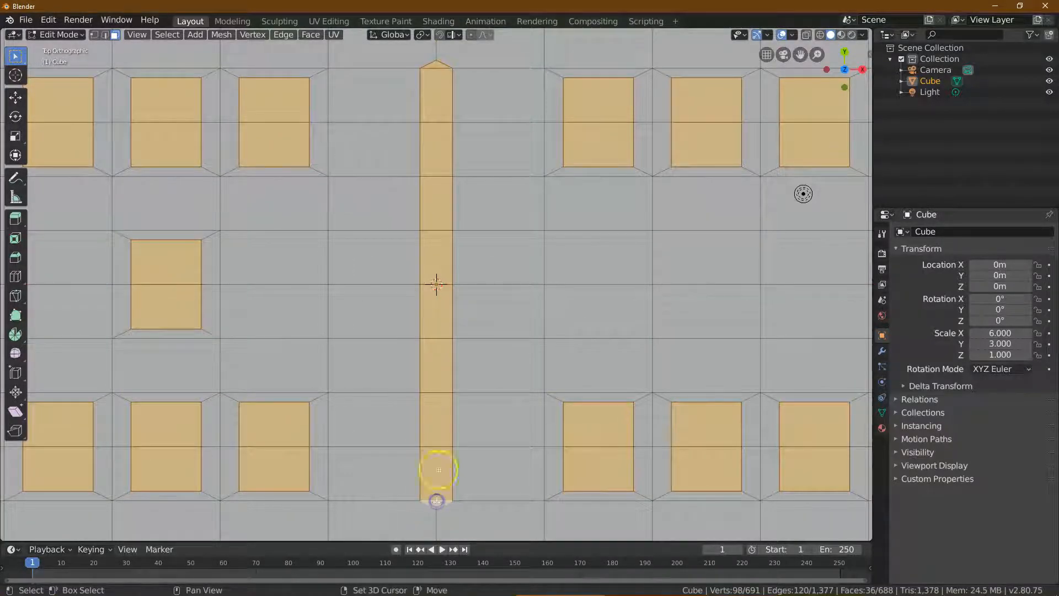
{"action": "scroll", "scroll_direction": "down", "scroll_amount": 3}
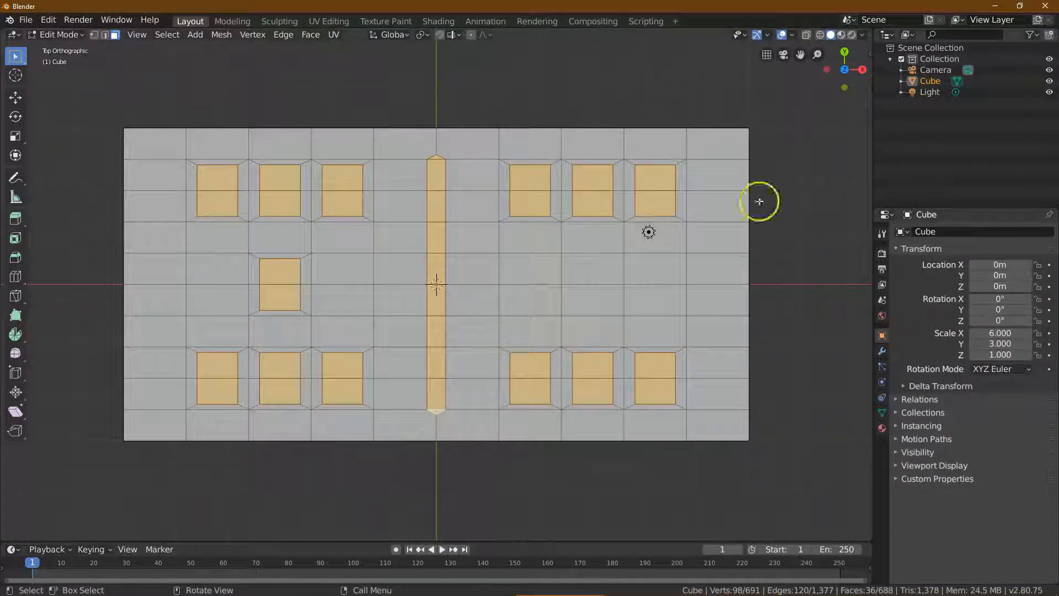
{"action": "mouse_move", "coordinate": [863, 69]}
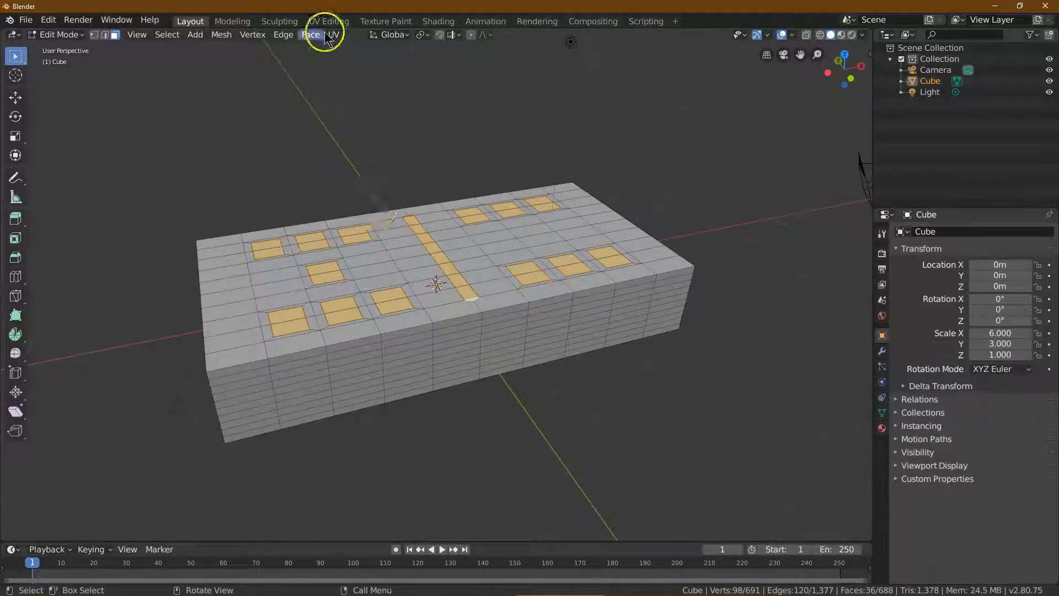
{"action": "mouse_move", "coordinate": [312, 34]}
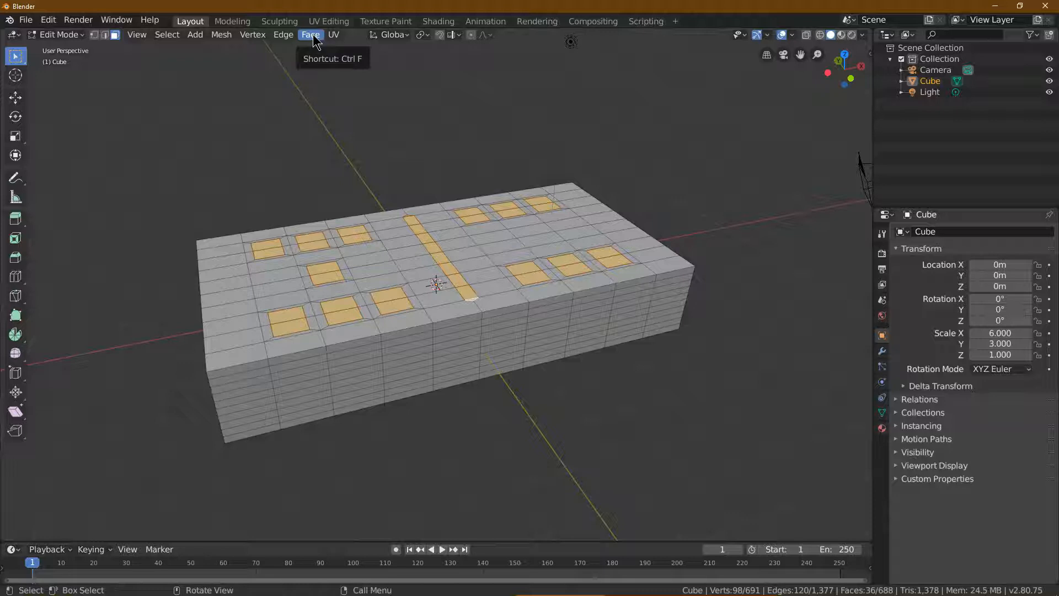
Extrude the selected pip and center-line faces 0.2 m down into the domino top.
{"action": "left_click", "coordinate": [310, 34]}
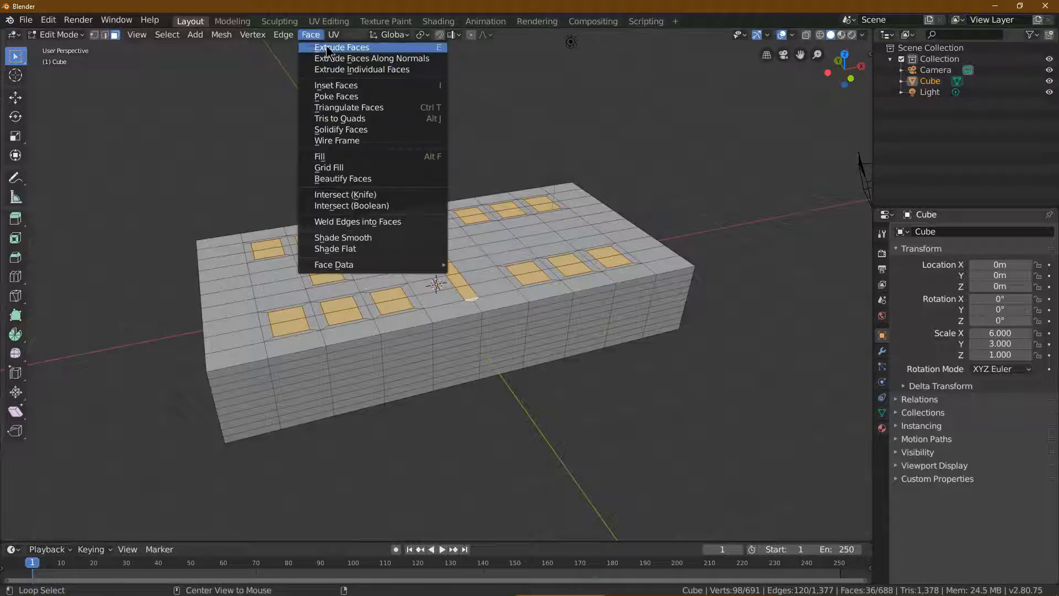
{"action": "left_click", "coordinate": [340, 48]}
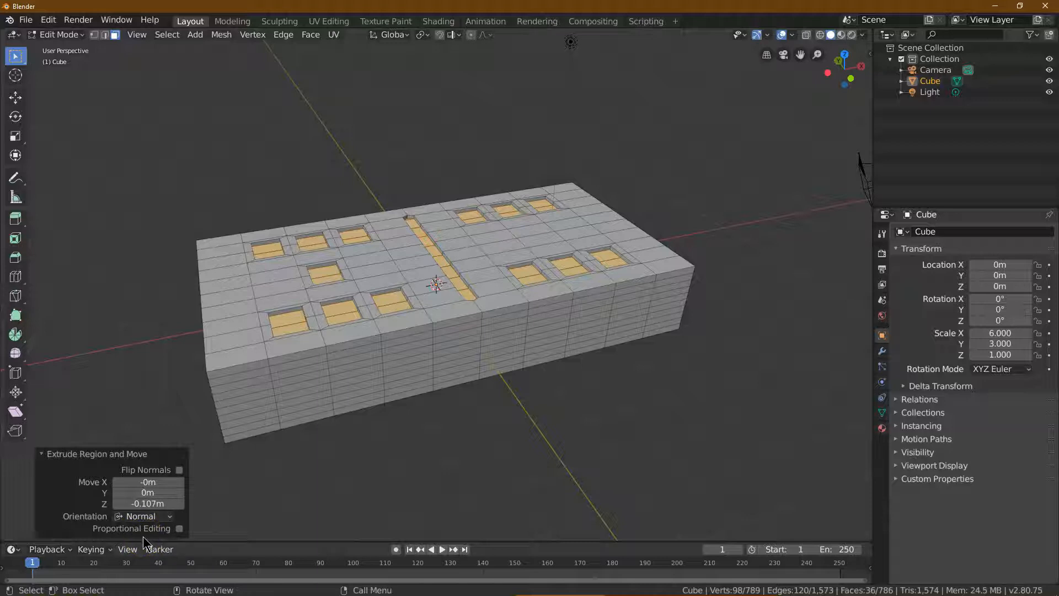
{"action": "mouse_move", "coordinate": [154, 561]}
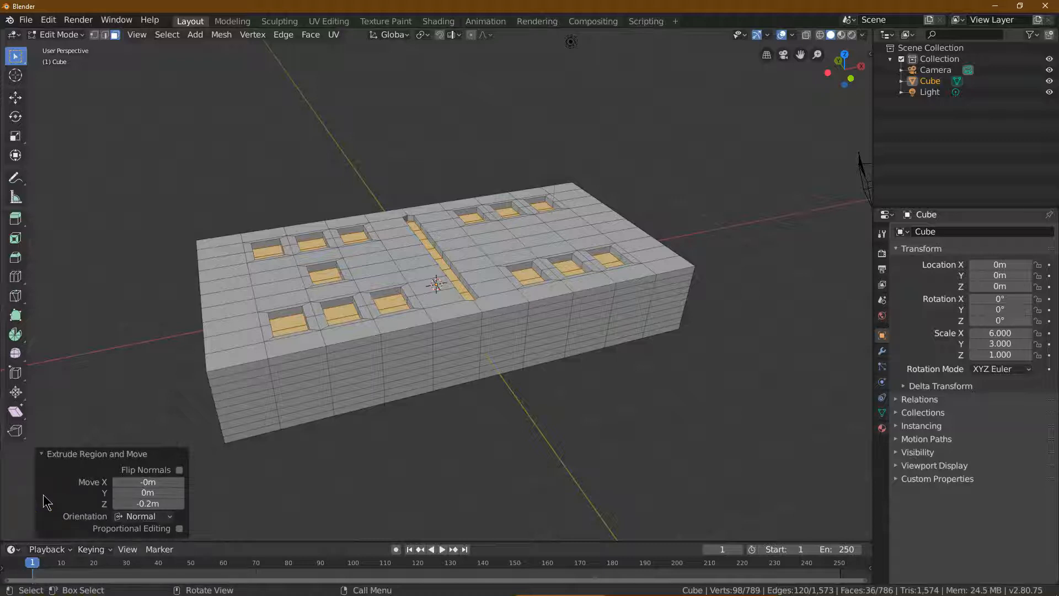
{"action": "mouse_move", "coordinate": [147, 329]}
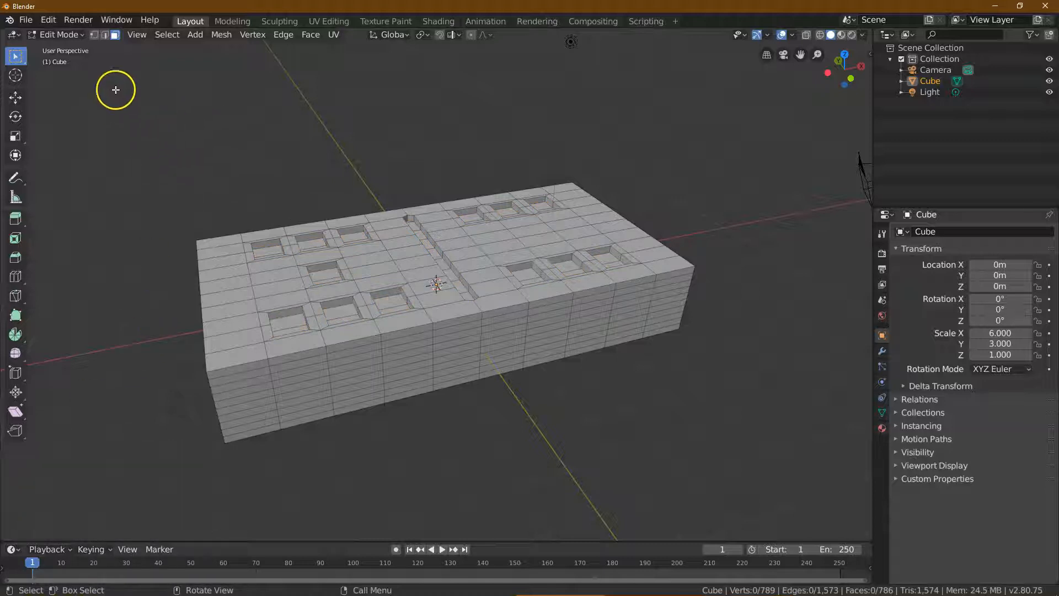
Select the entire domino mesh and bevel all its edges with a 0.03 m width.
{"action": "left_click", "coordinate": [166, 34]}
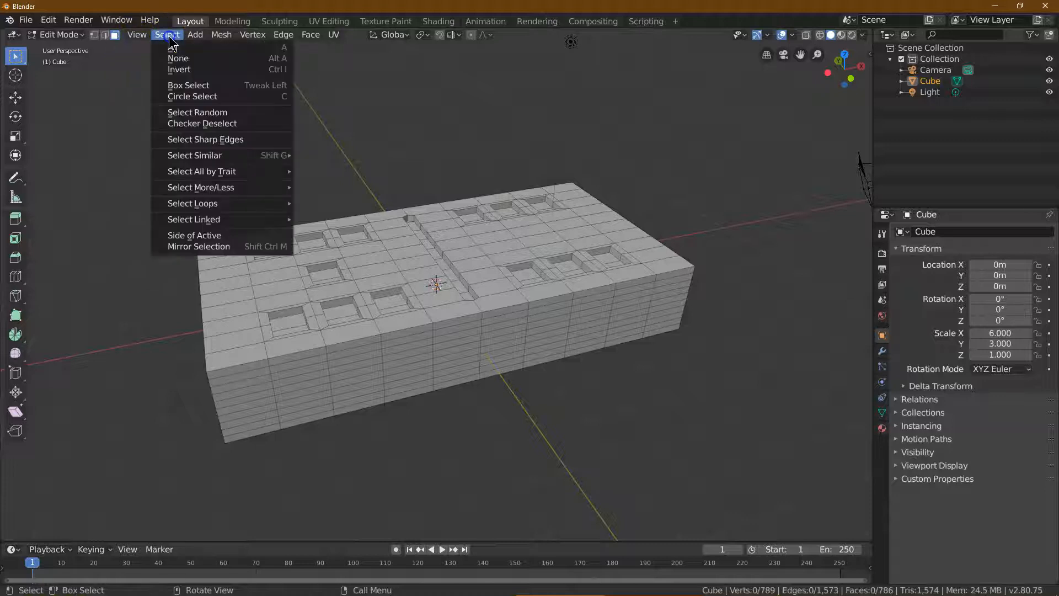
{"action": "mouse_move", "coordinate": [183, 47]}
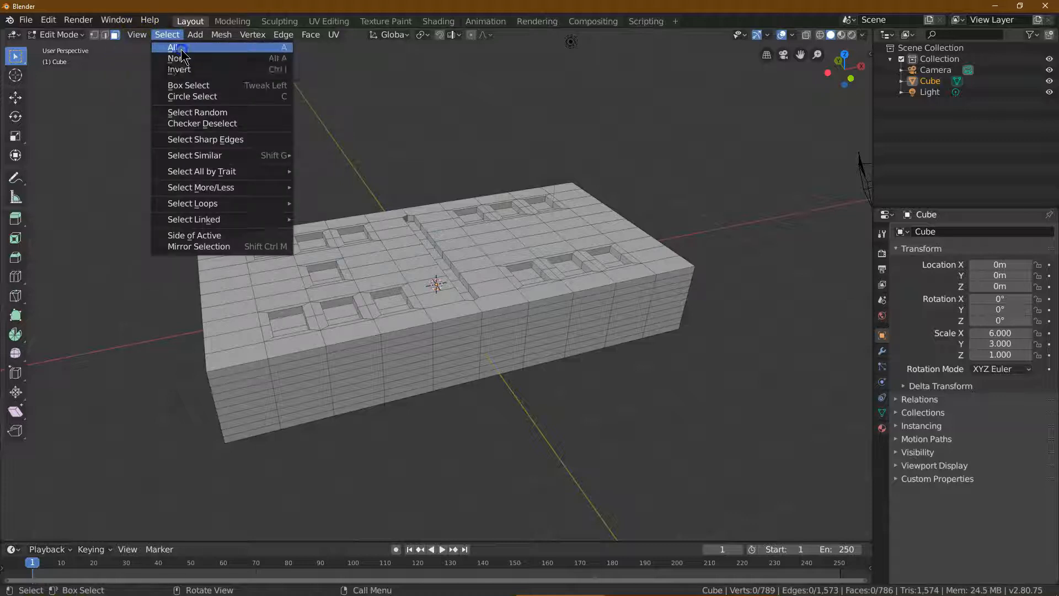
{"action": "left_click", "coordinate": [172, 47]}
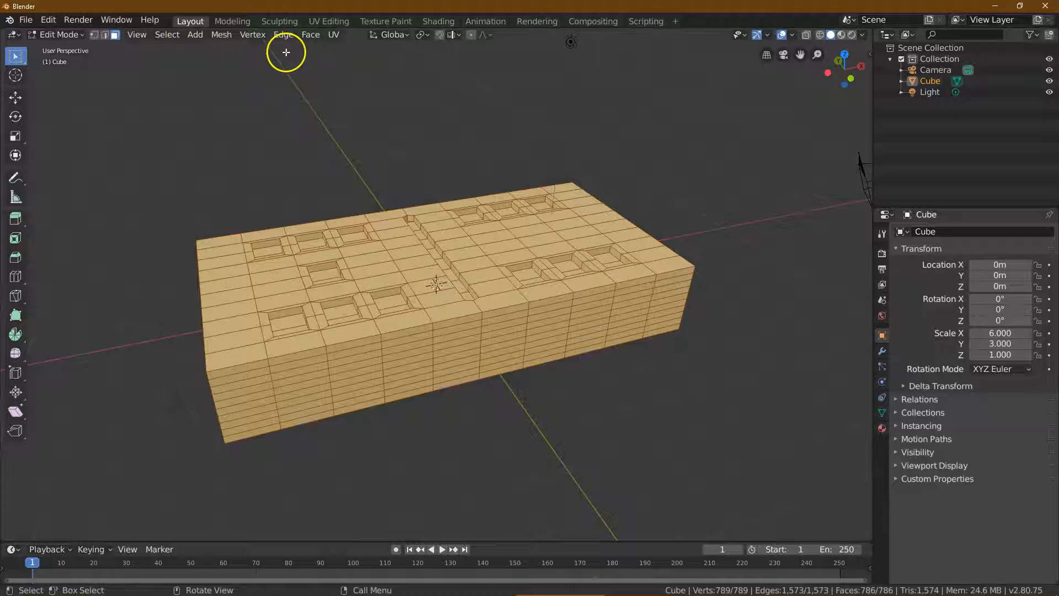
{"action": "left_click", "coordinate": [283, 34]}
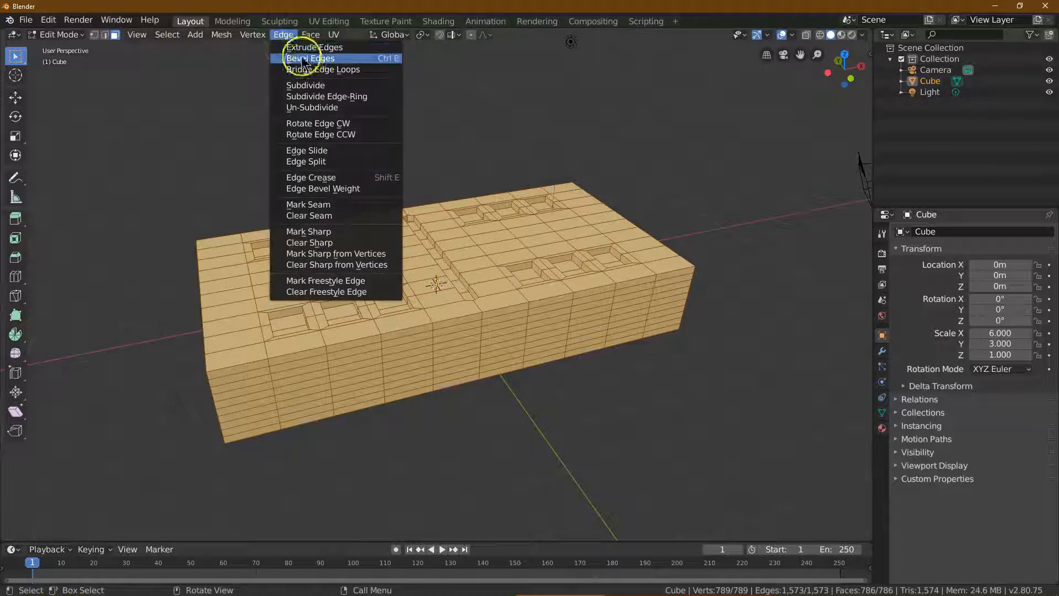
{"action": "left_click", "coordinate": [310, 58]}
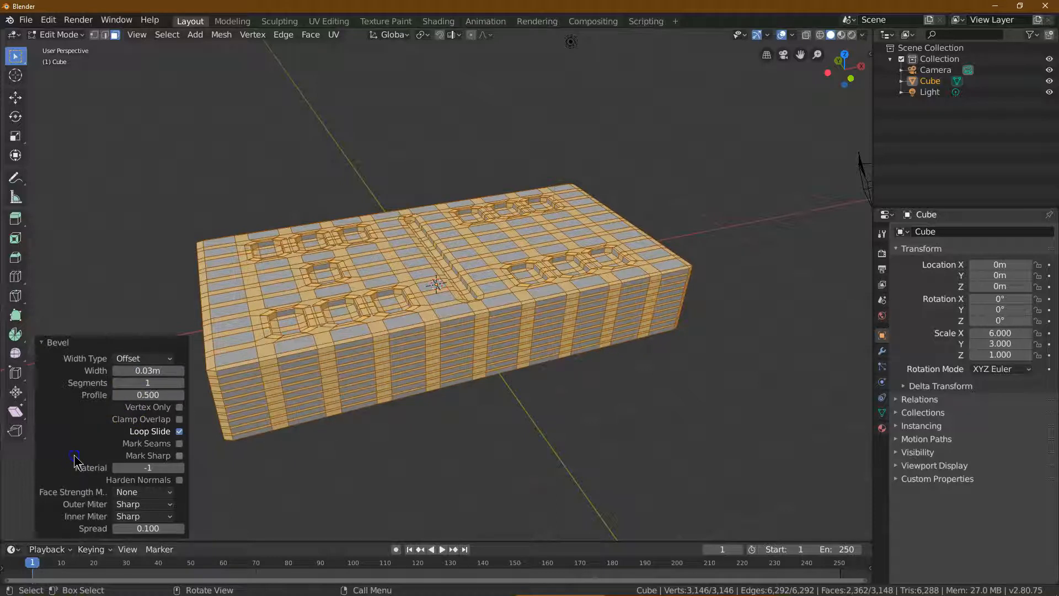
{"action": "mouse_move", "coordinate": [860, 66]}
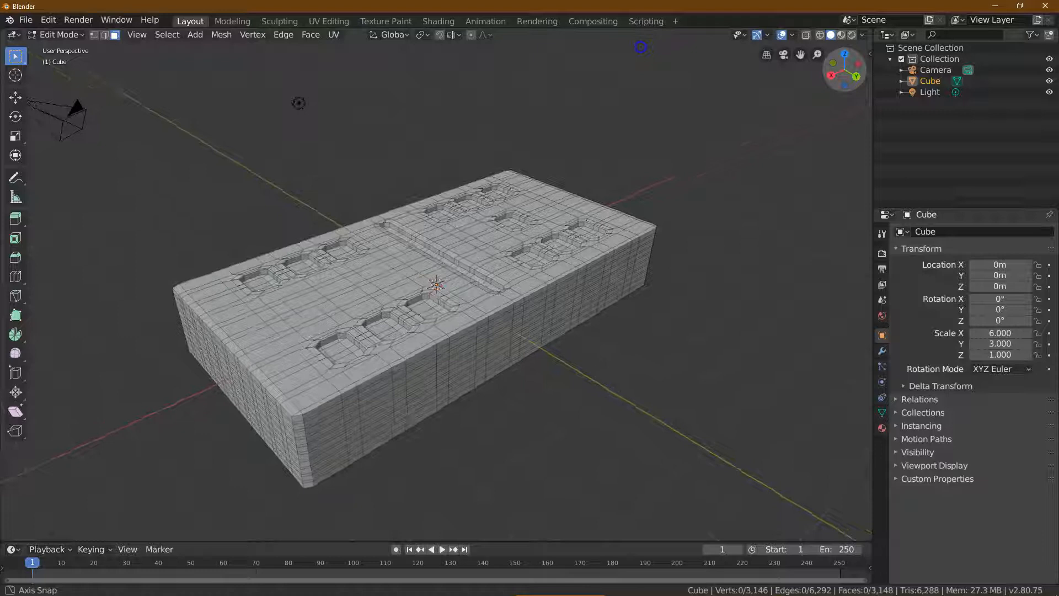
{"action": "mouse_move", "coordinate": [840, 54]}
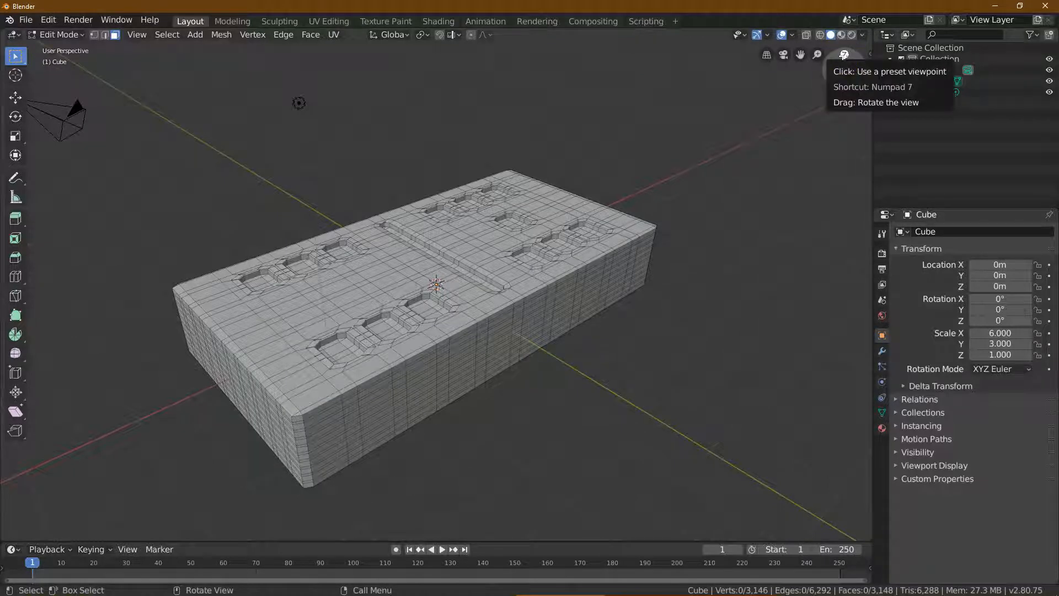
Select the whole mesh and set the material's base colour to violet-blue.
{"action": "left_click", "coordinate": [166, 34]}
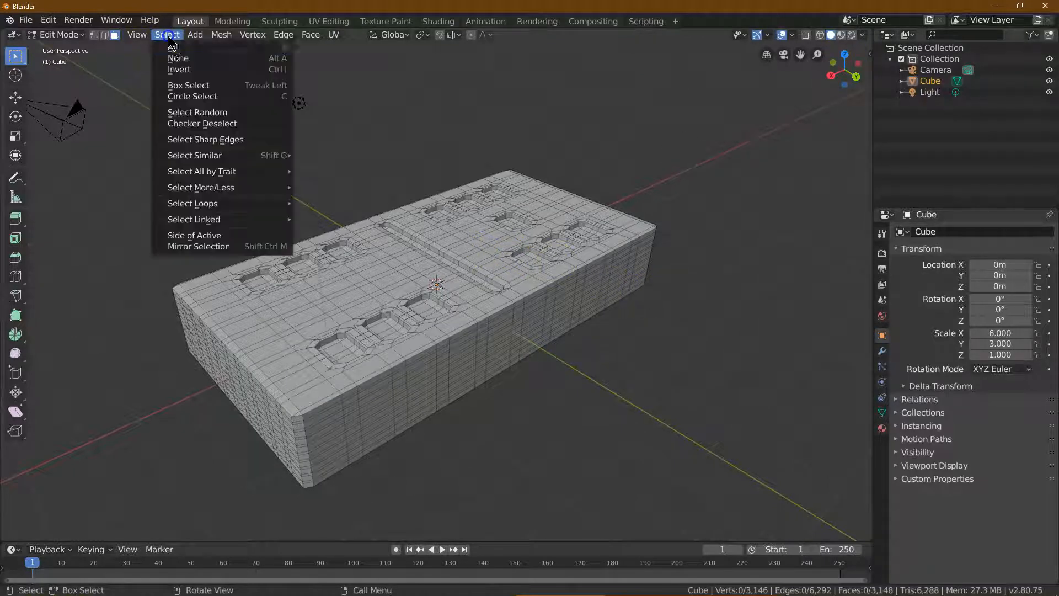
{"action": "left_click", "coordinate": [178, 58]}
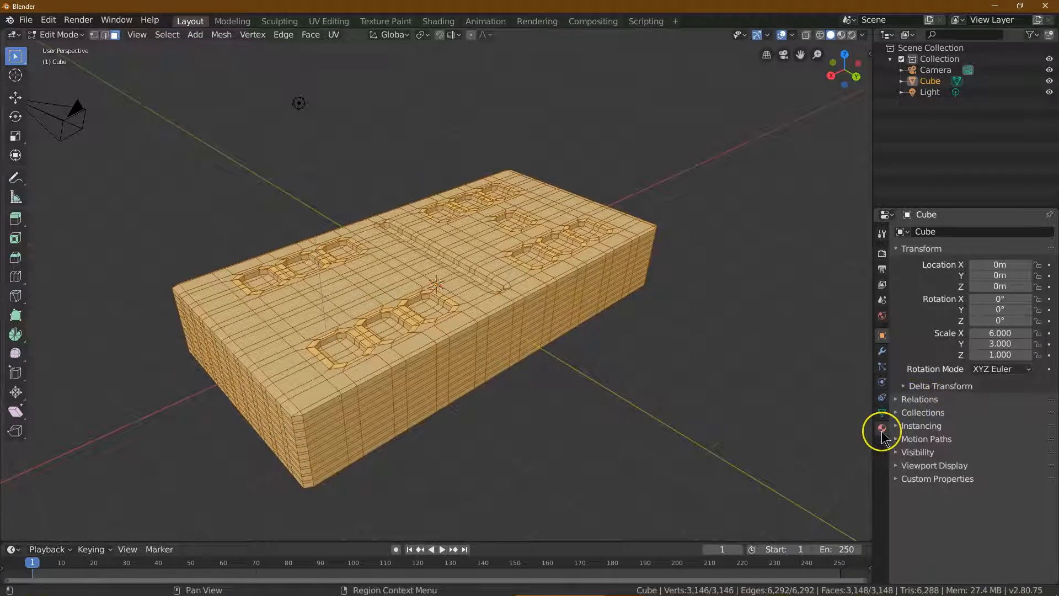
{"action": "left_click", "coordinate": [881, 428]}
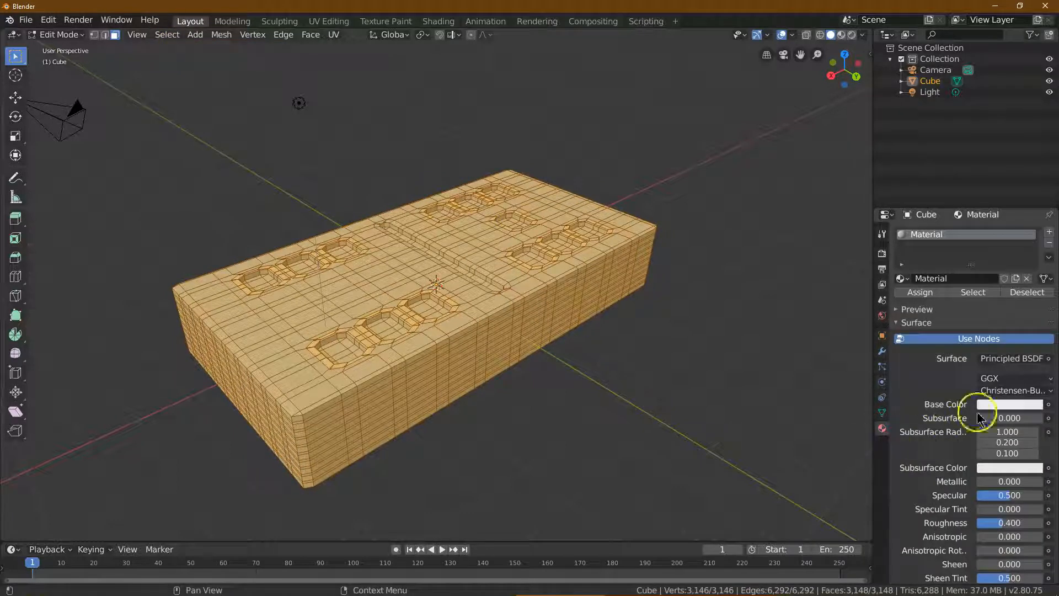
{"action": "left_click", "coordinate": [1010, 404]}
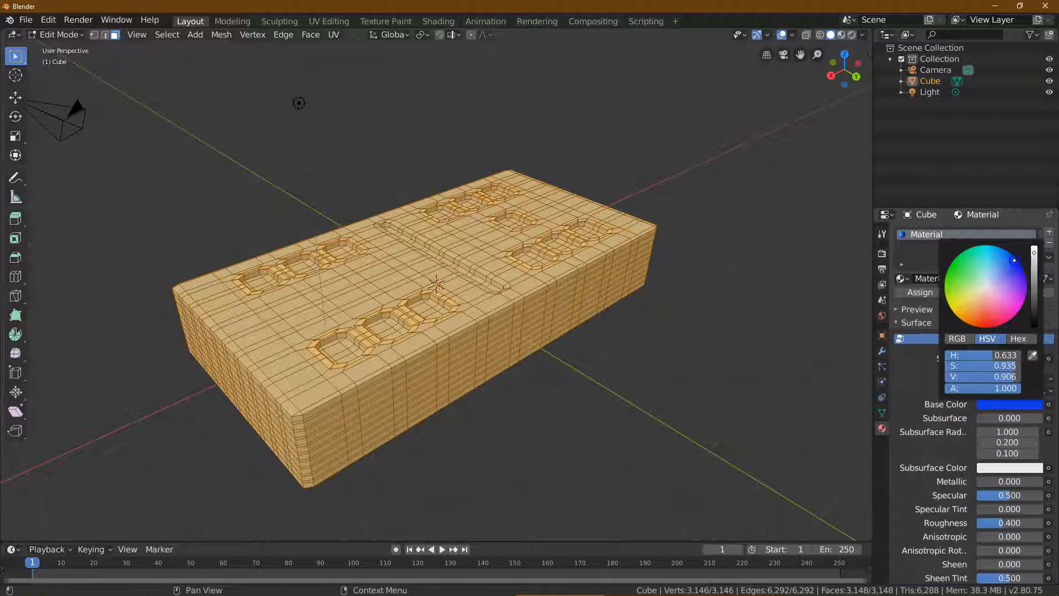
{"action": "left_click", "coordinate": [1017, 279]}
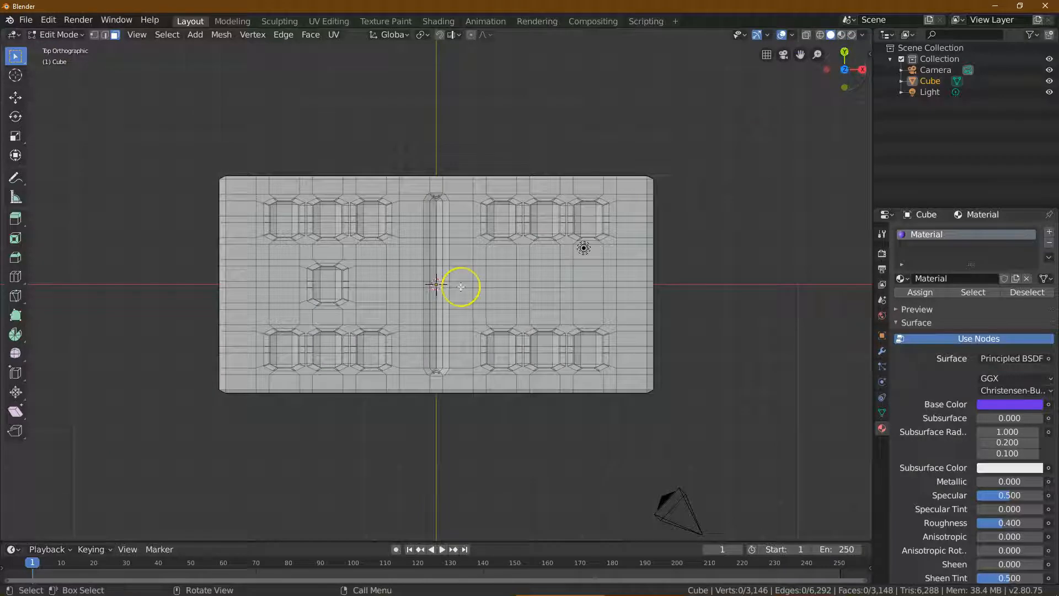
{"action": "mouse_move", "coordinate": [293, 214]}
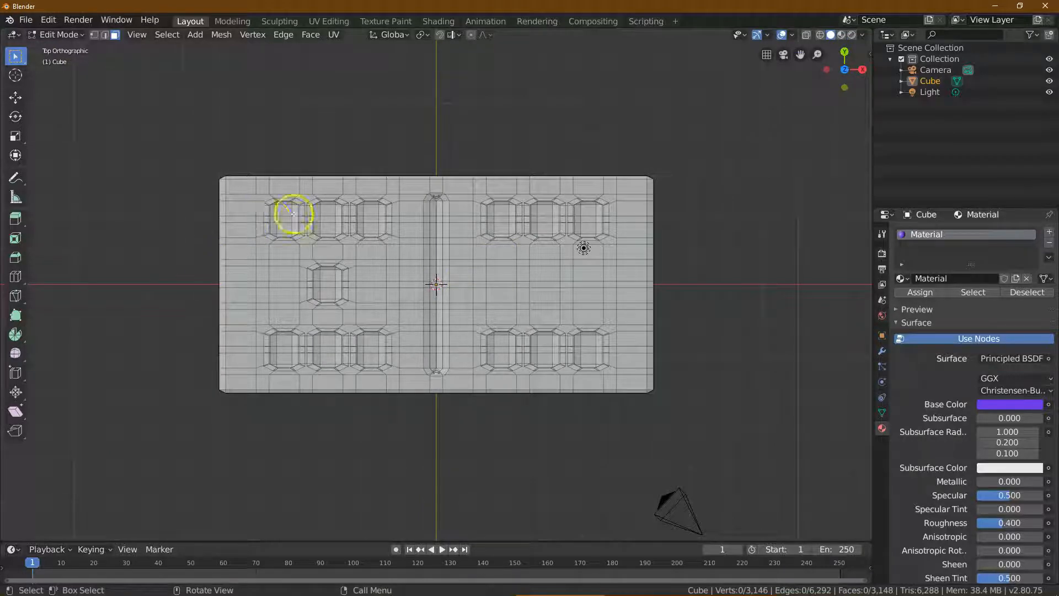
Select the bottom faces of the recessed pips on both halves.
{"action": "left_click", "coordinate": [286, 218]}
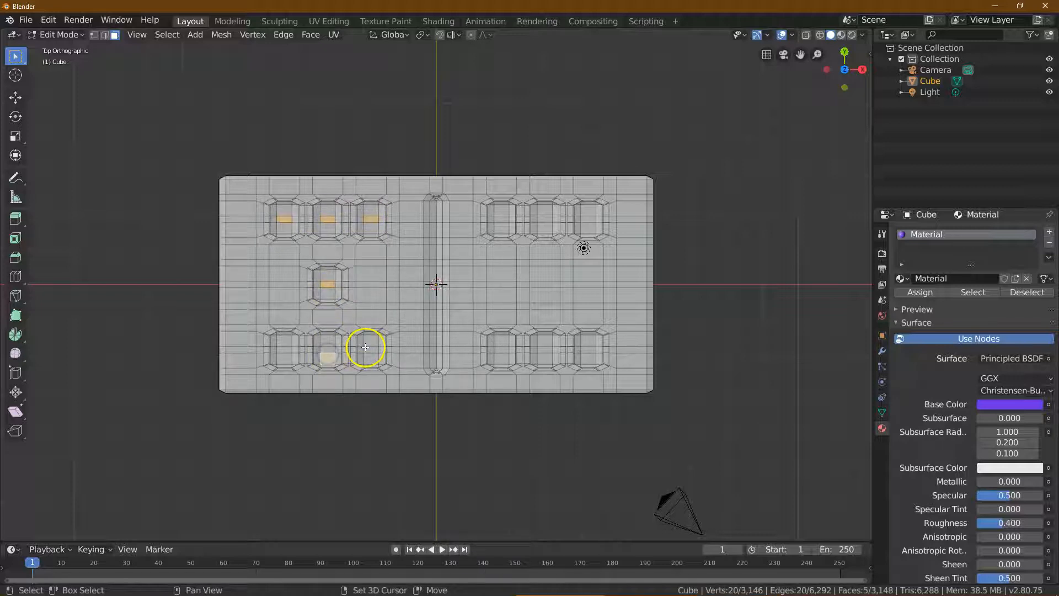
{"action": "left_click", "coordinate": [500, 351]}
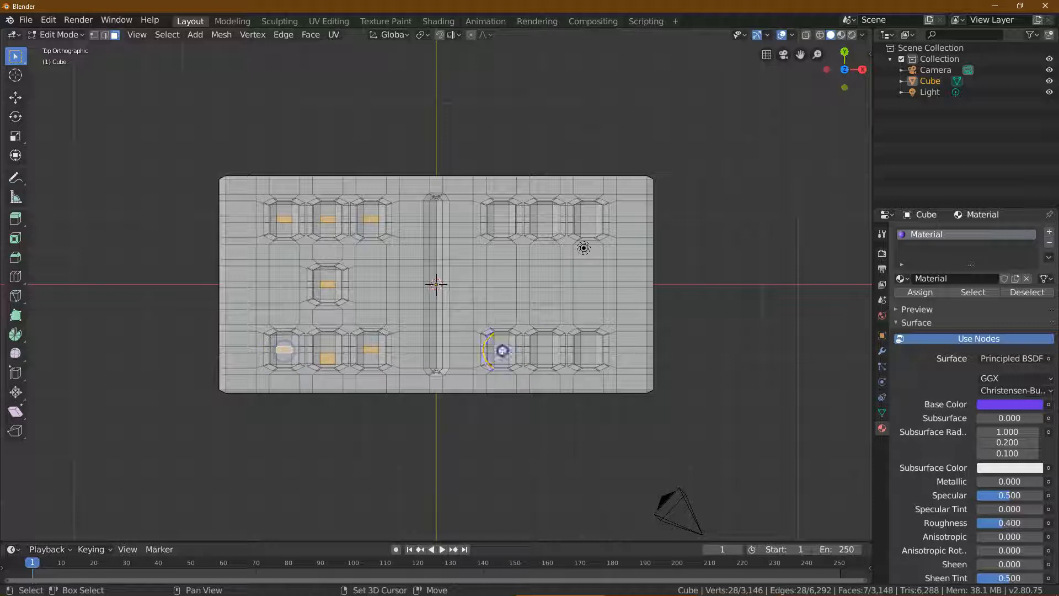
{"action": "left_click", "coordinate": [539, 219]}
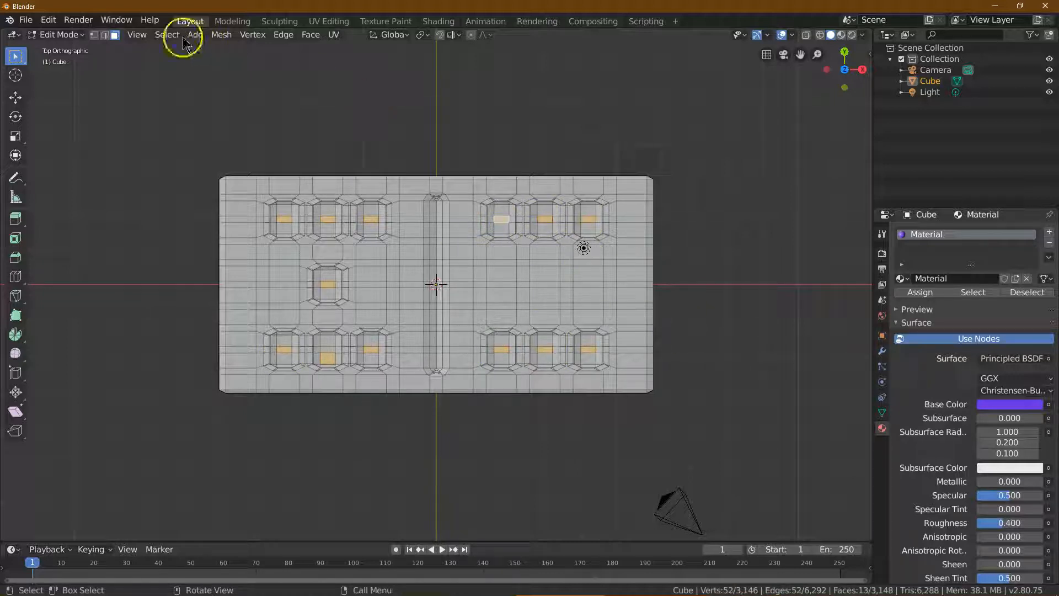
Grow the pip selection outward three times to cover the whole pips.
{"action": "left_click", "coordinate": [166, 34]}
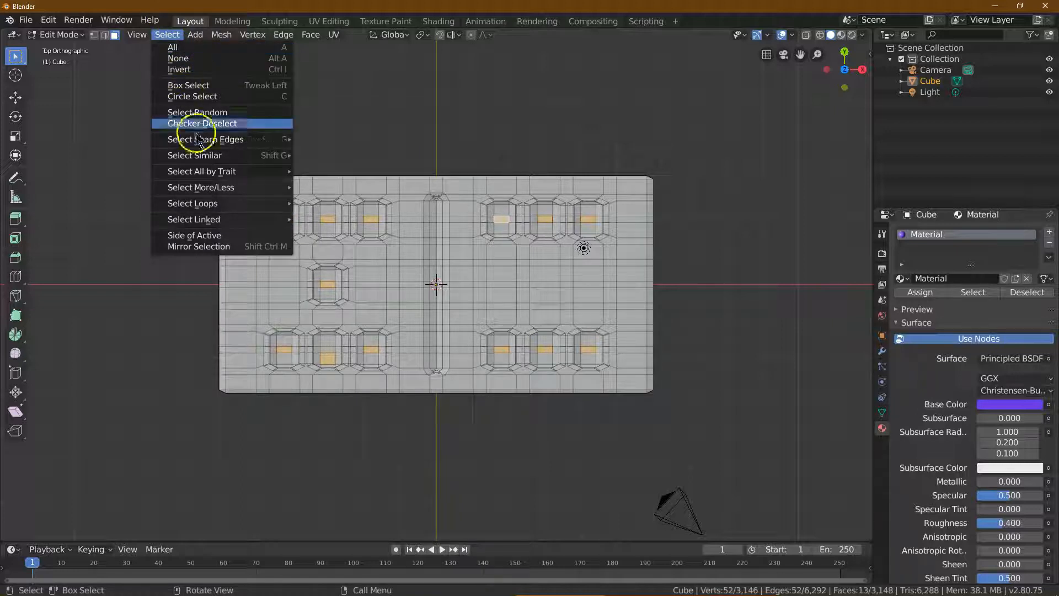
{"action": "mouse_move", "coordinate": [199, 187]}
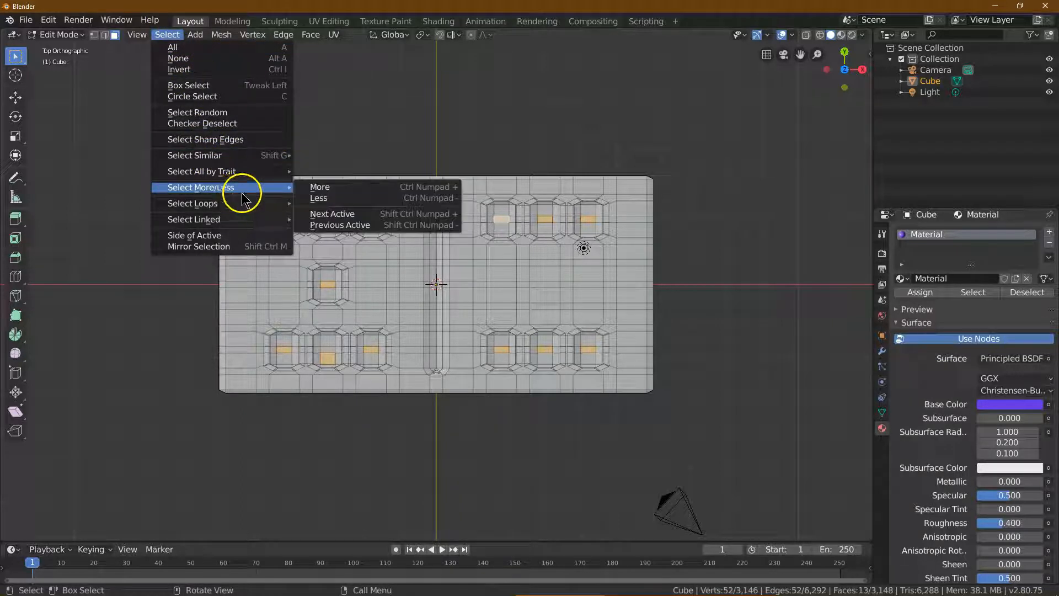
{"action": "left_click", "coordinate": [320, 187]}
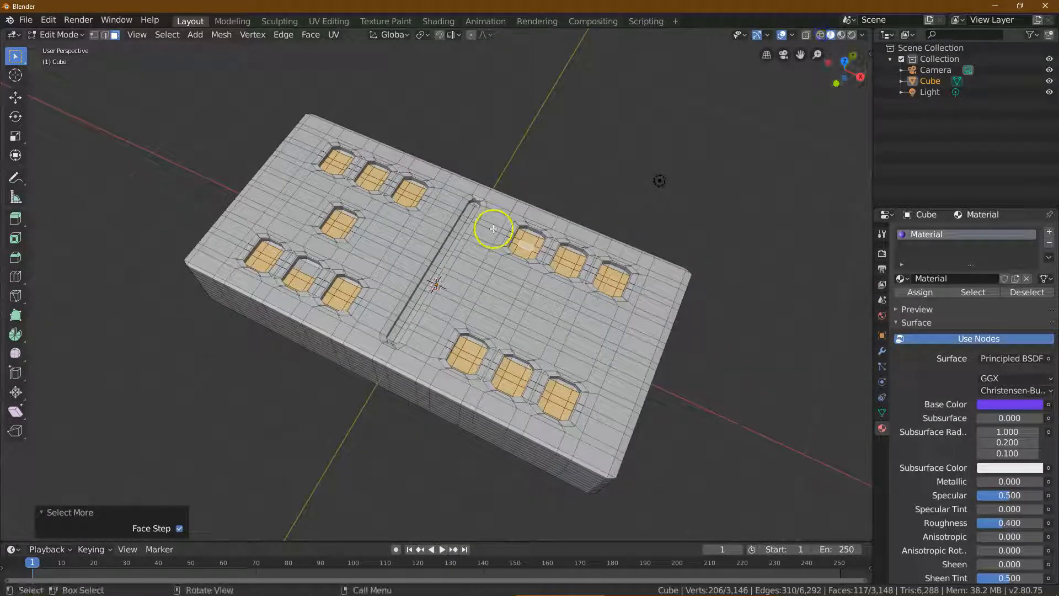
{"action": "left_click", "coordinate": [166, 34]}
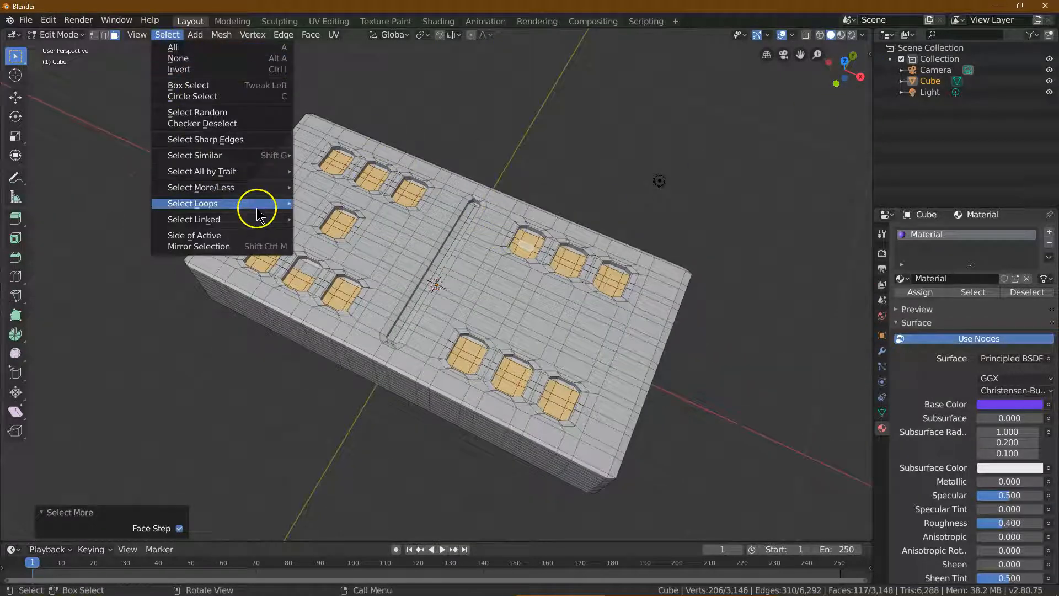
{"action": "mouse_move", "coordinate": [201, 187]}
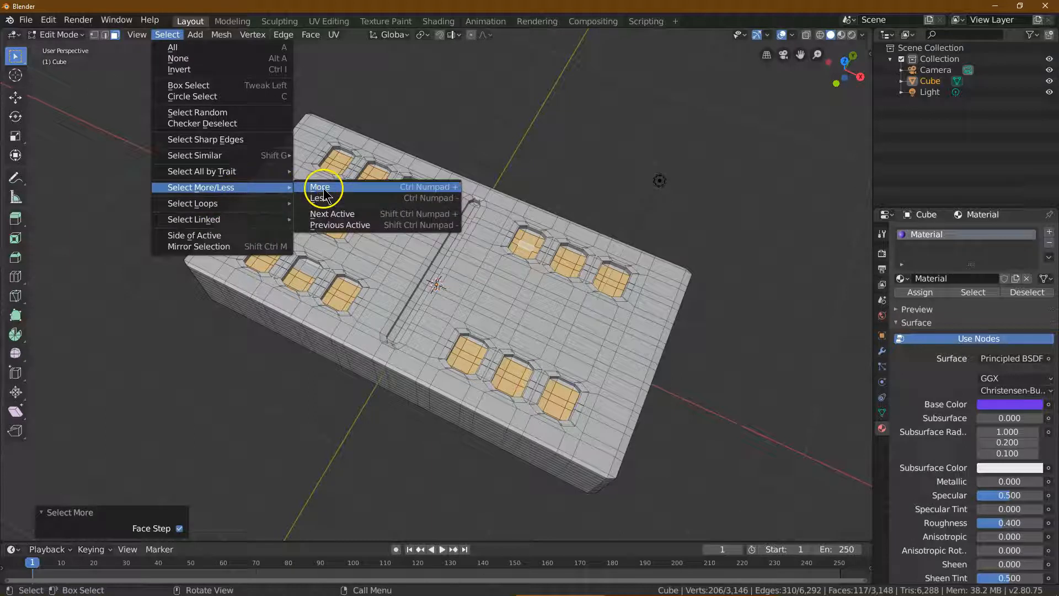
{"action": "left_click", "coordinate": [319, 186]}
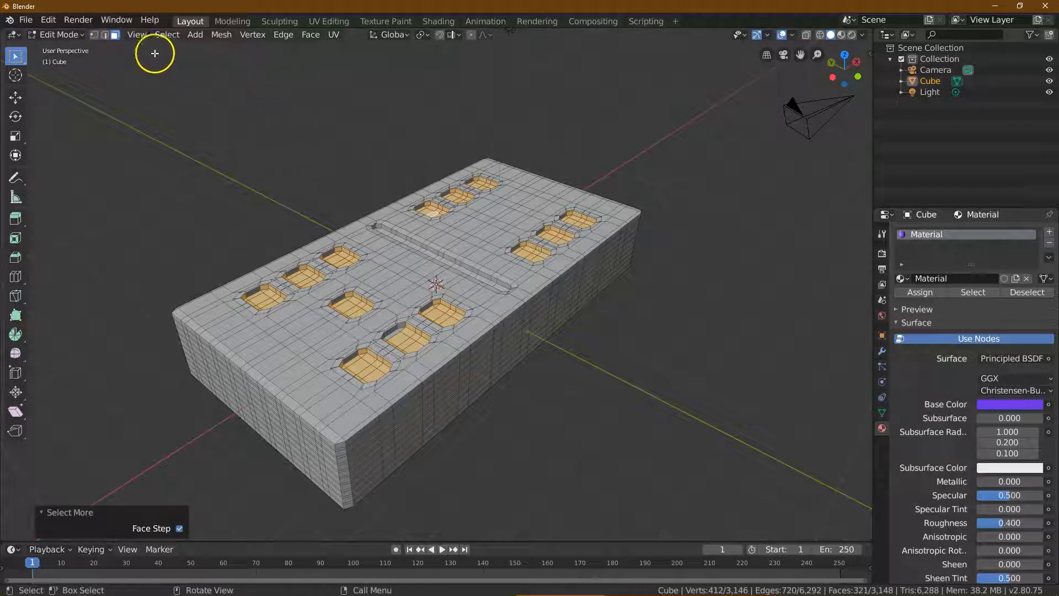
{"action": "left_click", "coordinate": [167, 34]}
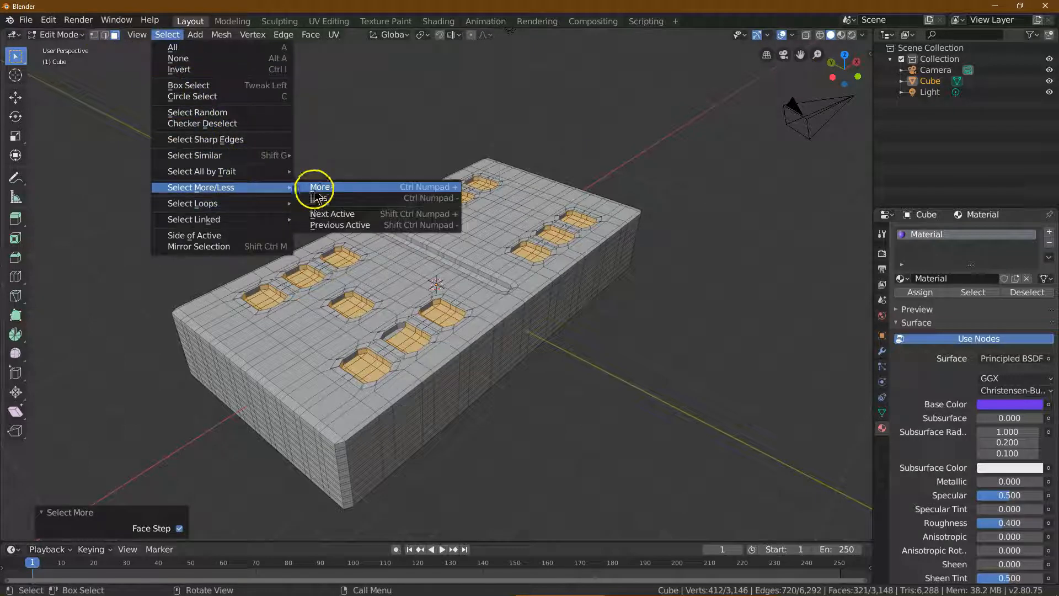
{"action": "left_click", "coordinate": [319, 187]}
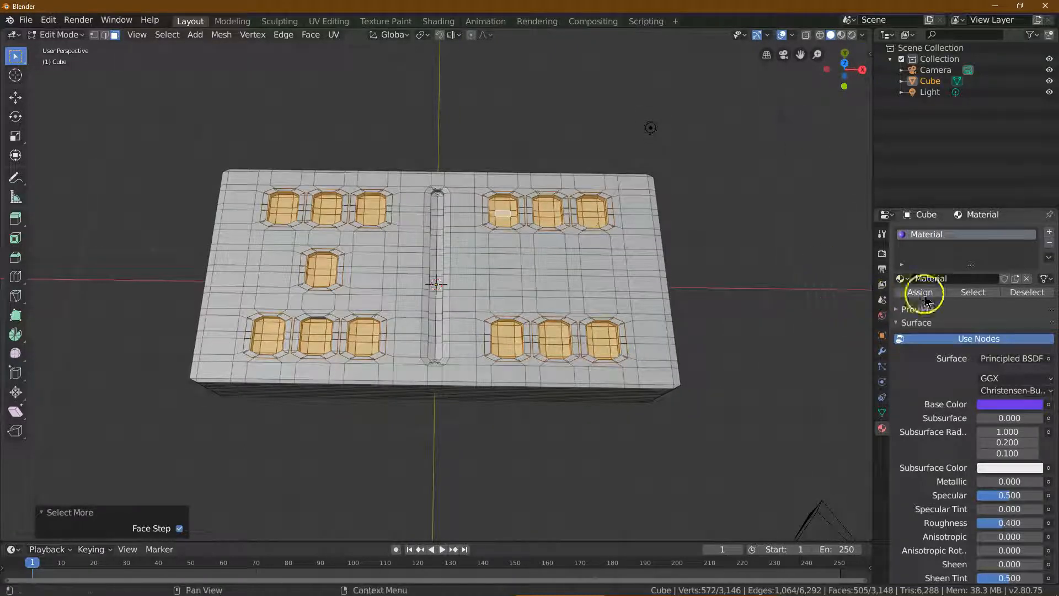
Add a second material slot with a new material and set its base colour to green.
{"action": "left_click", "coordinate": [1049, 241]}
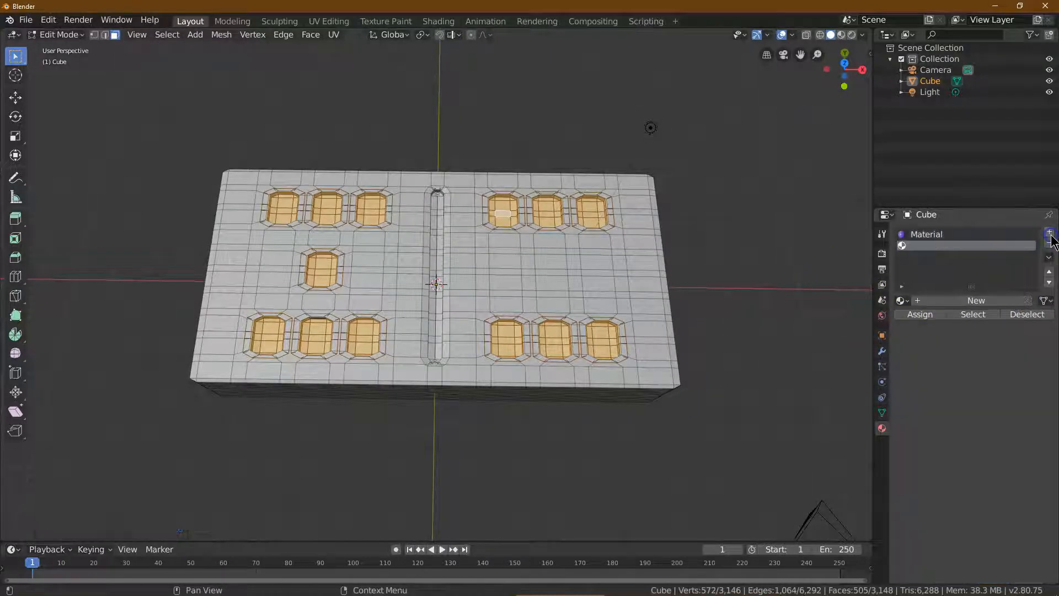
{"action": "mouse_move", "coordinate": [975, 300]}
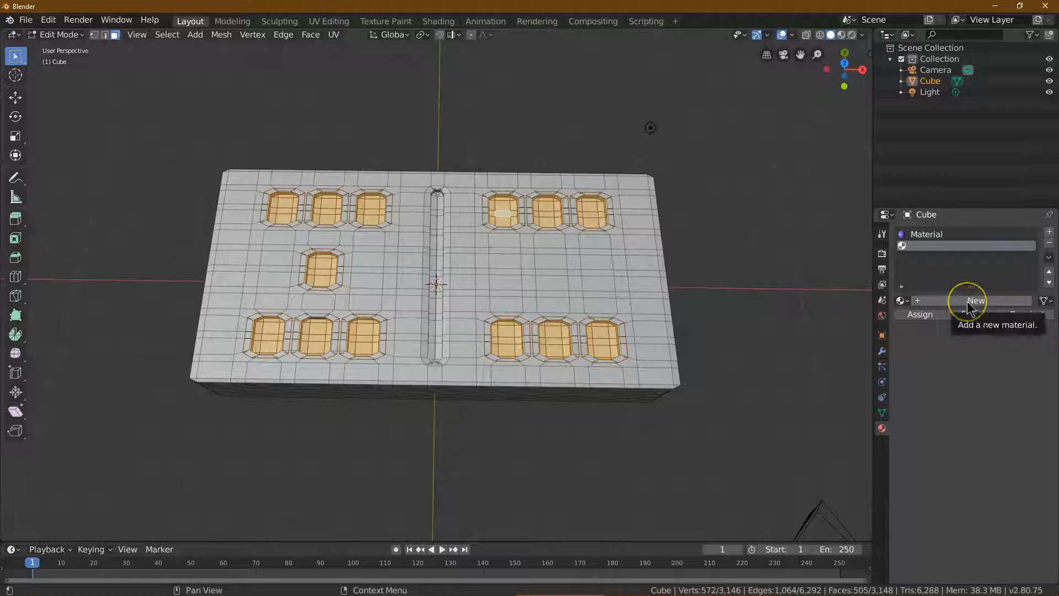
{"action": "left_click", "coordinate": [975, 300]}
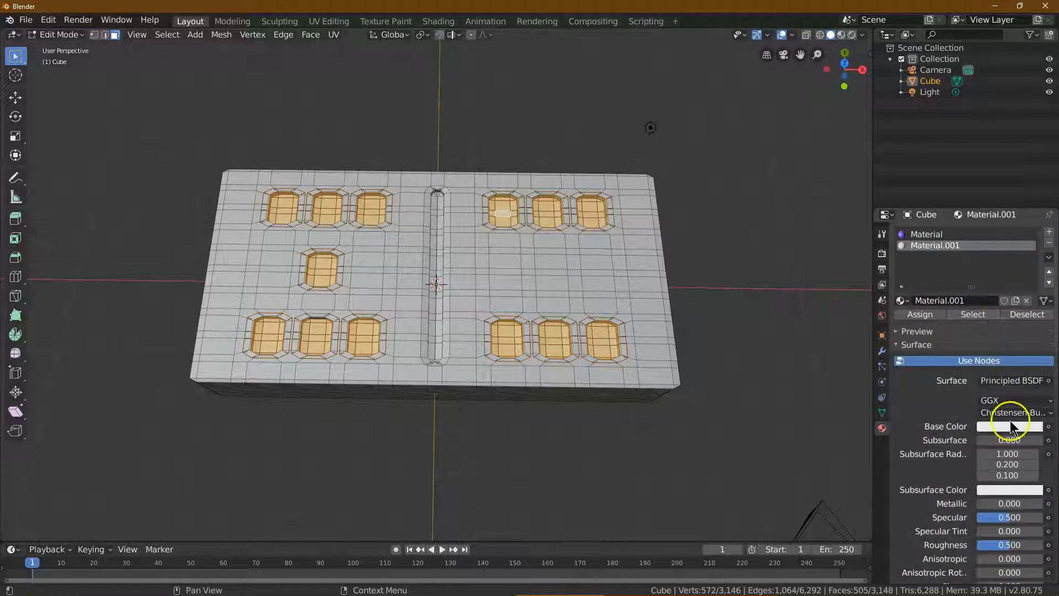
{"action": "left_click", "coordinate": [1010, 427]}
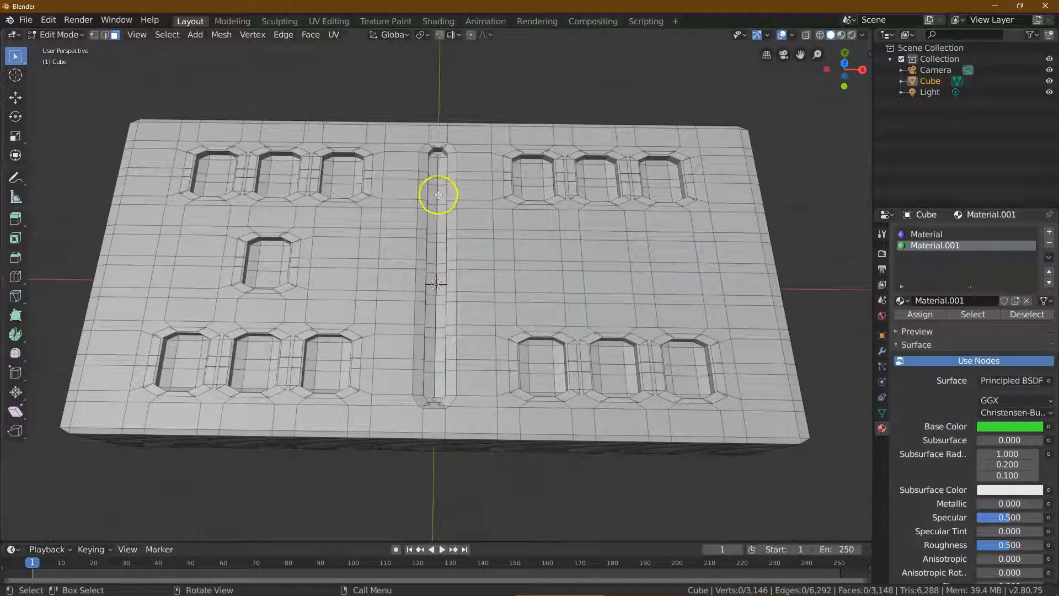
Switch back to the purple material and select the center groove faces.
{"action": "left_click", "coordinate": [935, 234]}
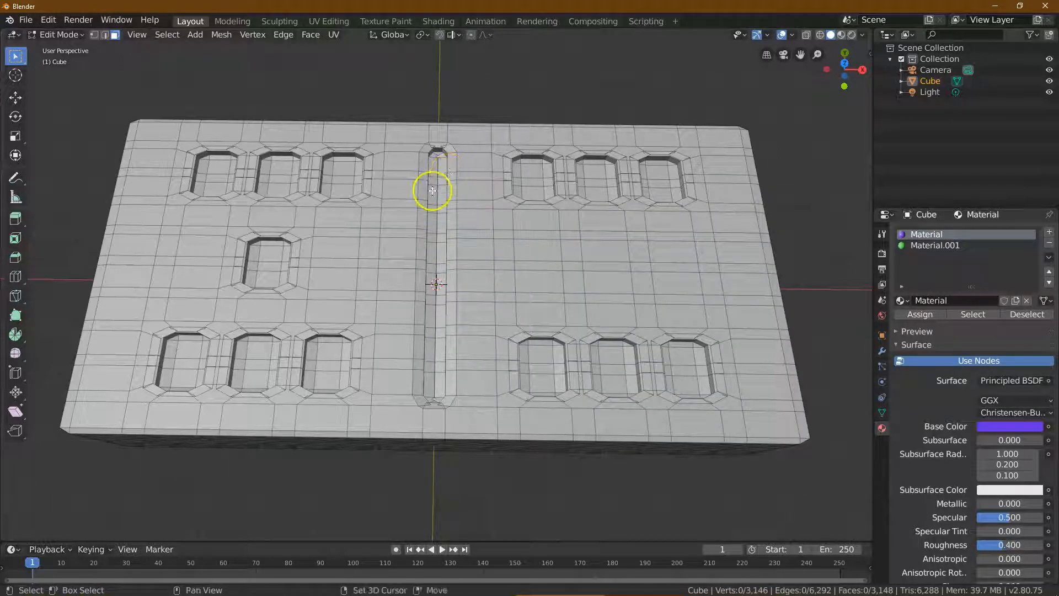
{"action": "left_click", "coordinate": [438, 168]}
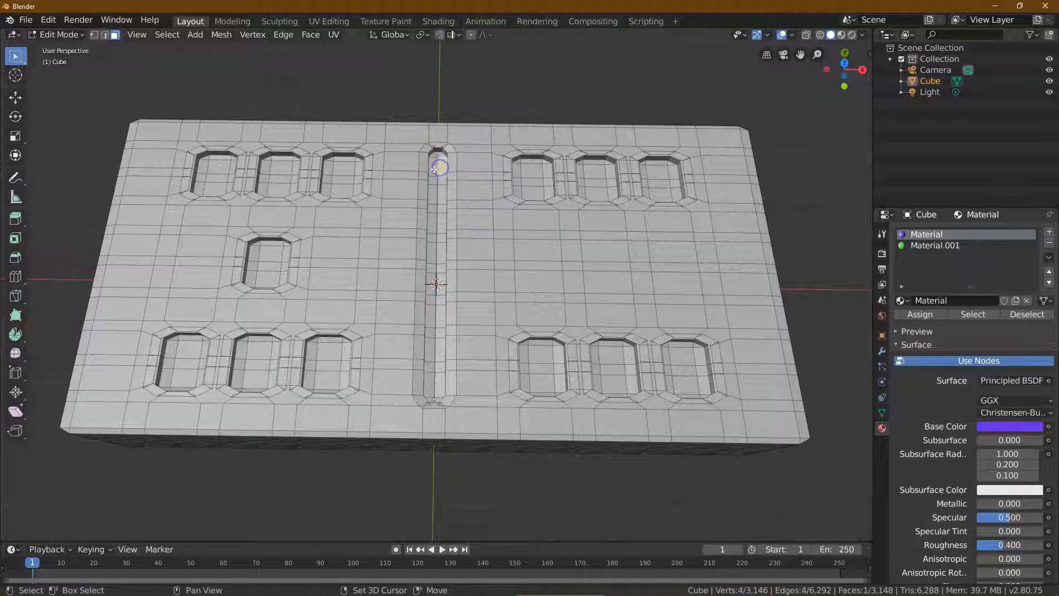
{"action": "left_click", "coordinate": [437, 169]}
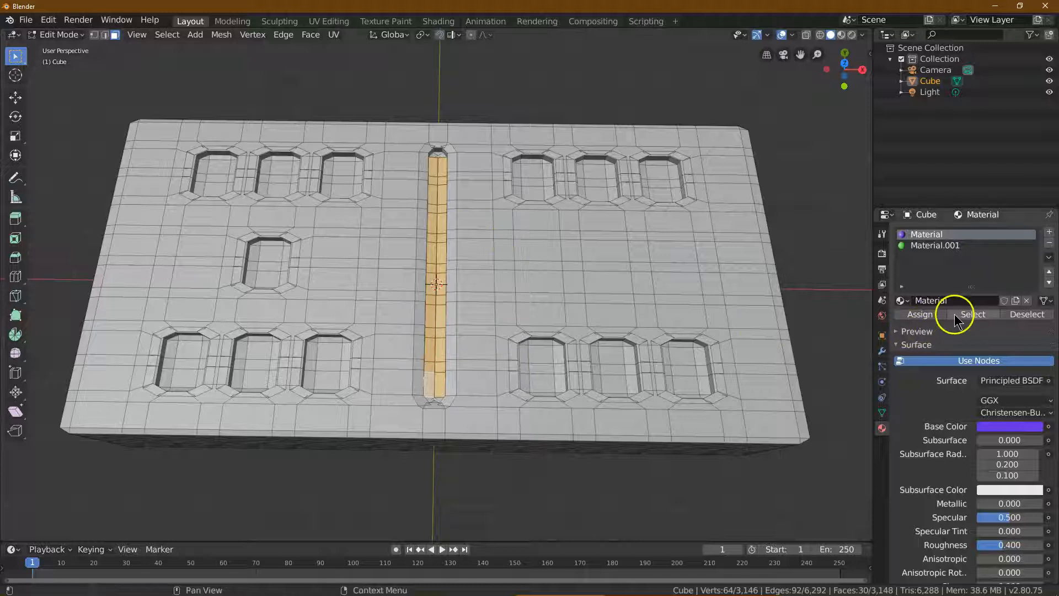
Add a third material slot with a new light-blue material.
{"action": "left_click", "coordinate": [1048, 234]}
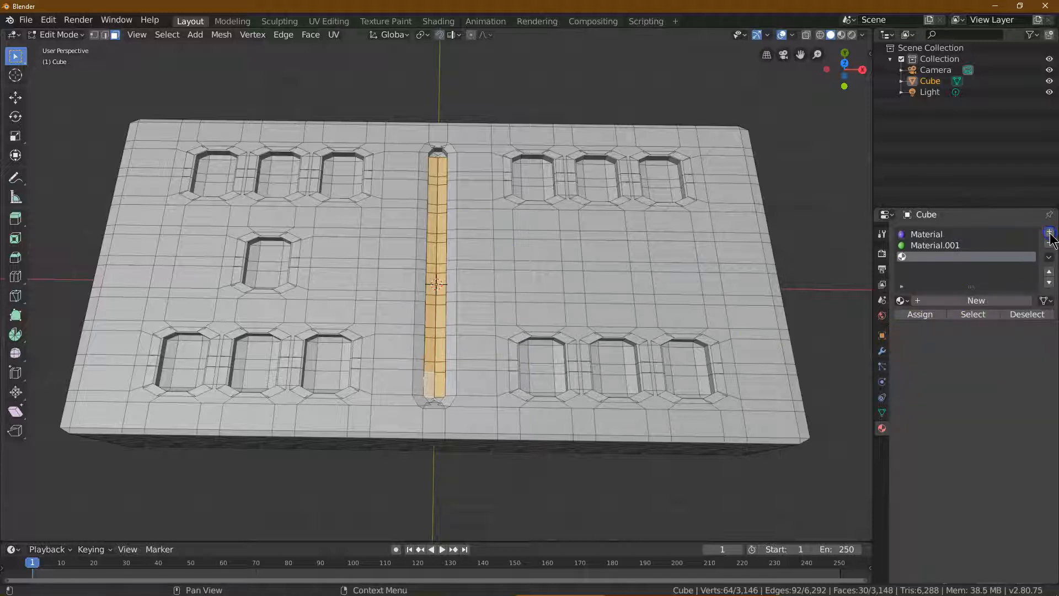
{"action": "left_click", "coordinate": [1049, 232]}
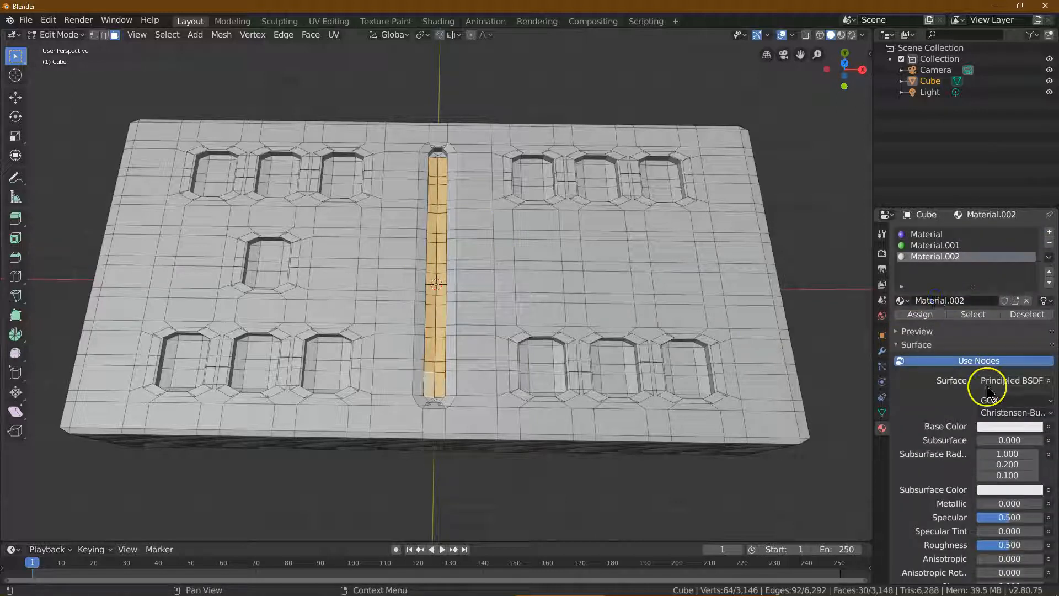
{"action": "left_click", "coordinate": [1009, 425]}
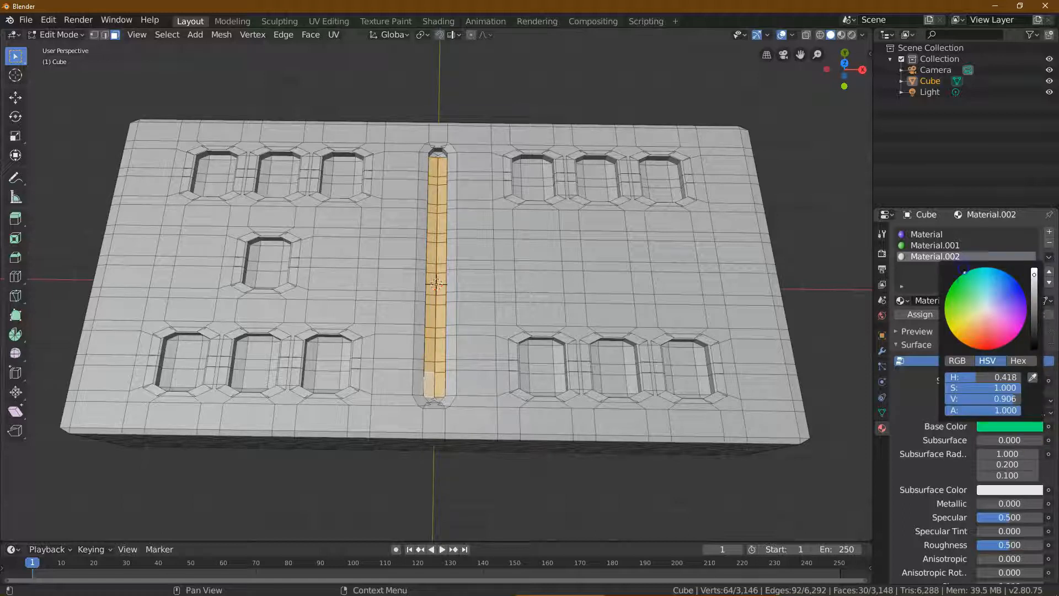
{"action": "left_click", "coordinate": [994, 337]}
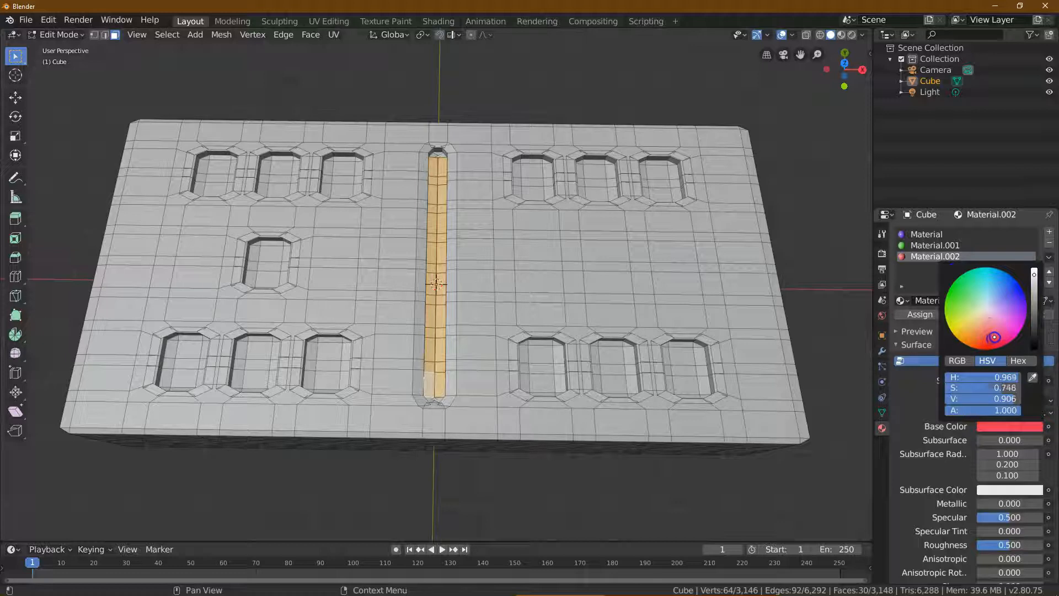
{"action": "left_click", "coordinate": [983, 295]}
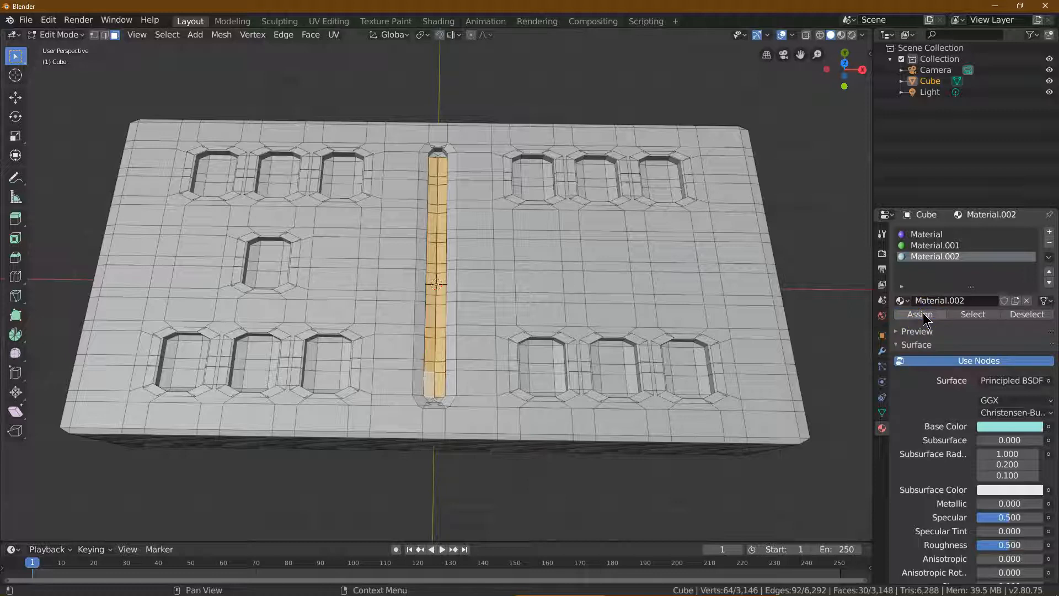
{"action": "mouse_move", "coordinate": [843, 224]}
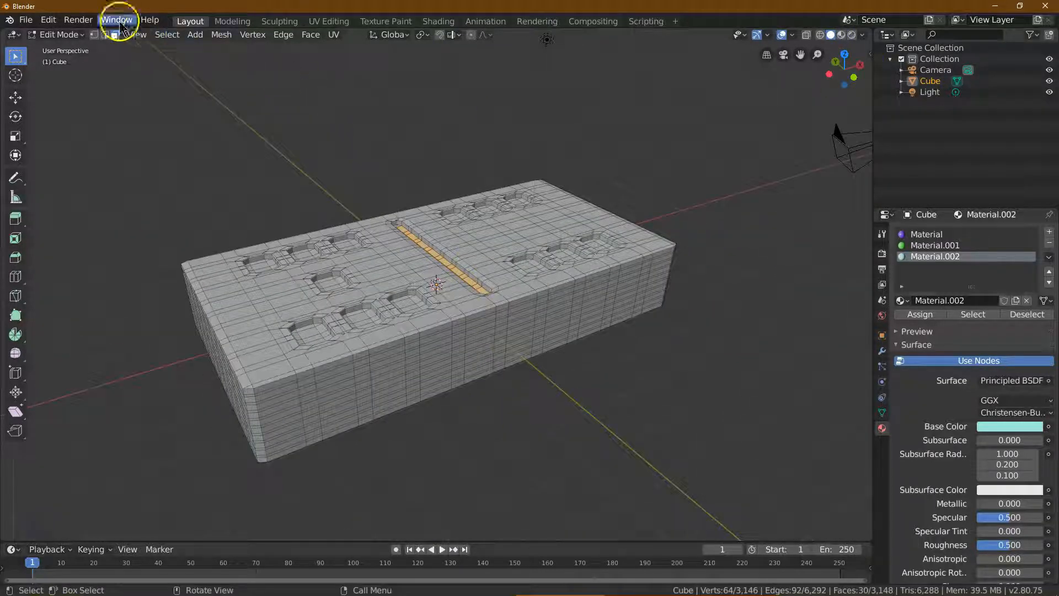
Render an image of the domino and close the render window.
{"action": "left_click", "coordinate": [78, 20]}
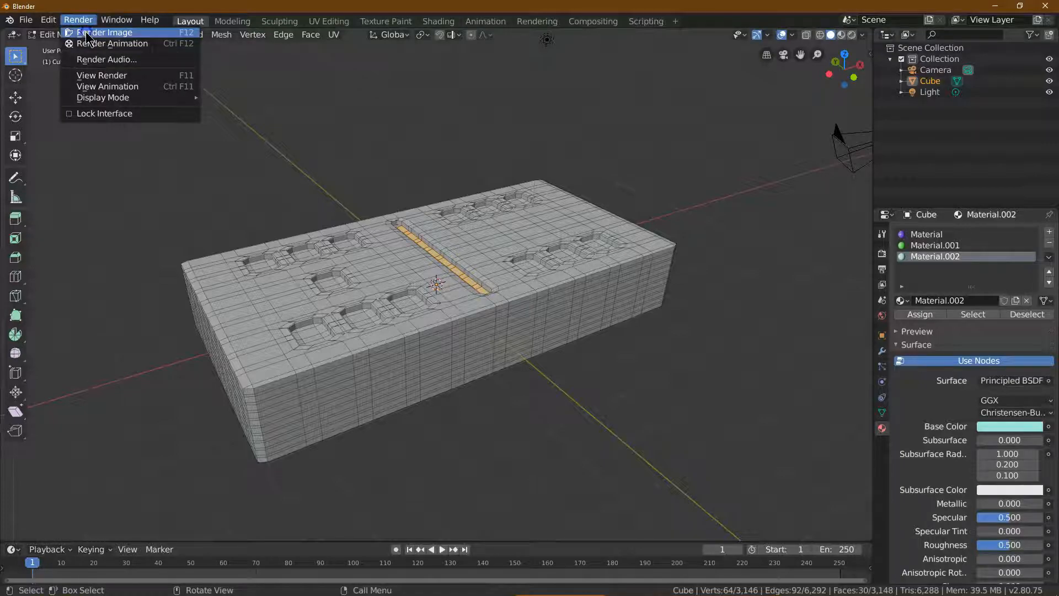
{"action": "left_click", "coordinate": [105, 32]}
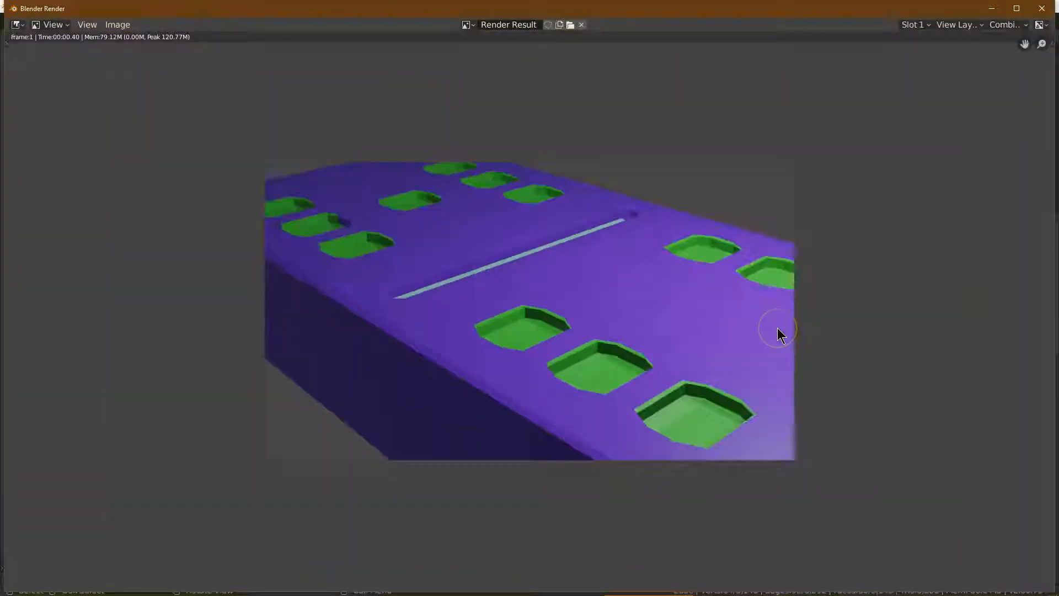
{"action": "mouse_move", "coordinate": [1046, 8]}
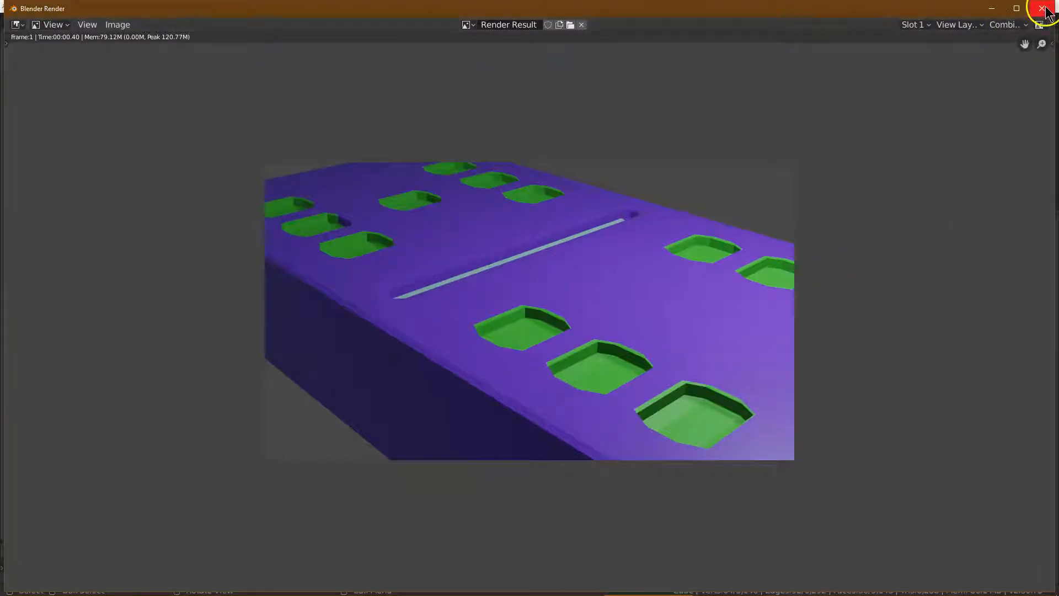
{"action": "left_click", "coordinate": [1046, 9]}
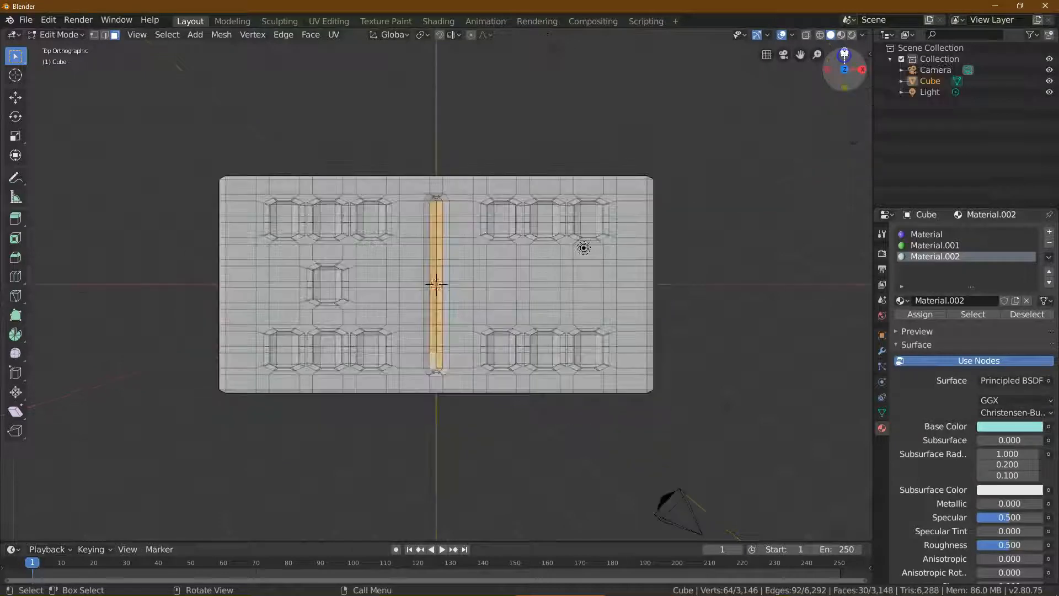
Switch from Edit Mode to Object Mode.
{"action": "scroll", "scroll_direction": "down", "scroll_amount": 3}
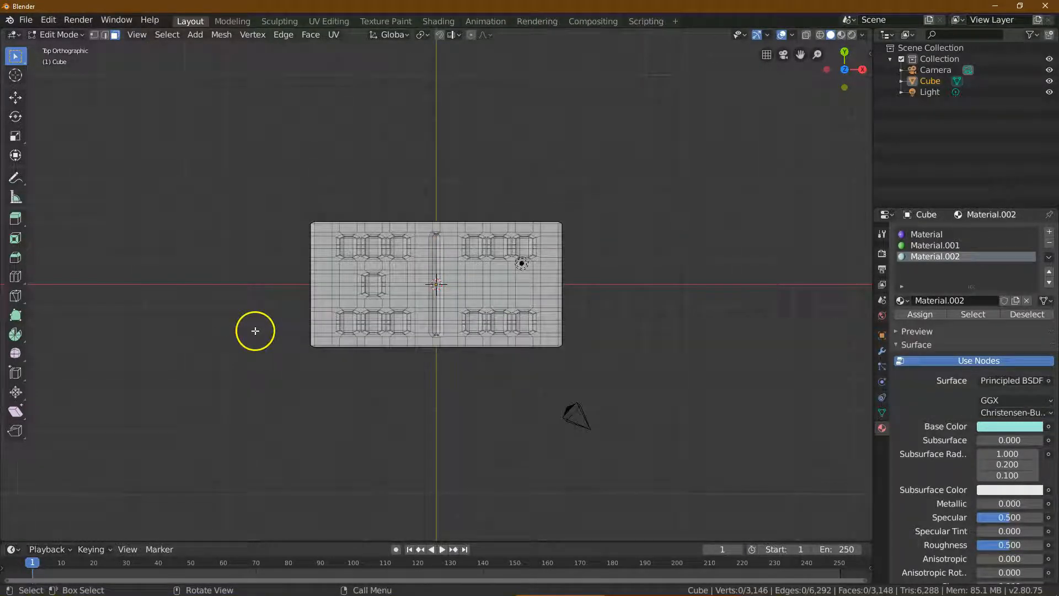
{"action": "left_click", "coordinate": [60, 34]}
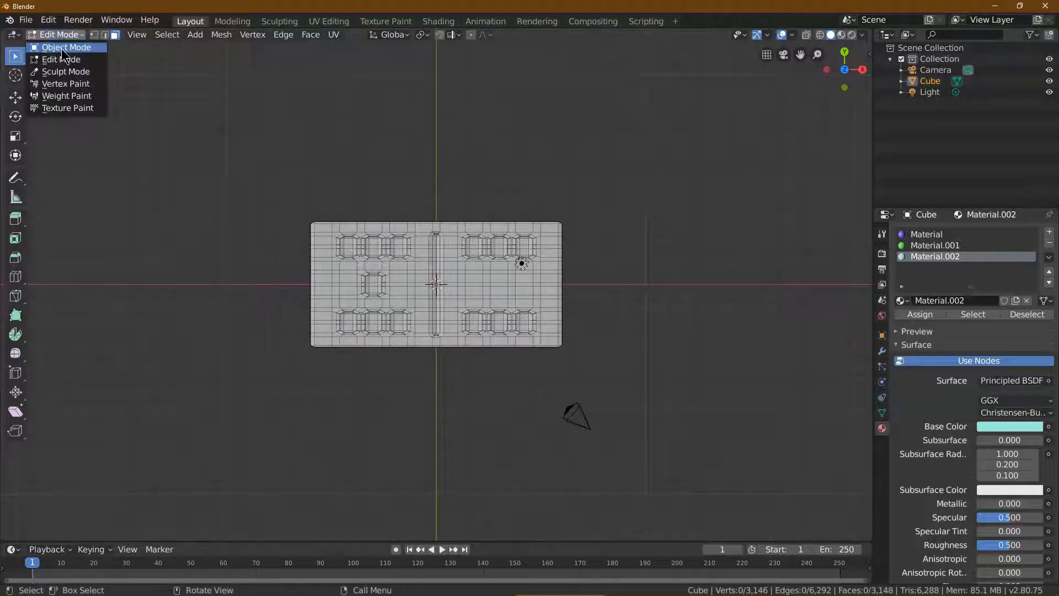
{"action": "left_click", "coordinate": [66, 47]}
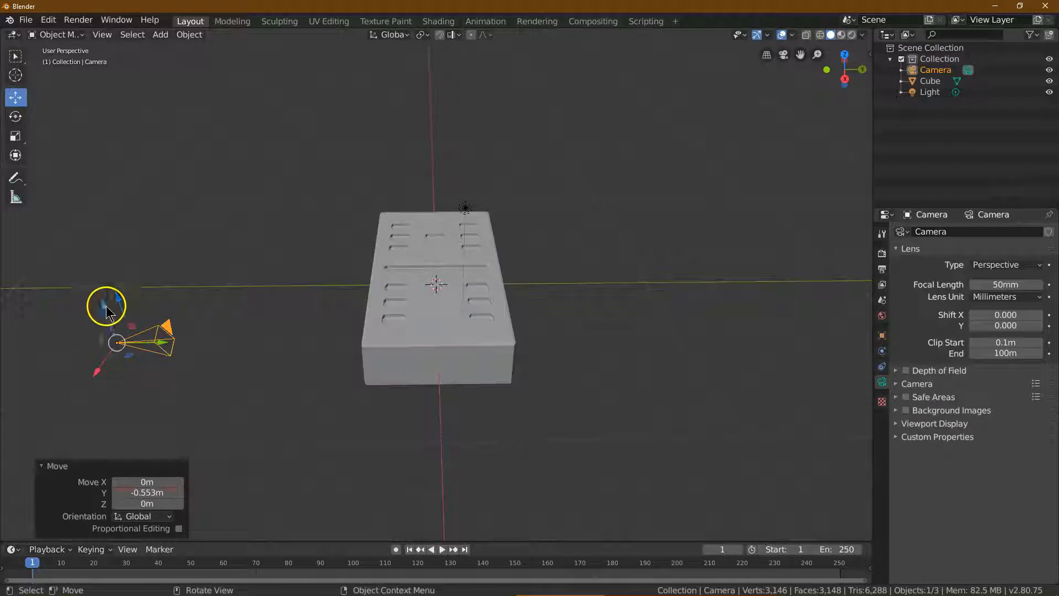
Place the camera closer to the domino, render from it, and close the result.
{"action": "left_click", "coordinate": [233, 281]}
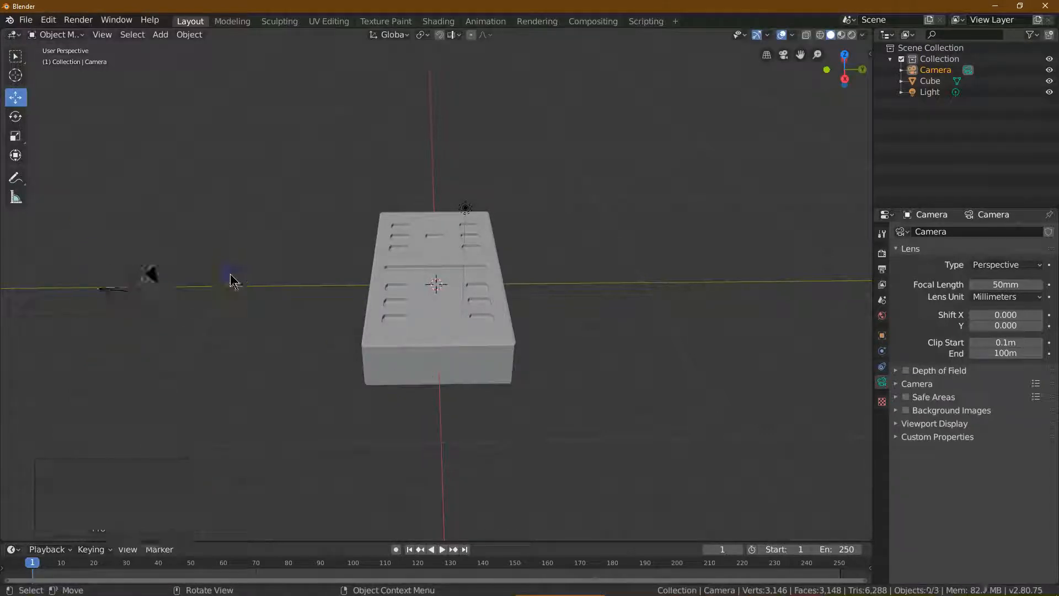
{"action": "left_click", "coordinate": [77, 20]}
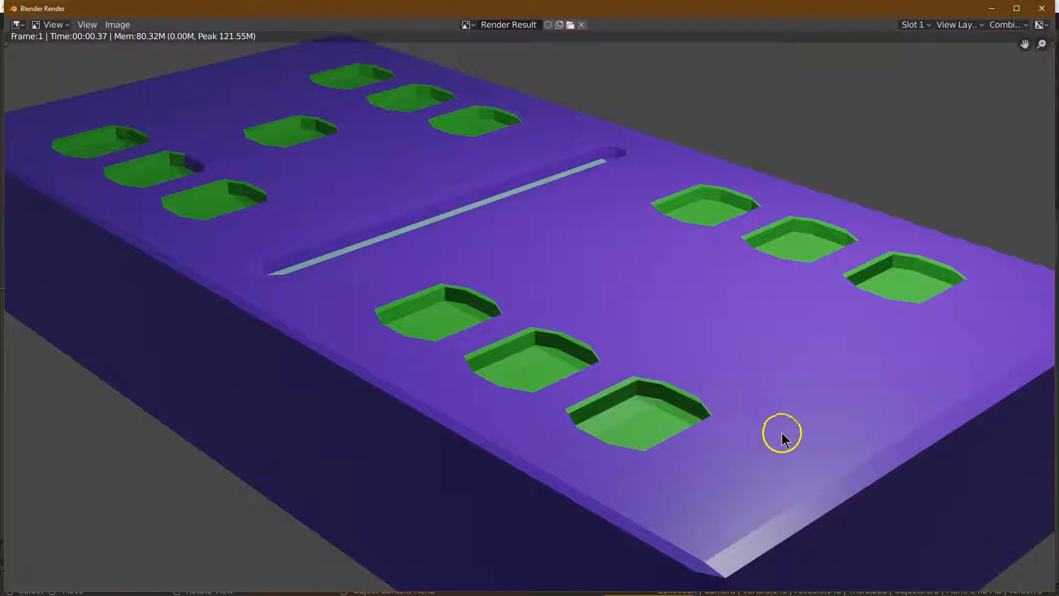
{"action": "mouse_move", "coordinate": [406, 156]}
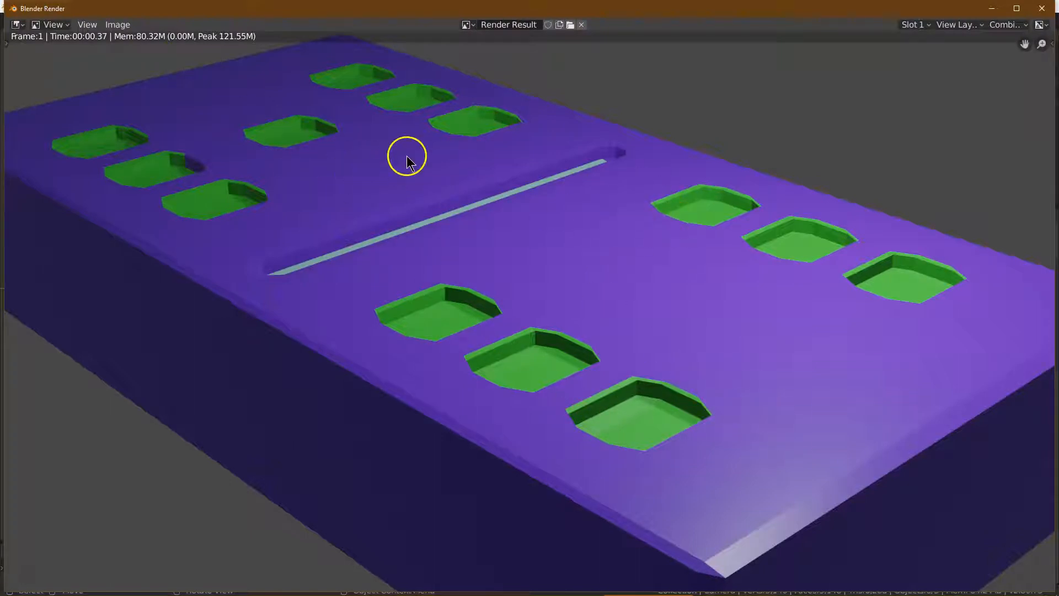
{"action": "mouse_move", "coordinate": [774, 165]}
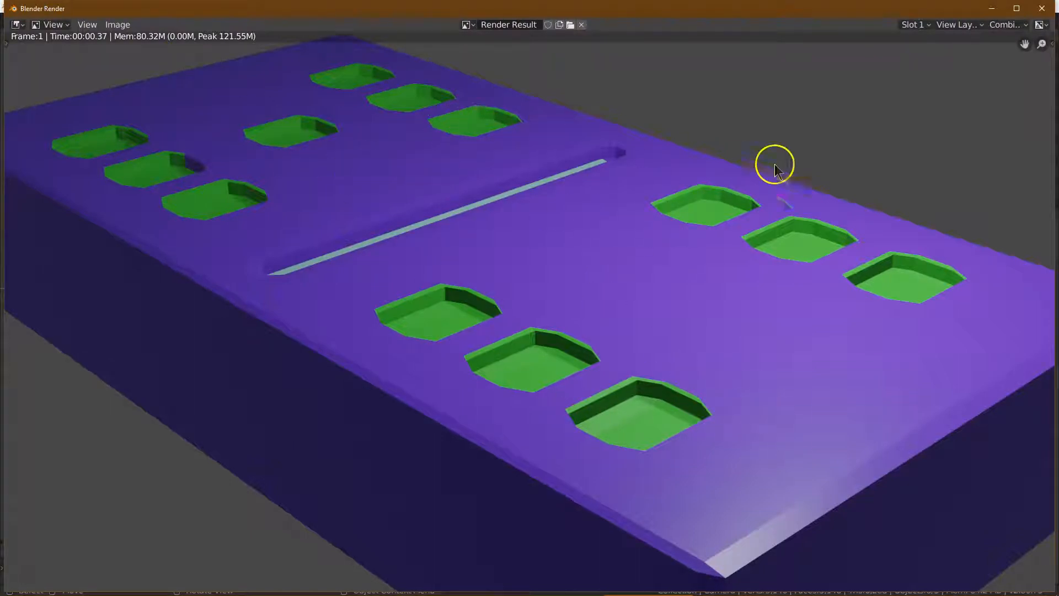
{"action": "mouse_move", "coordinate": [1043, 9]}
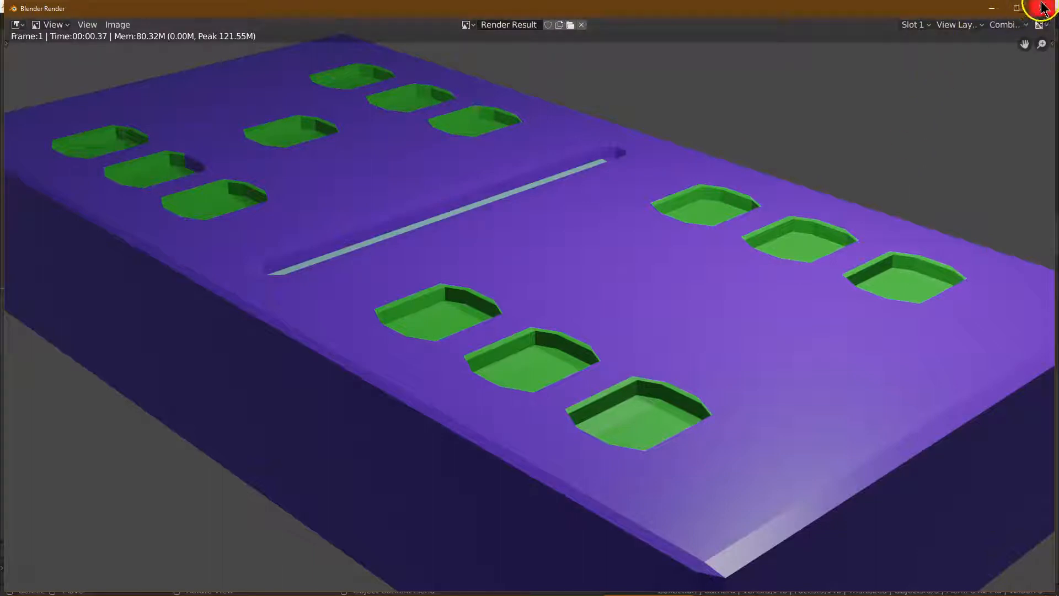
{"action": "left_click", "coordinate": [579, 24]}
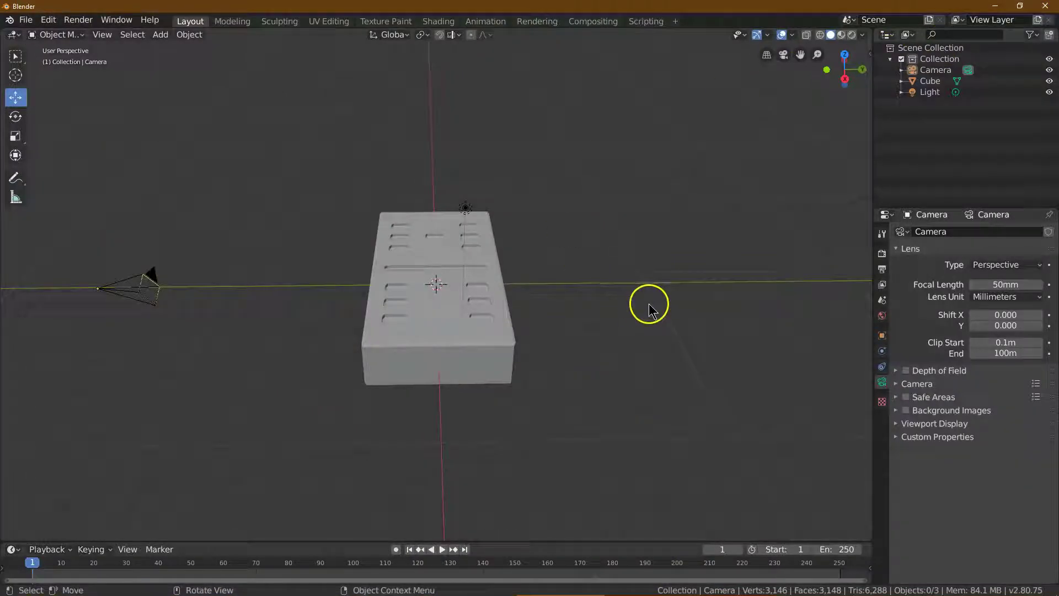
{"action": "mouse_move", "coordinate": [586, 250]}
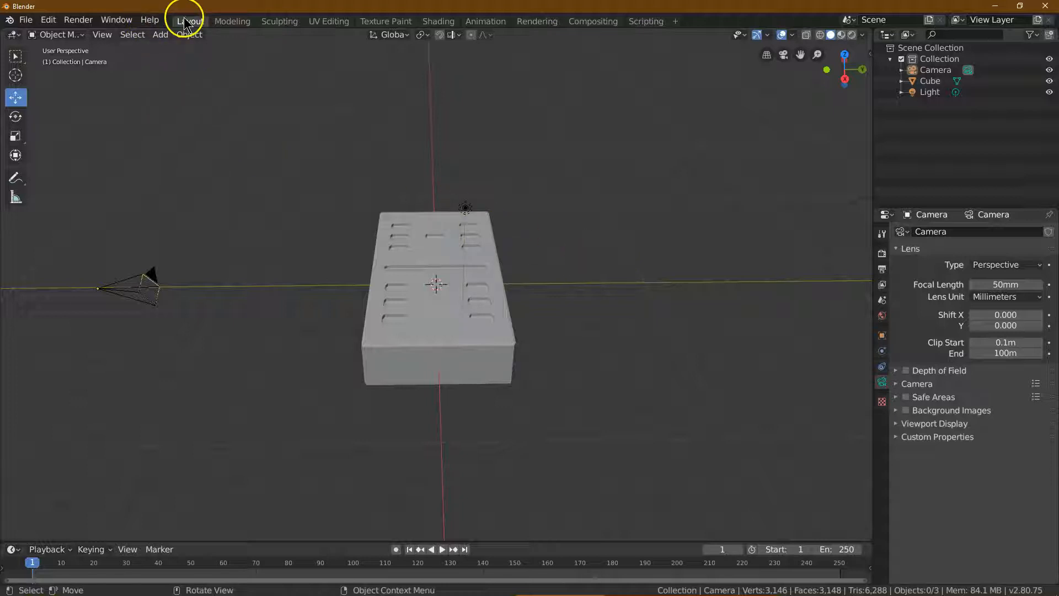
{"action": "mouse_move", "coordinate": [242, 221]}
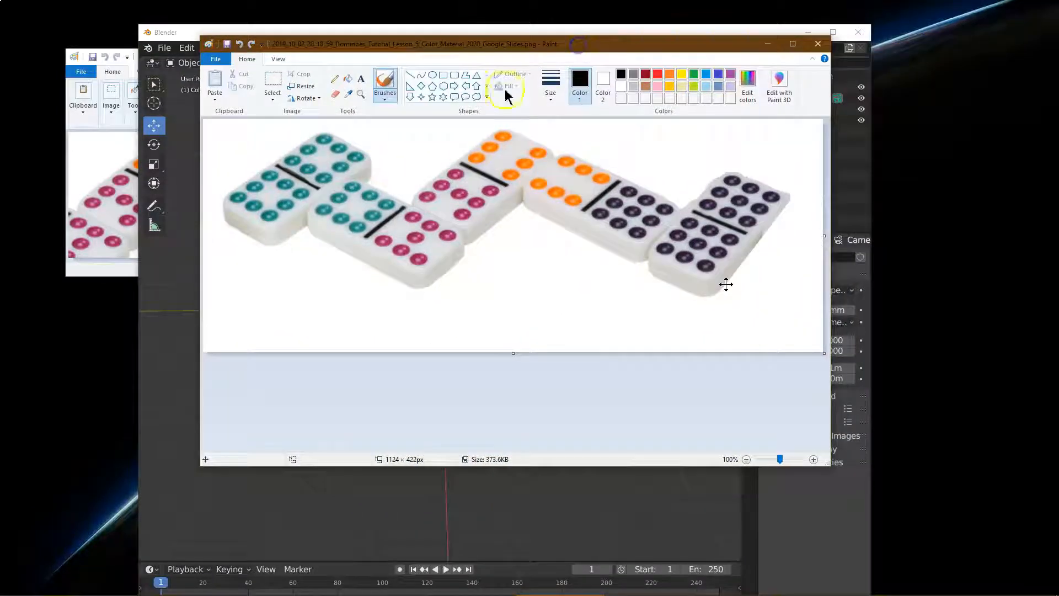
{"action": "mouse_move", "coordinate": [355, 33]}
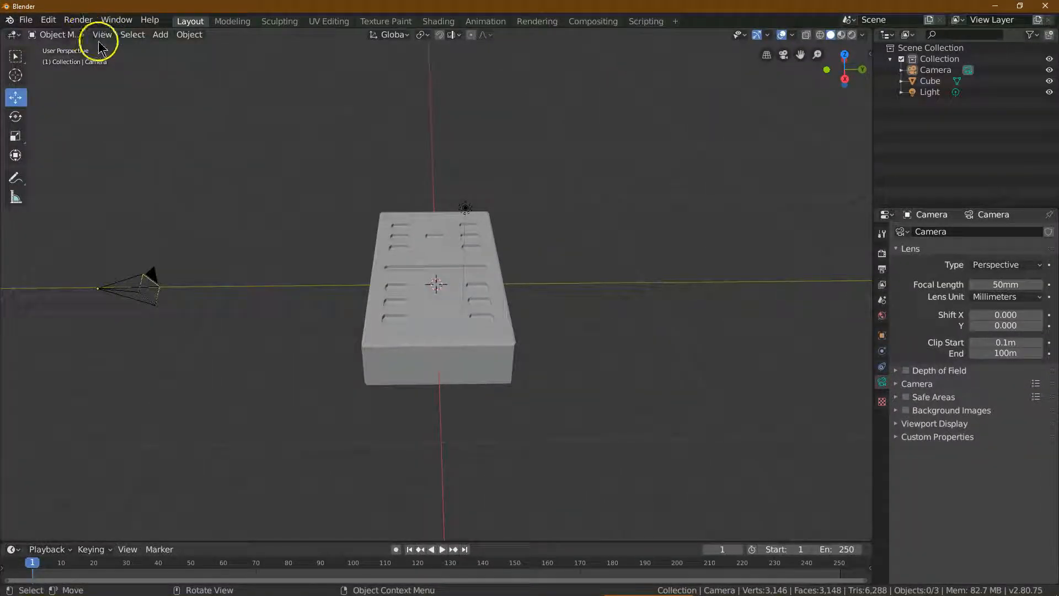
Add a cube mesh as the second domino and render the scene.
{"action": "left_click", "coordinate": [160, 34]}
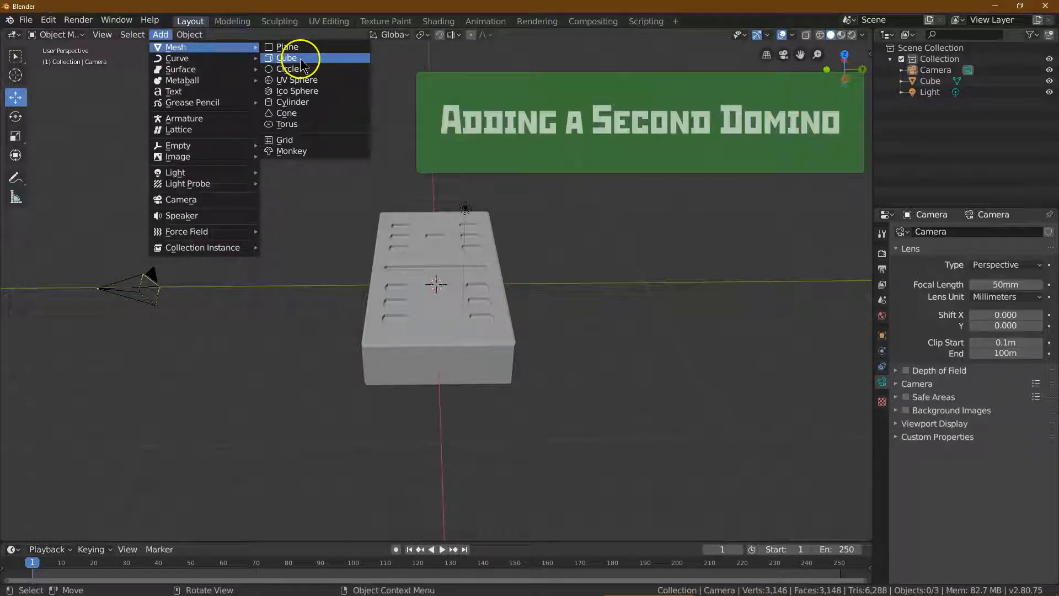
{"action": "left_click", "coordinate": [287, 58]}
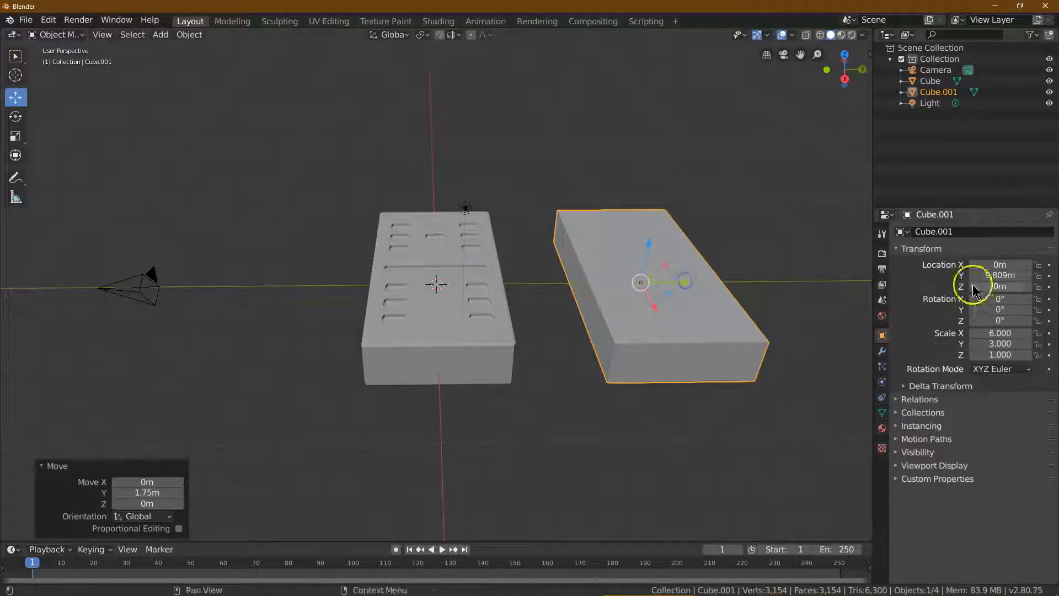
{"action": "mouse_move", "coordinate": [823, 81]}
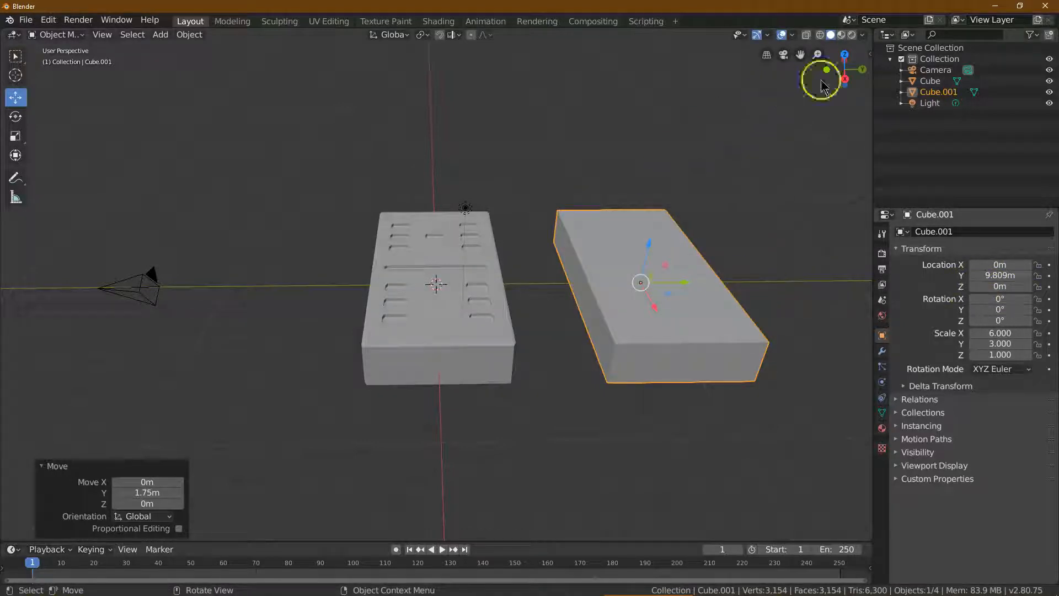
{"action": "mouse_move", "coordinate": [806, 214]}
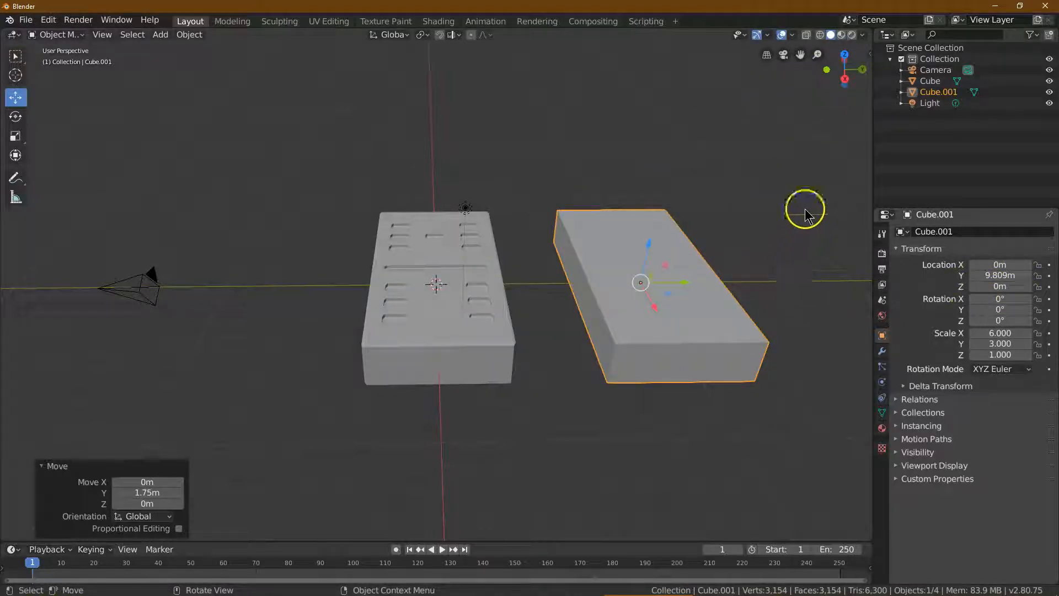
{"action": "left_click", "coordinate": [78, 20]}
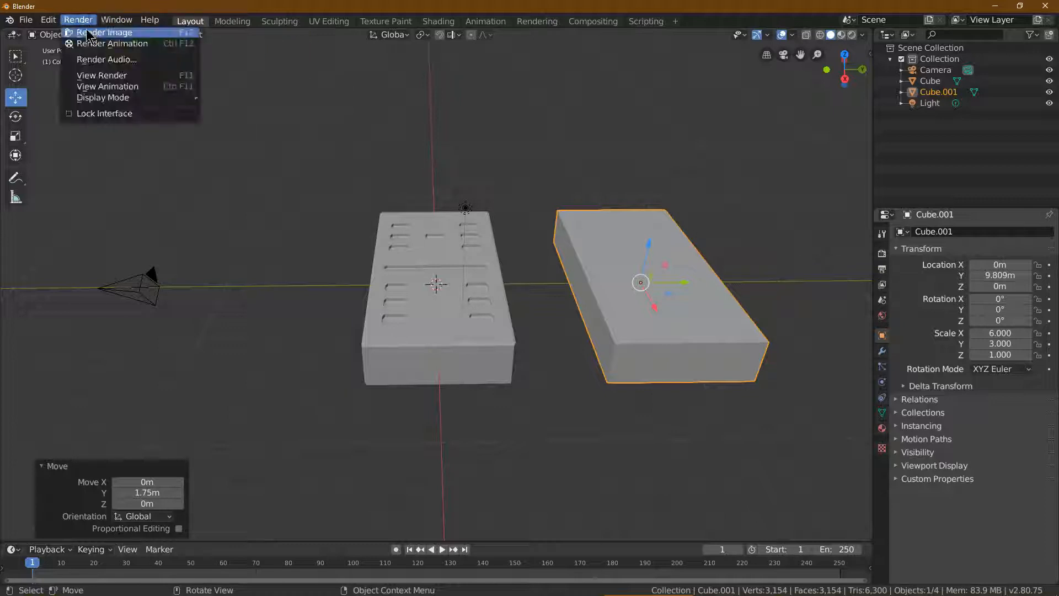
{"action": "left_click", "coordinate": [107, 32]}
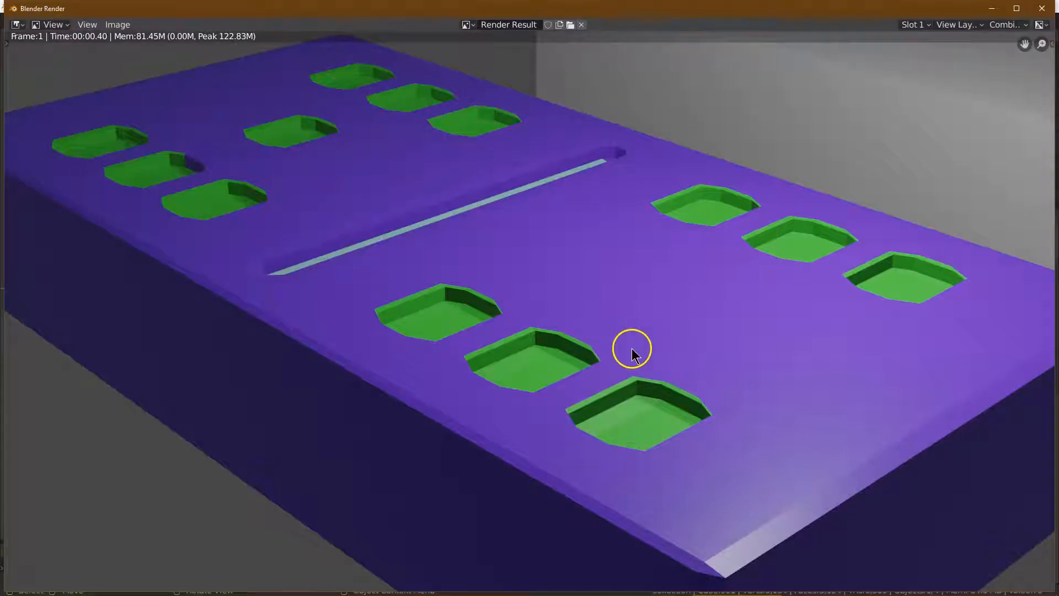